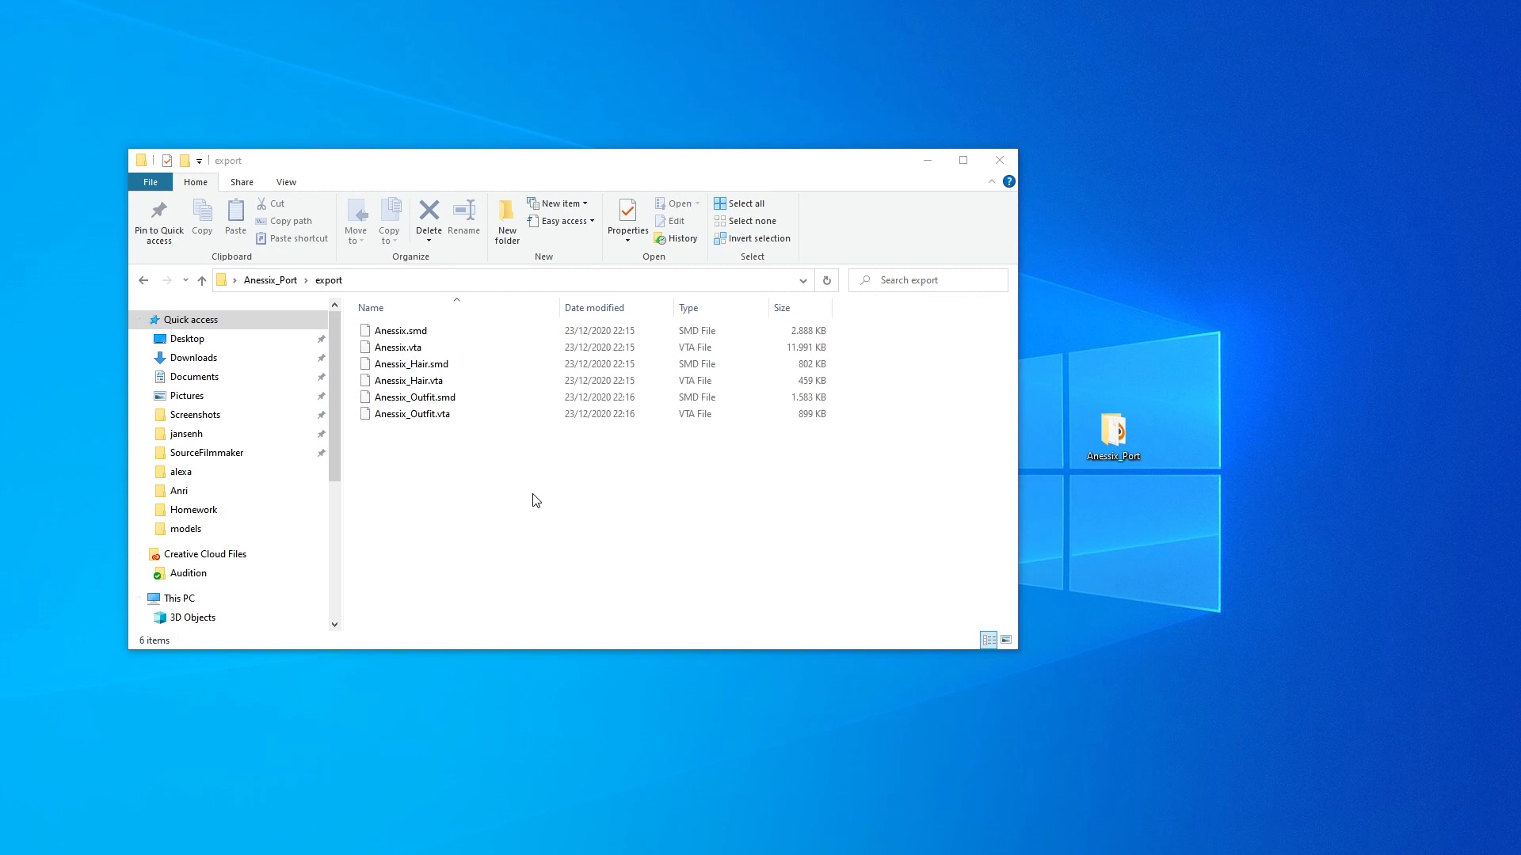
Create a new text document in the export folder and rename it Anessix.qc, accepting the extension change
right_click(533, 501)
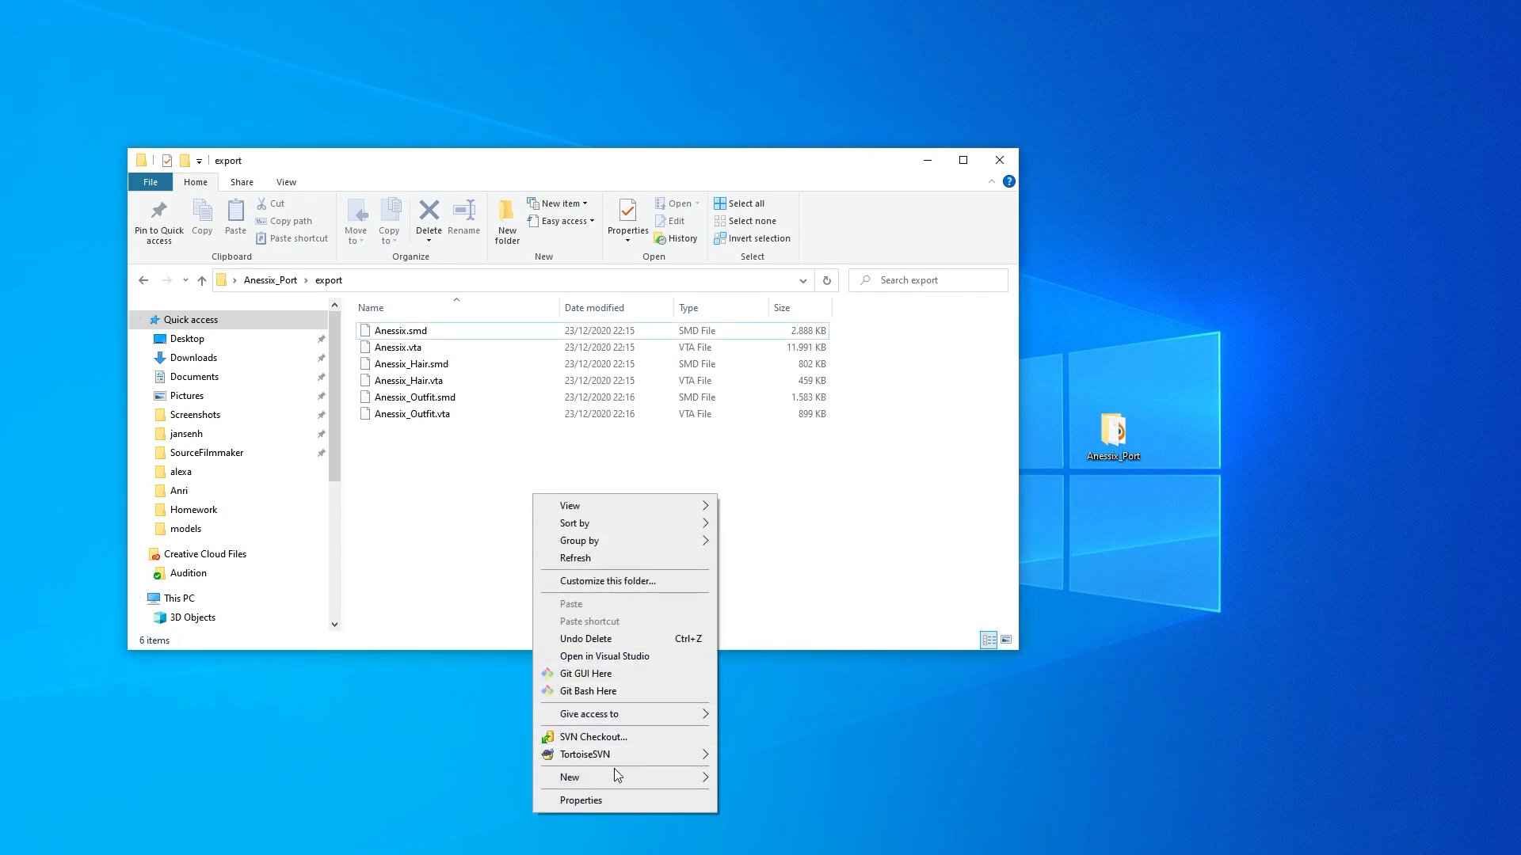
click(570, 777)
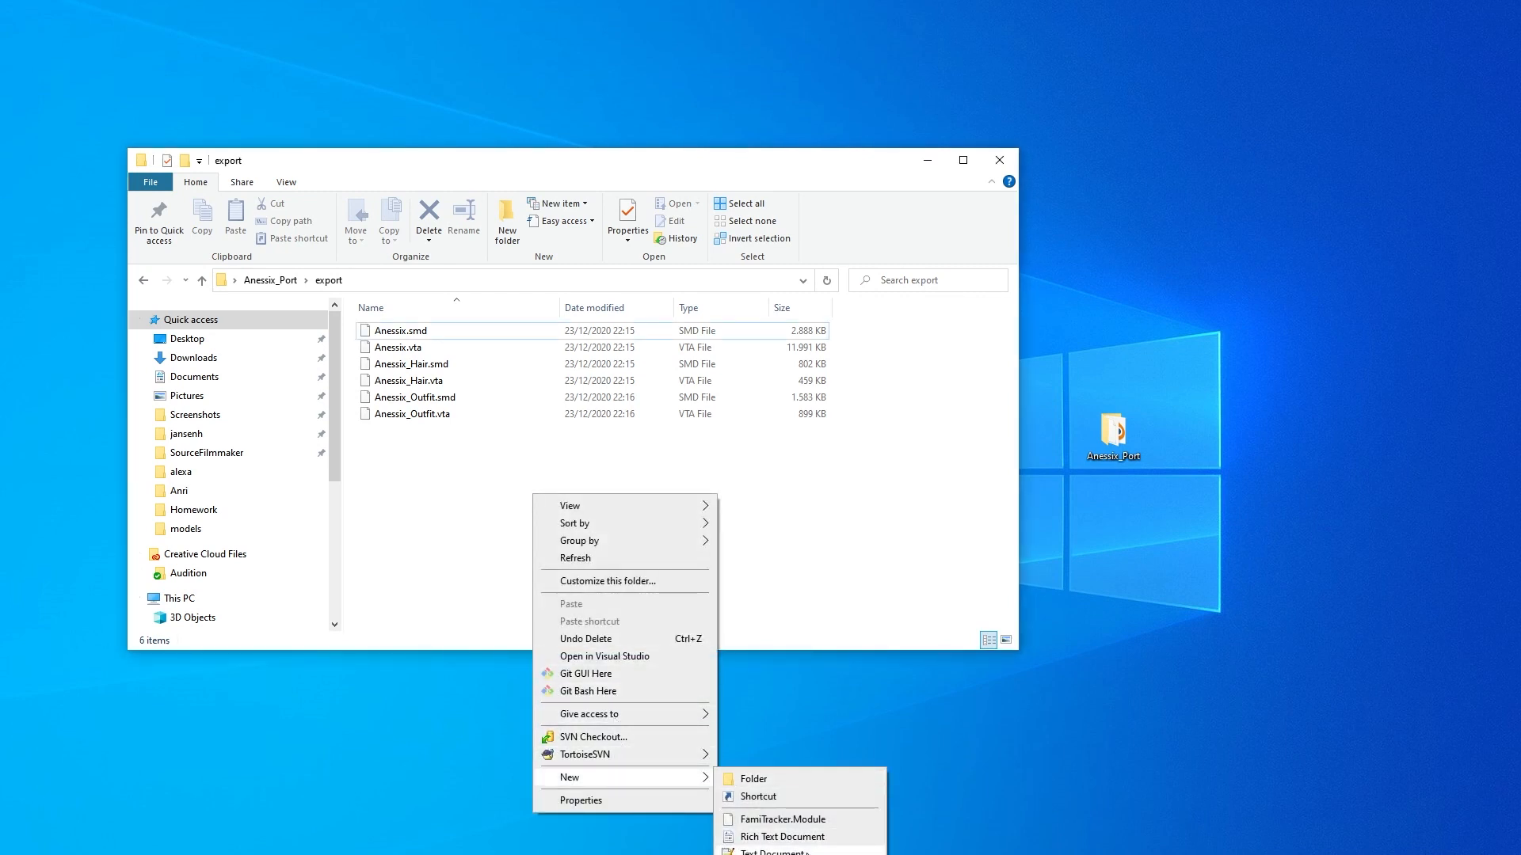
click(777, 851)
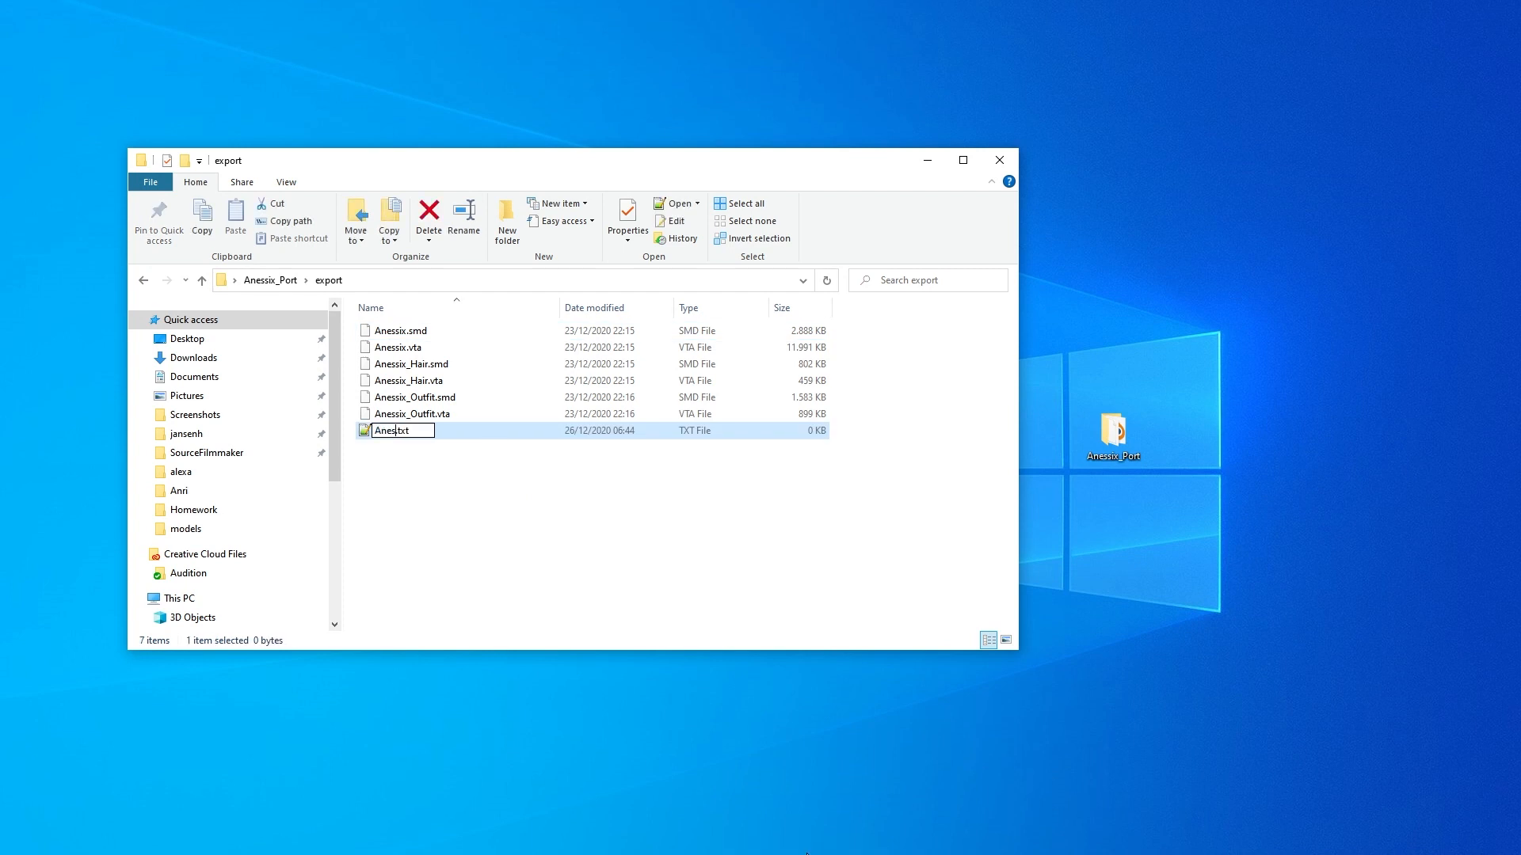
text(Anessix.t)
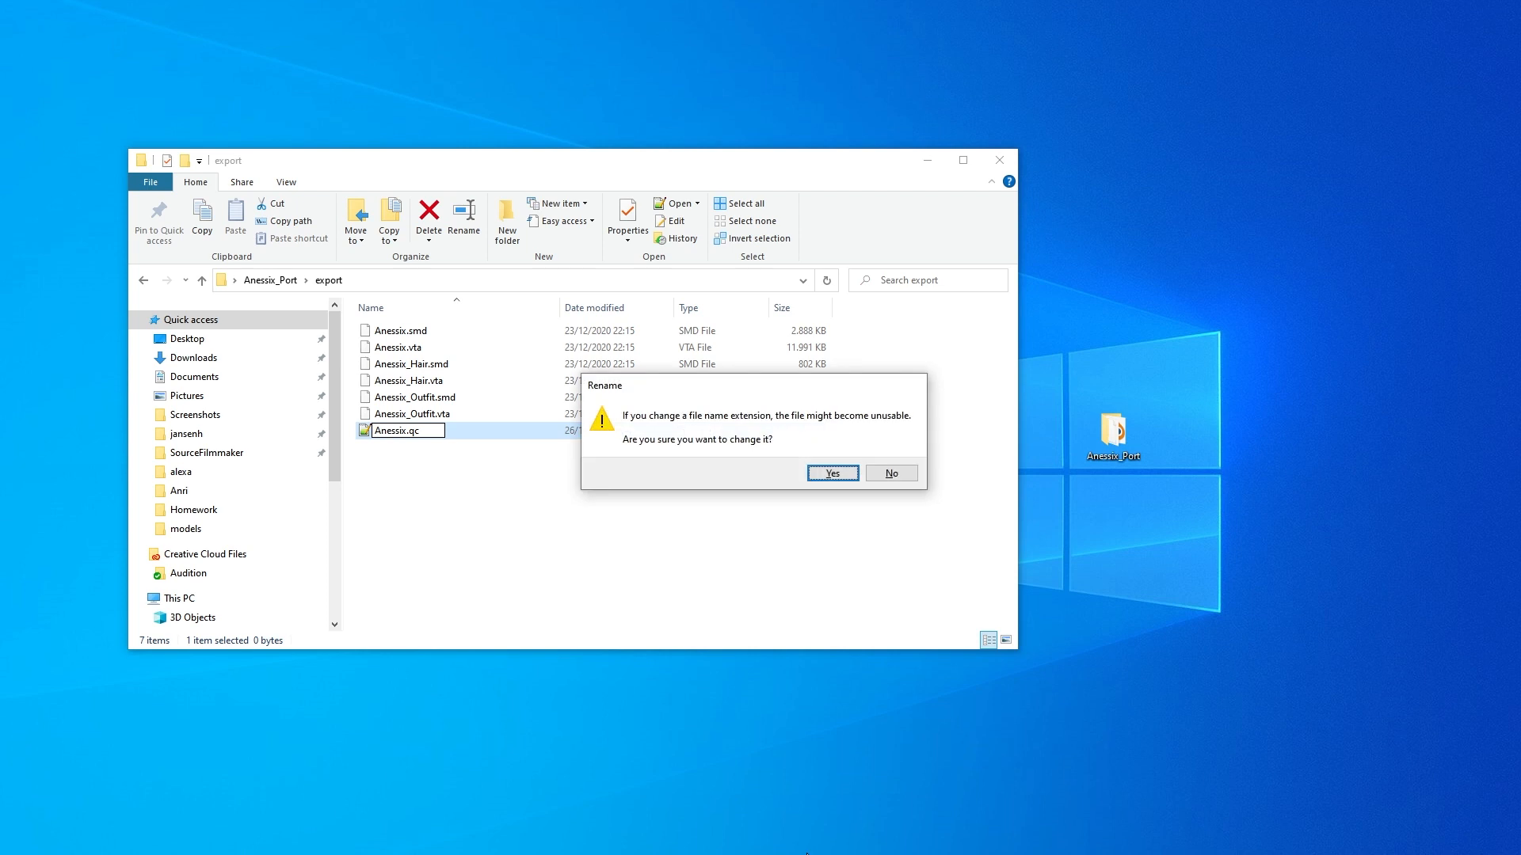
click(831, 473)
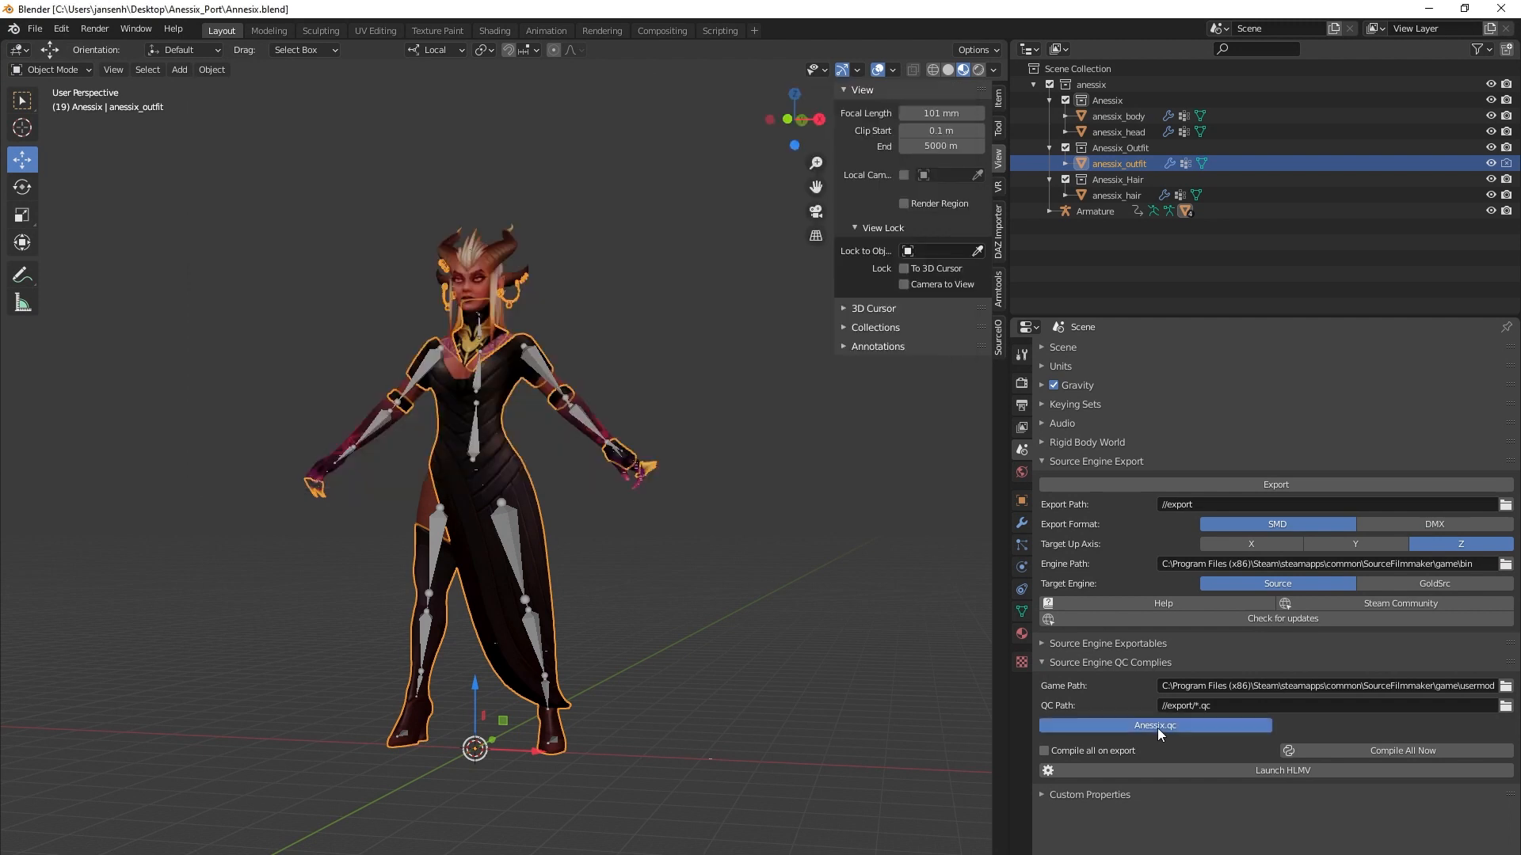
Select the Anessix.qc entry in Blender's QC Compiles panel, then switch back to File Explorer
click(1154, 725)
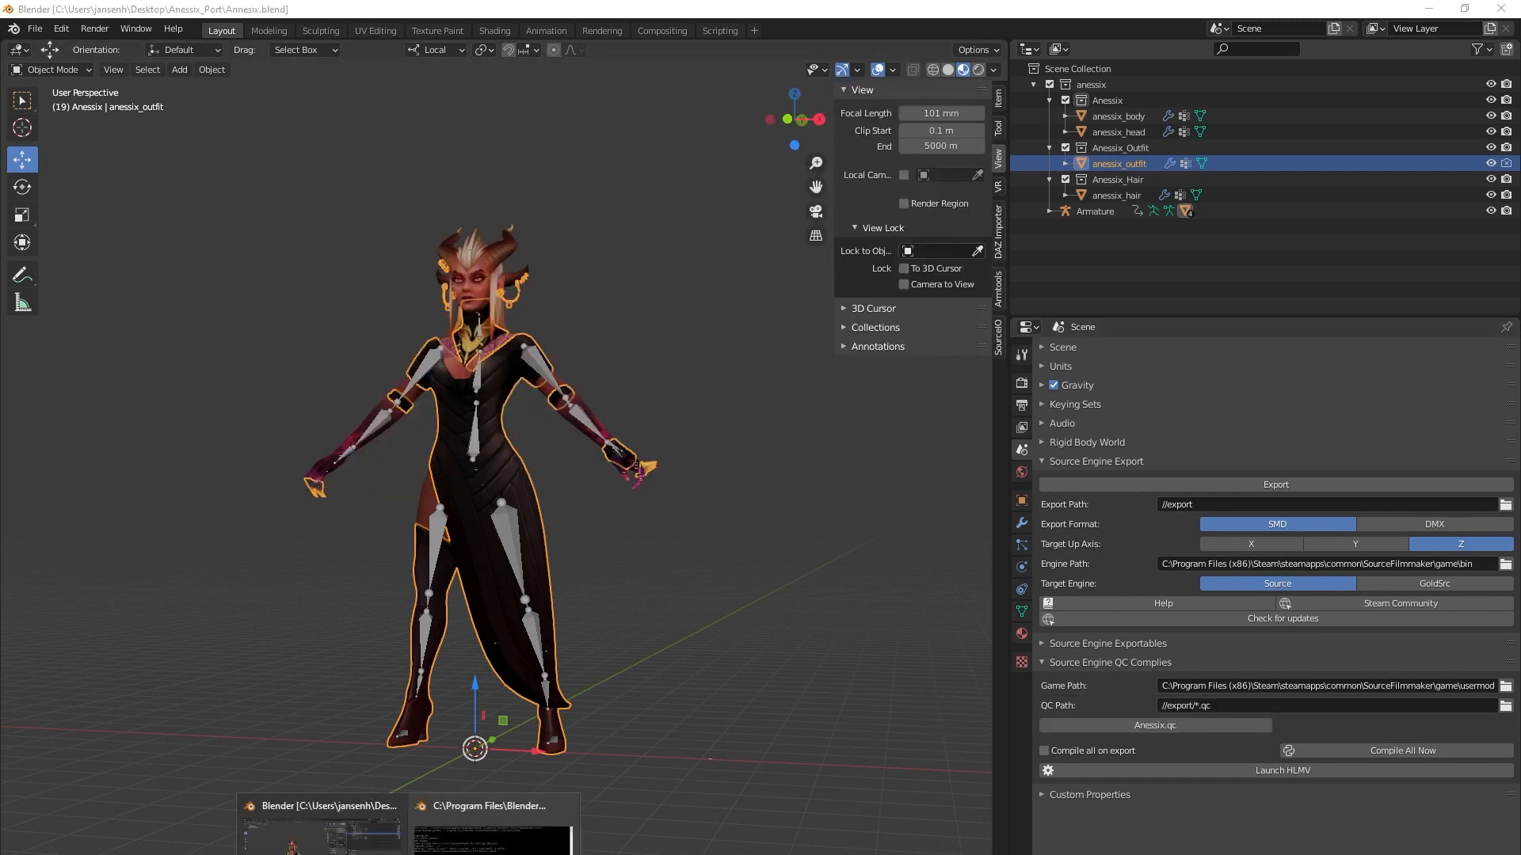
click(1397, 750)
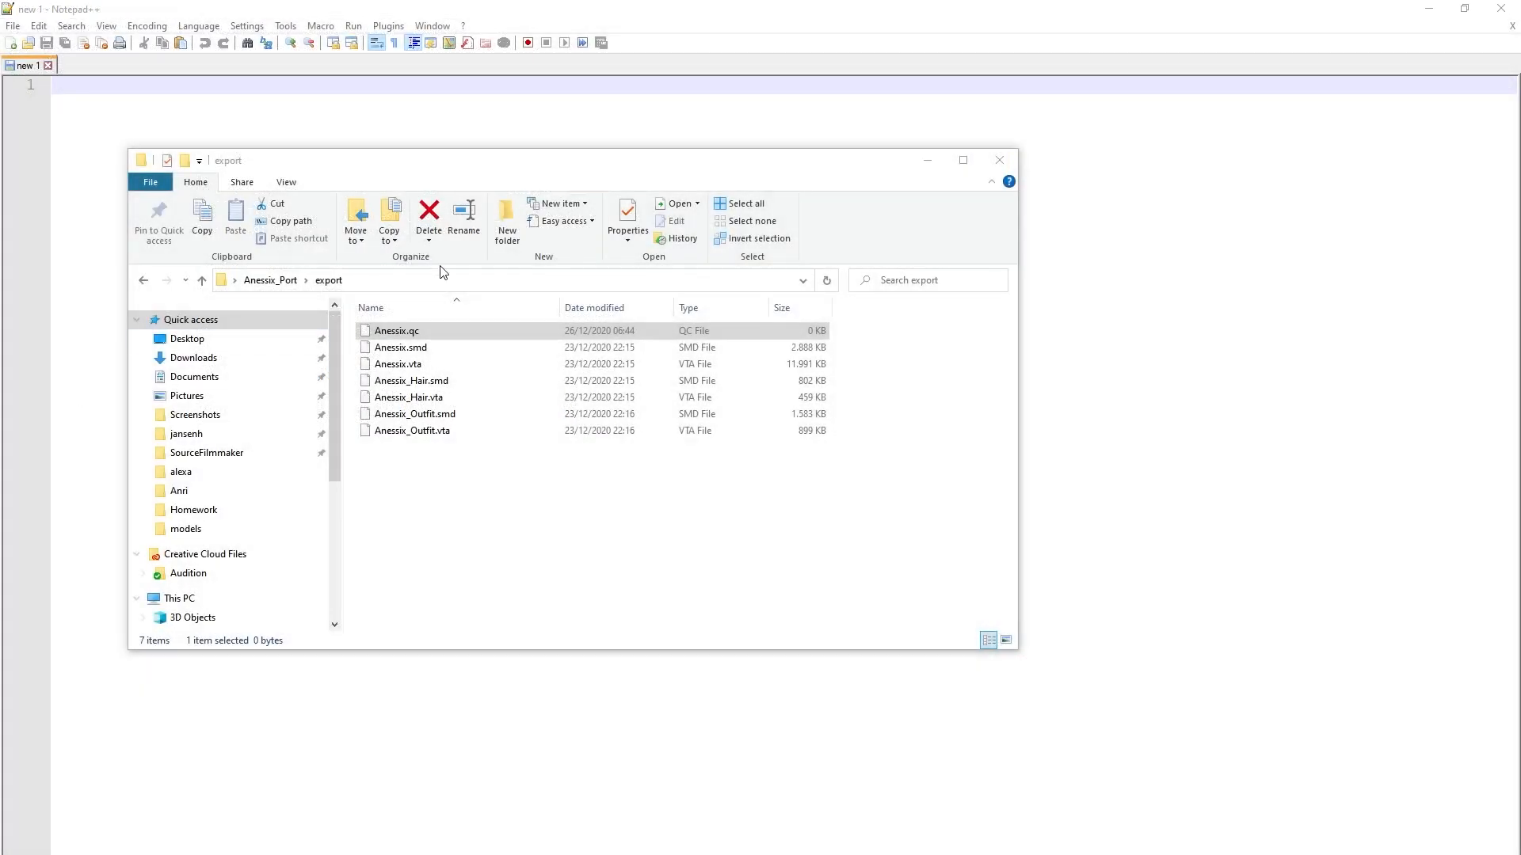
Open Anessix.qc from the export folder with Edit with Notepad++
right_click(396, 331)
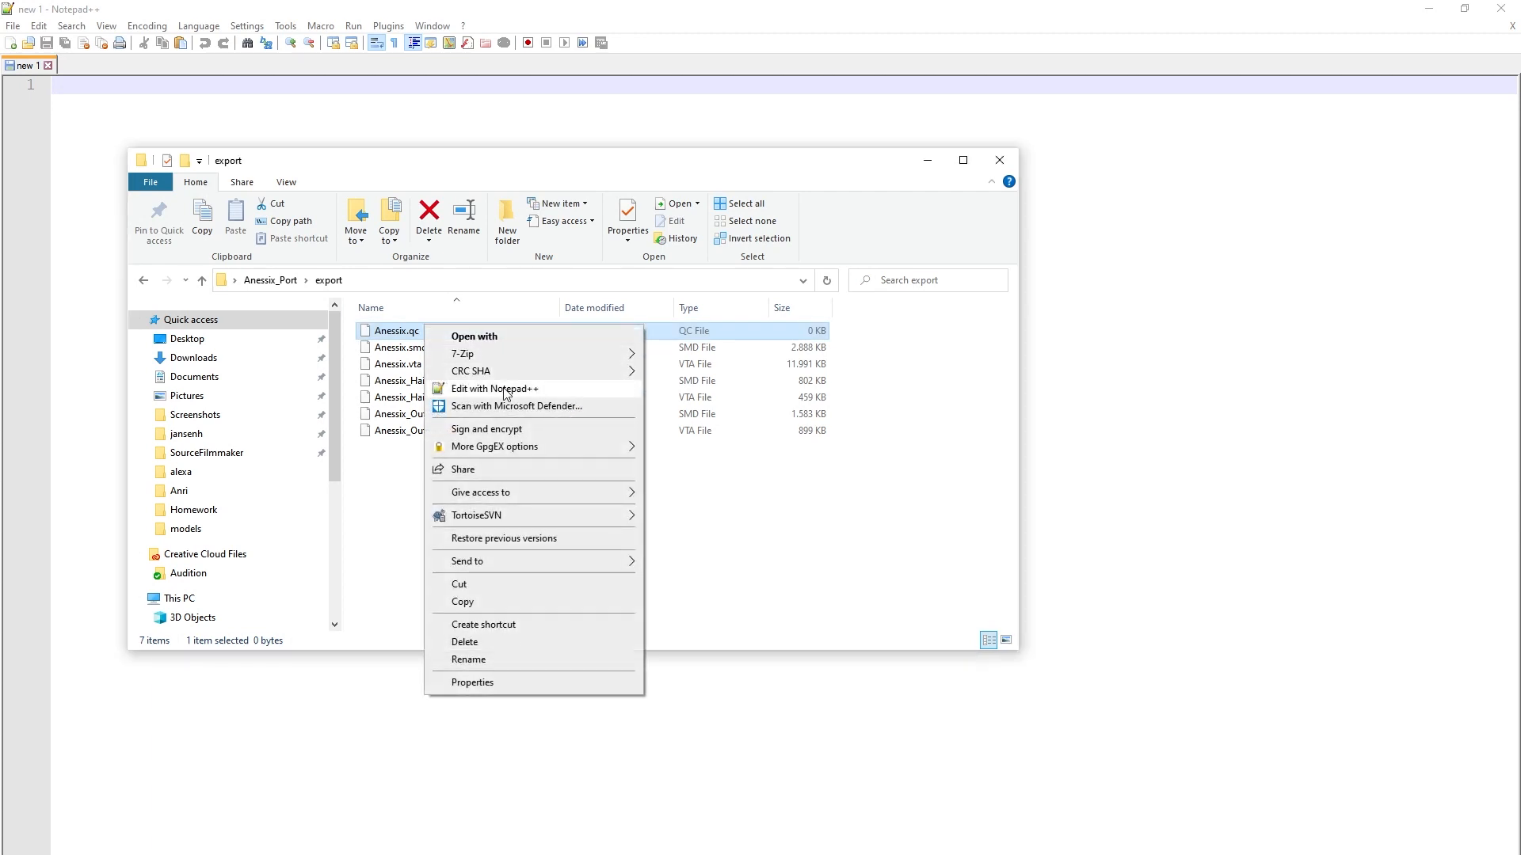
click(494, 388)
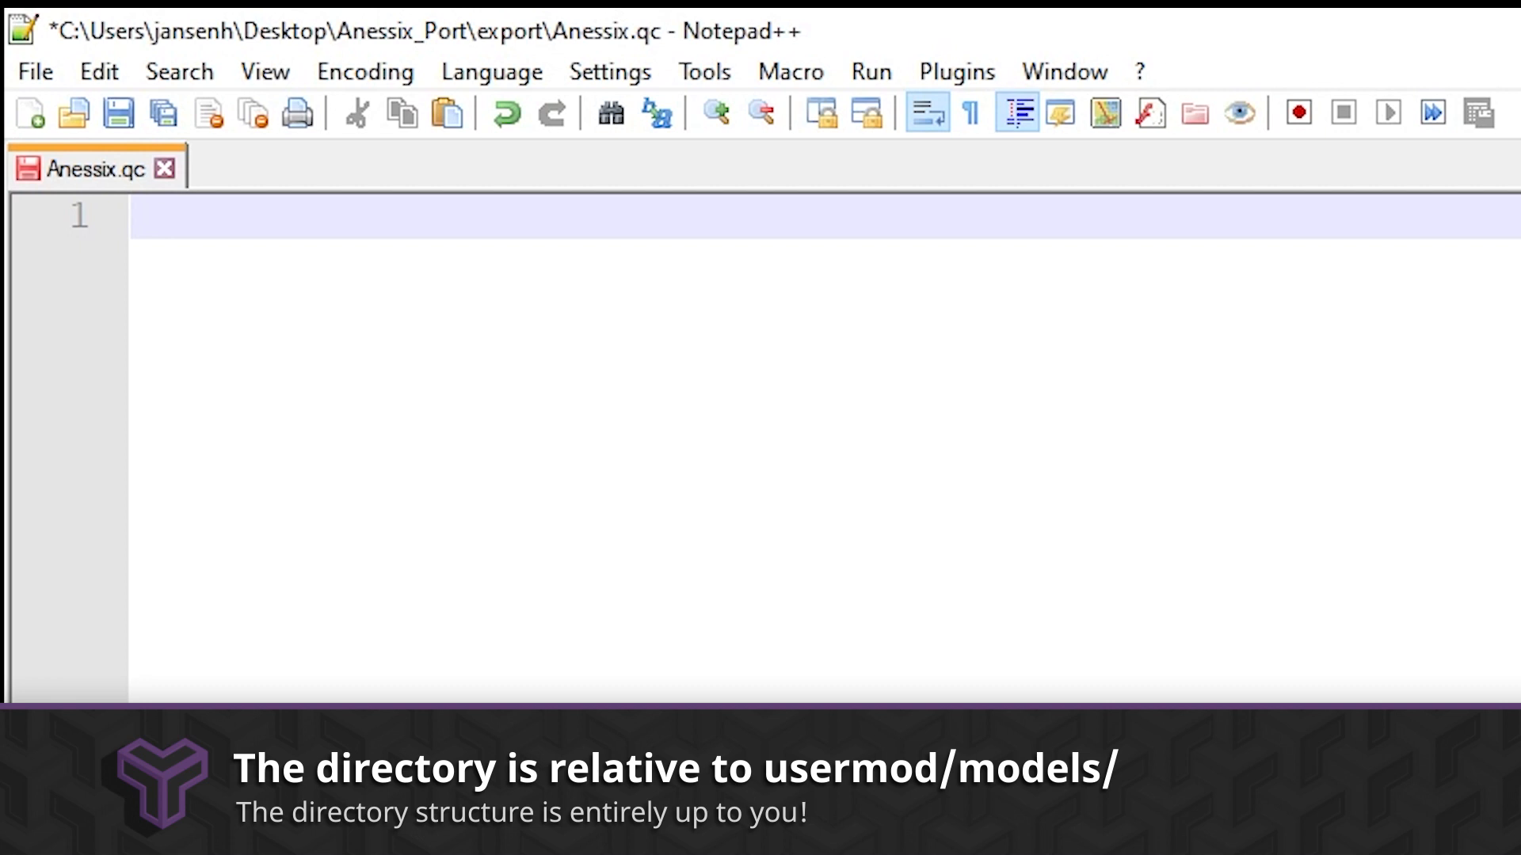
Write line 1 as $modelname "username/dota/heroes/anessix/anessix.mdl"
text($model)
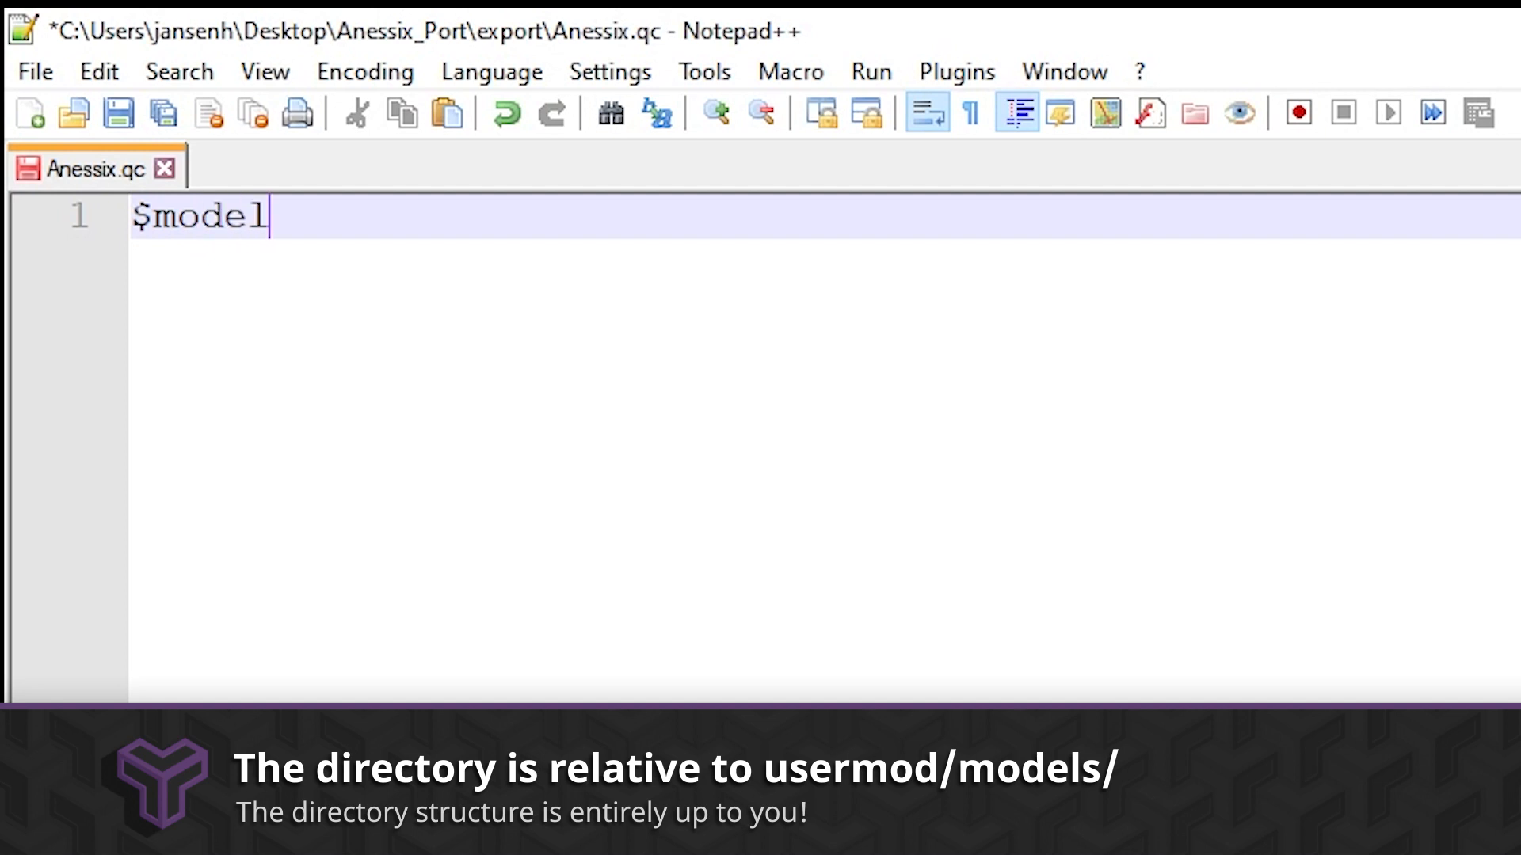
text(name)
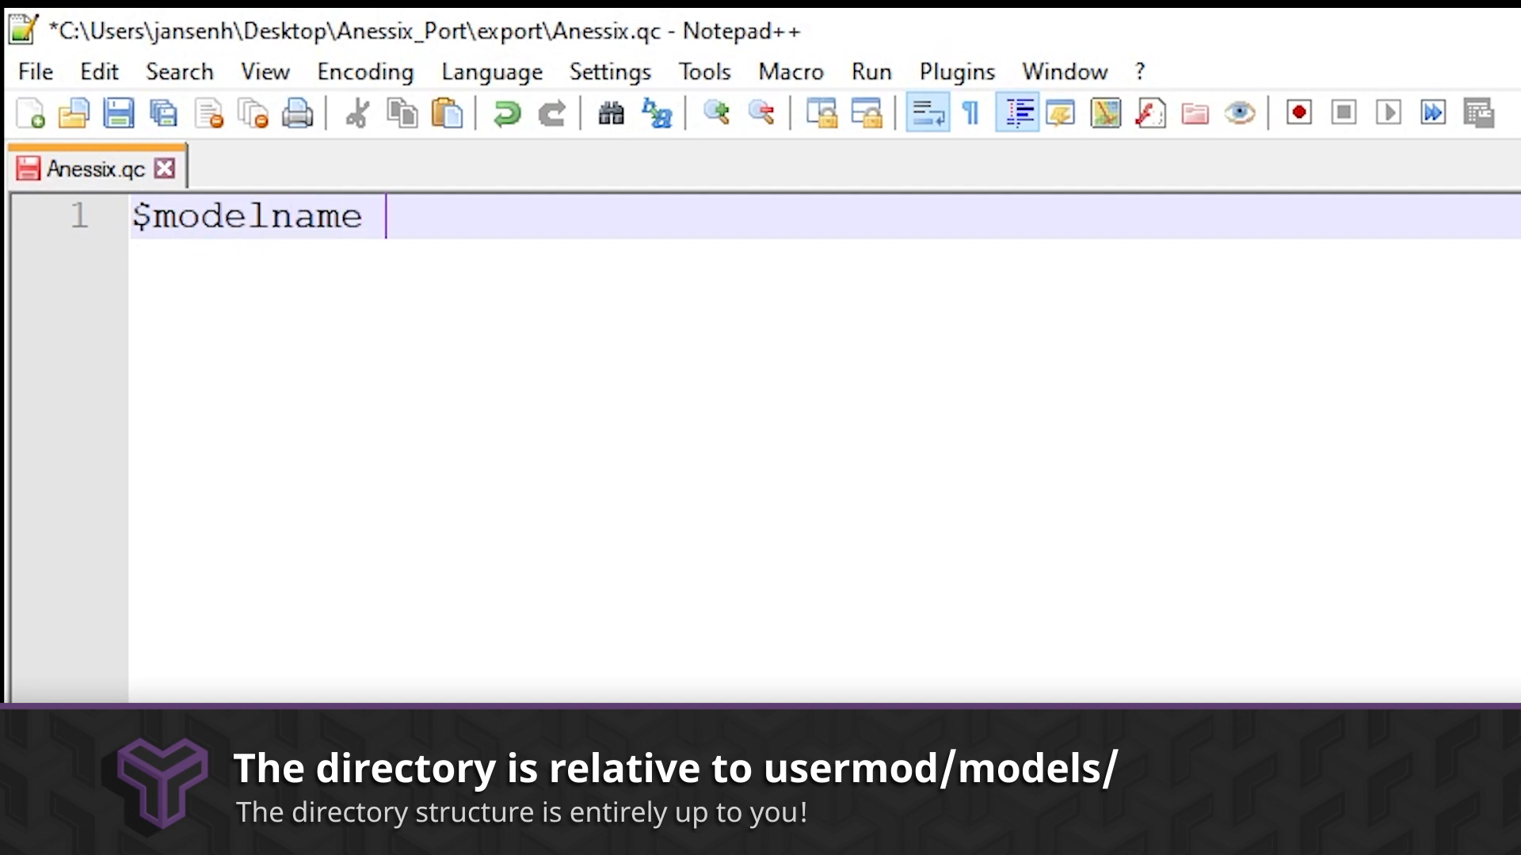
text("us)
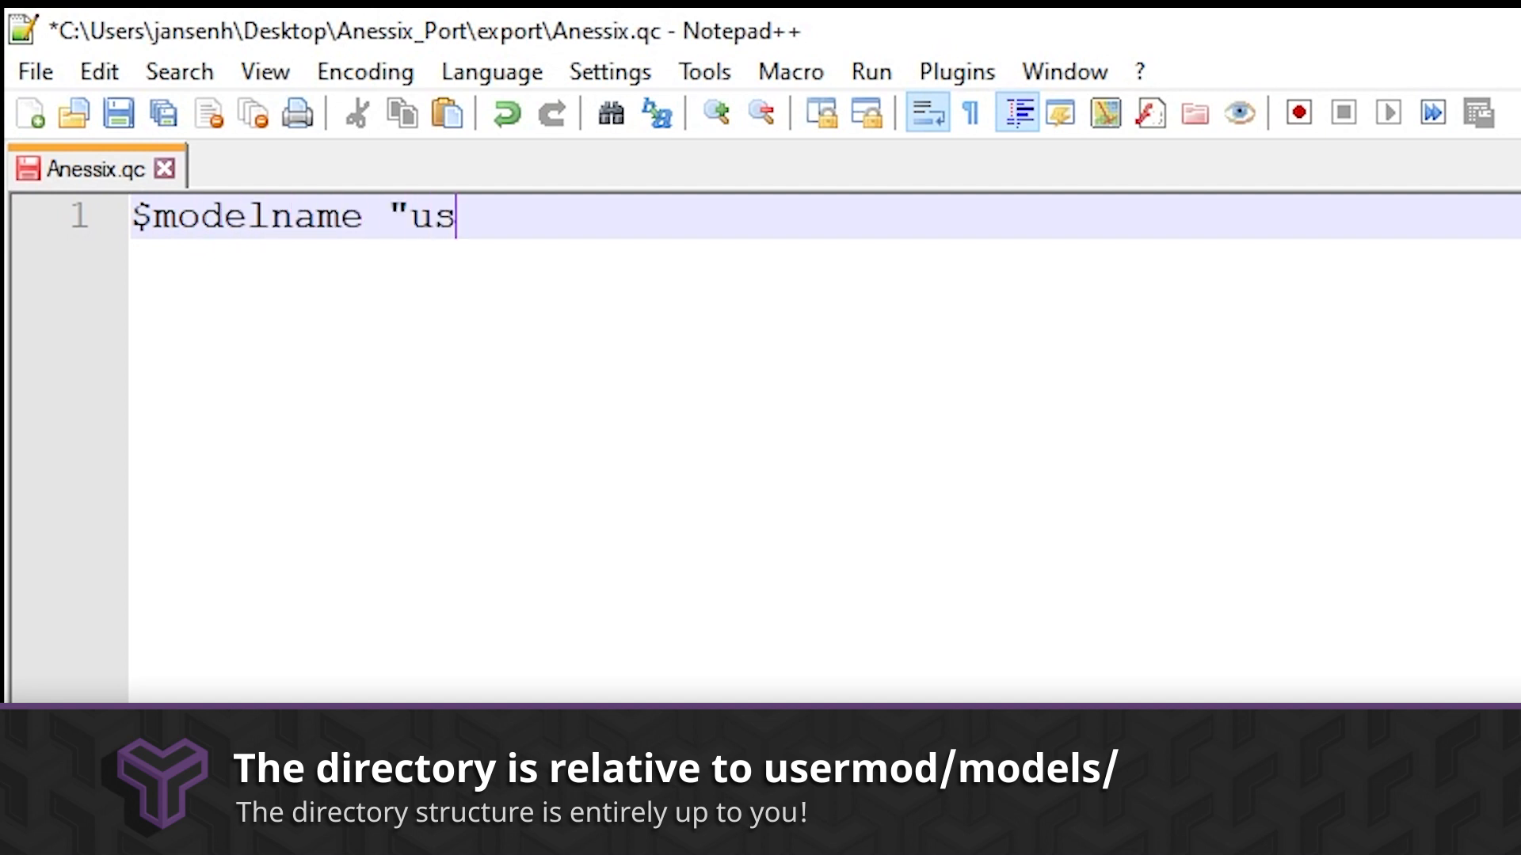
text(ername/)
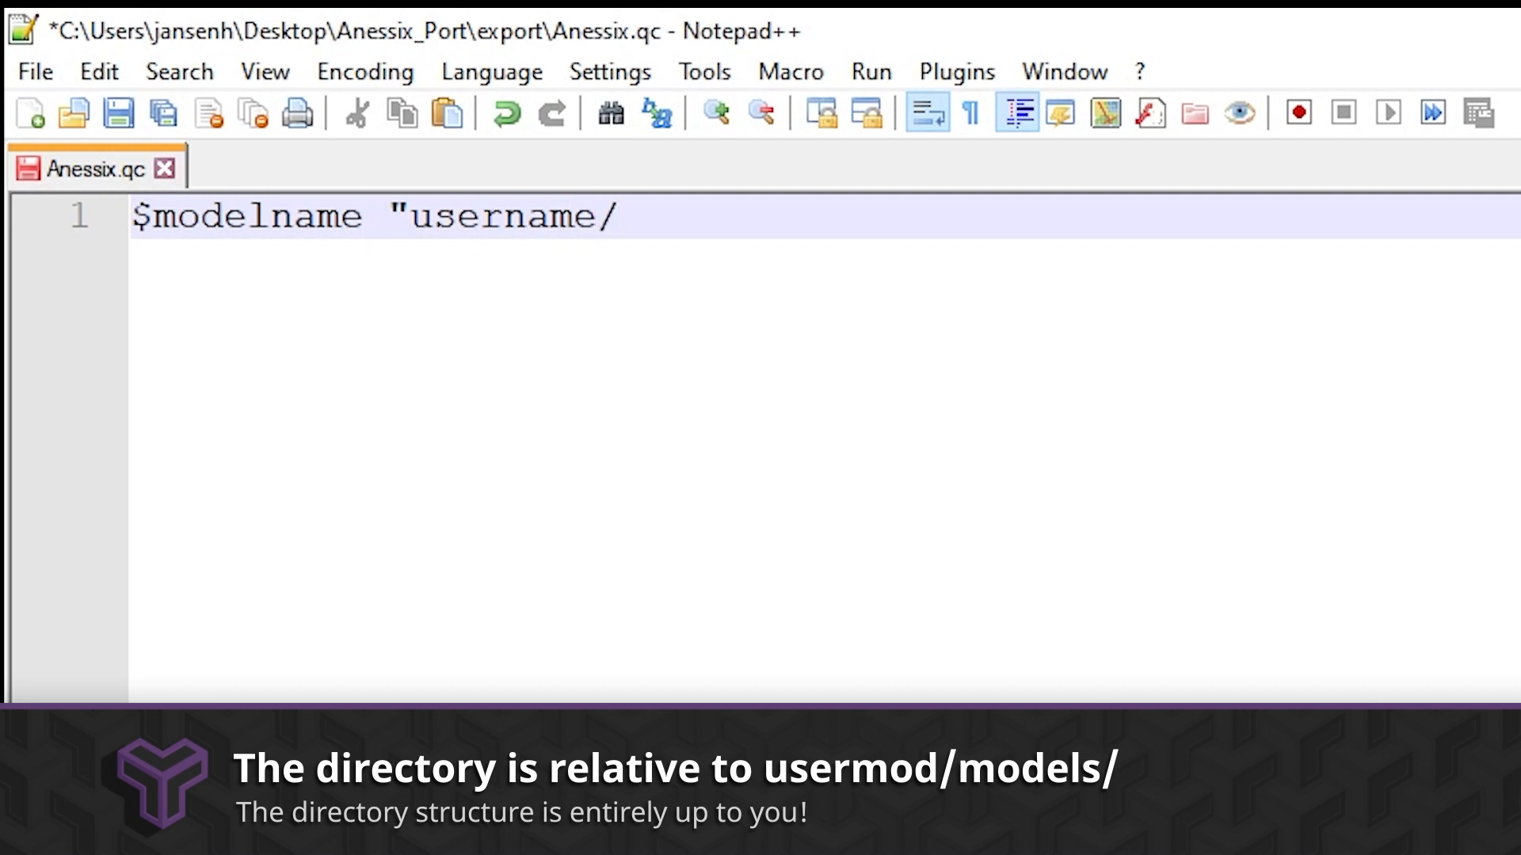
text(dota/)
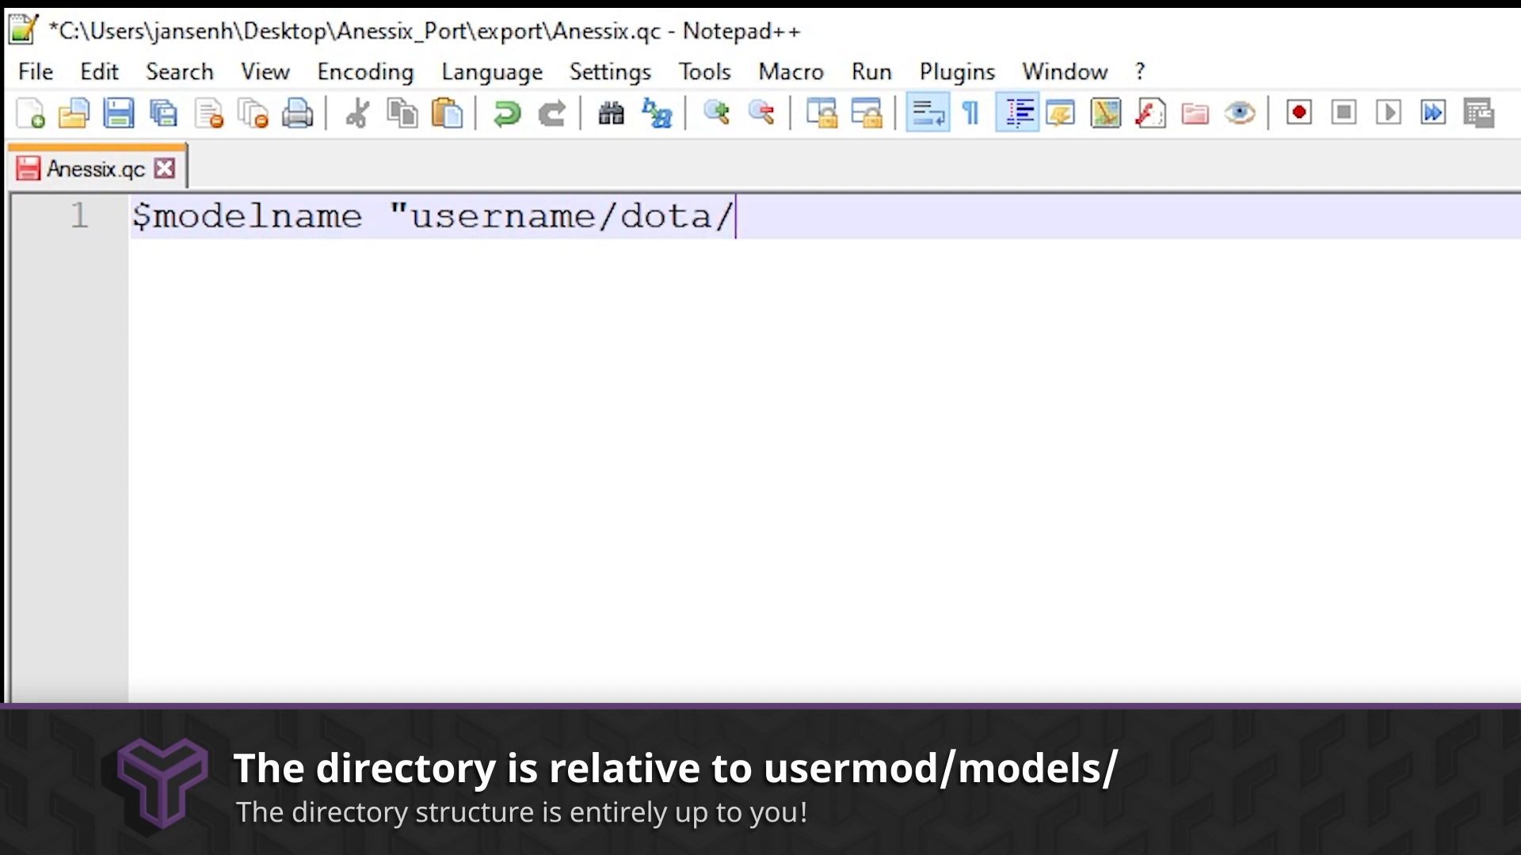
text(heroes/)
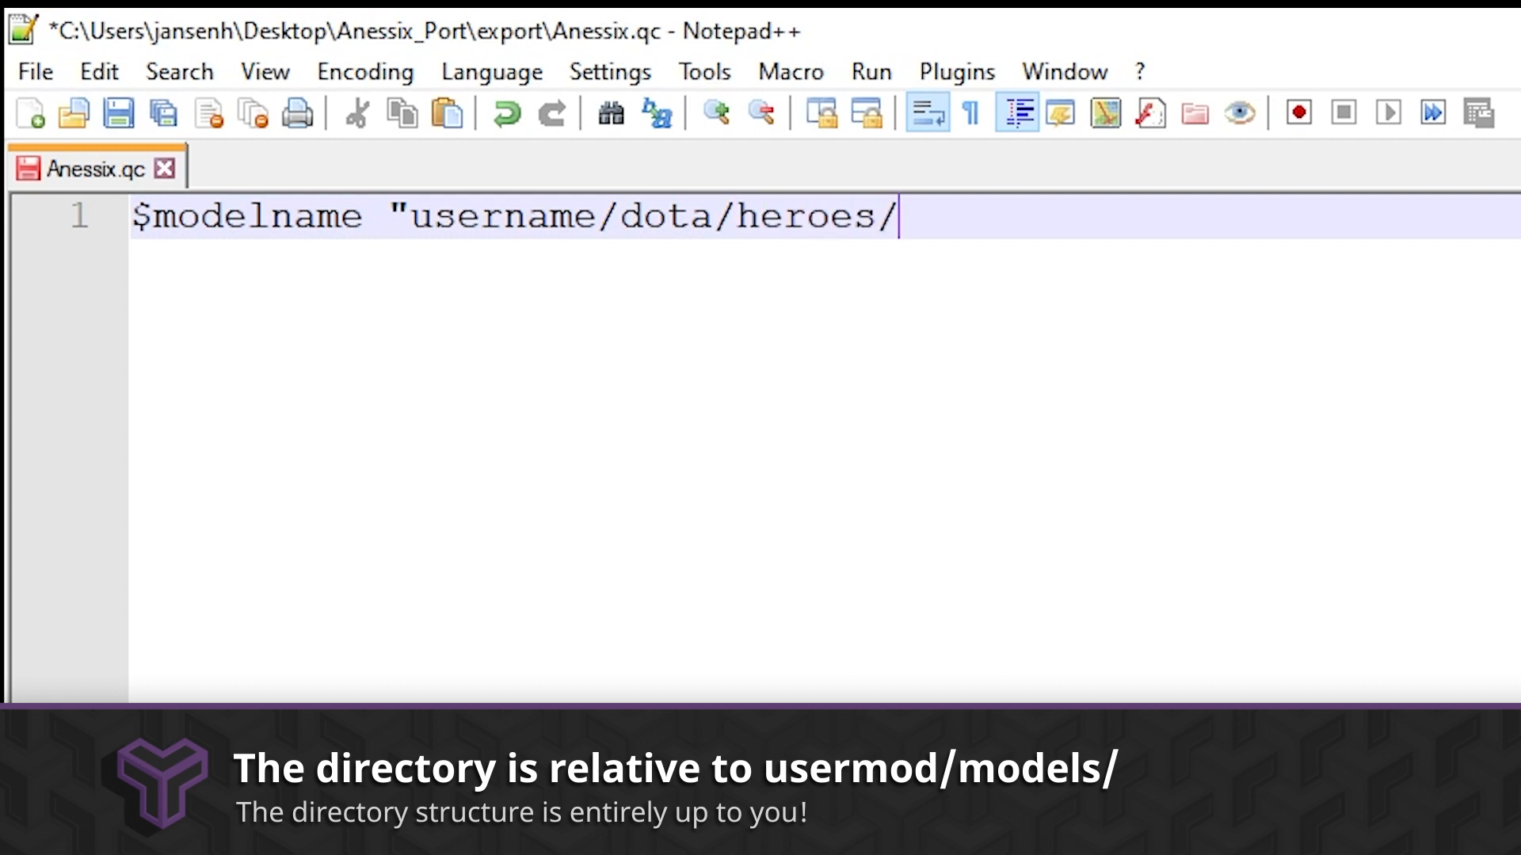
text(anessix)
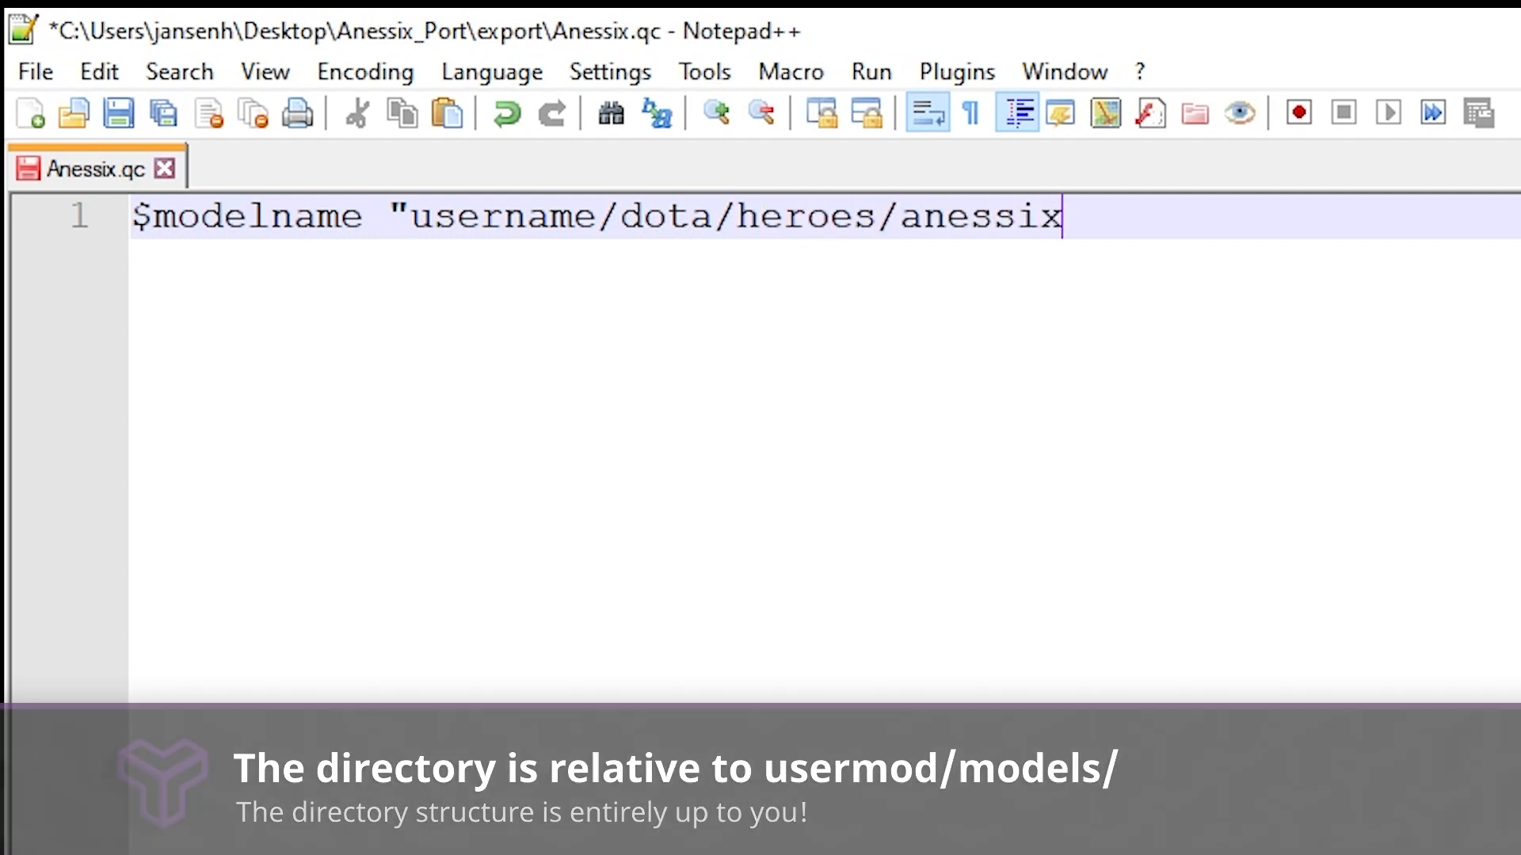
text(/anessix.)
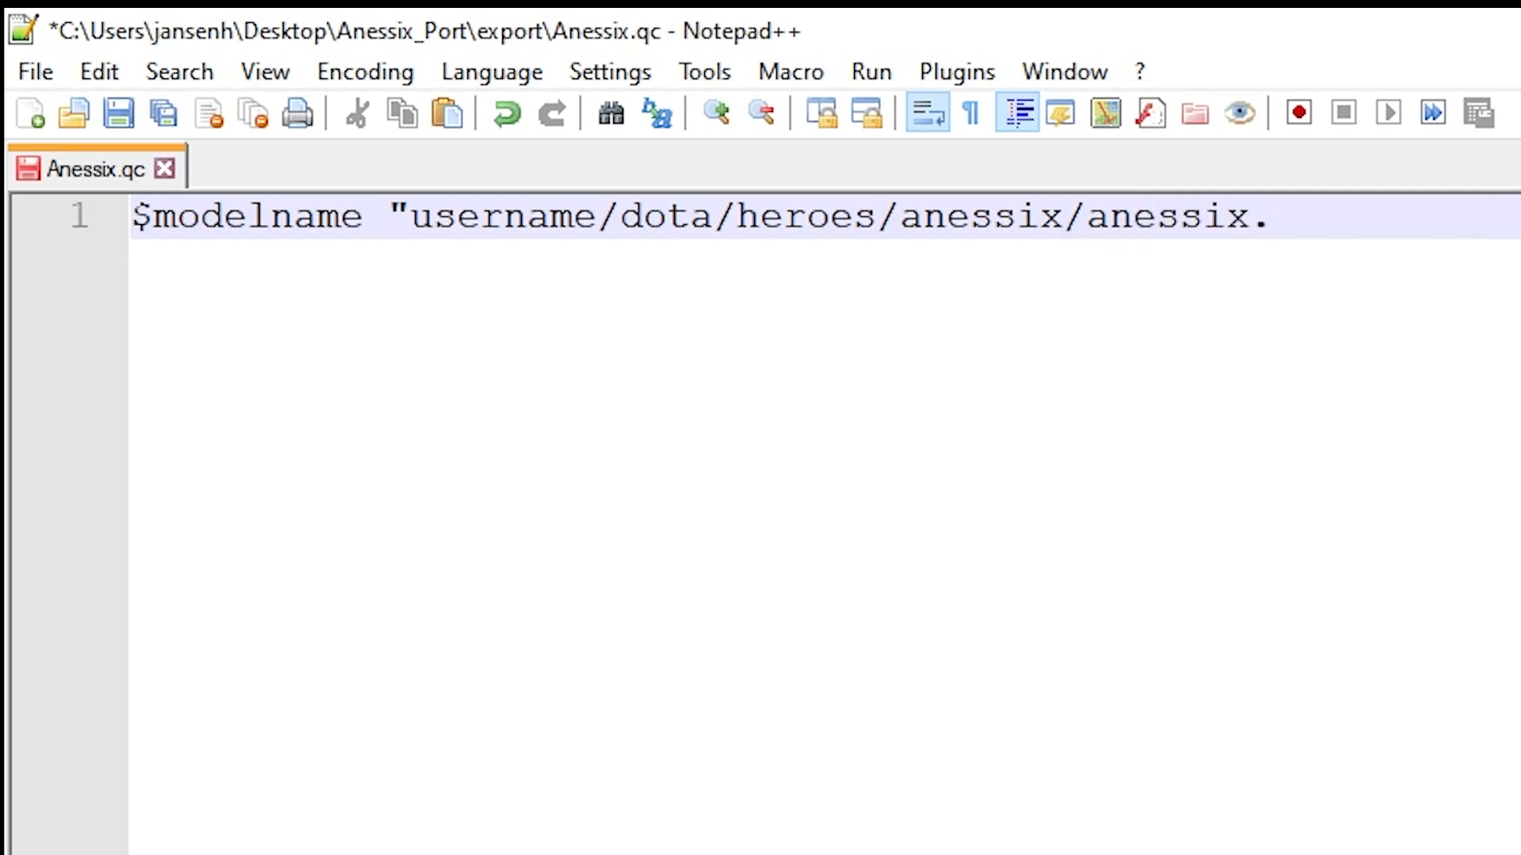
text(mdl)
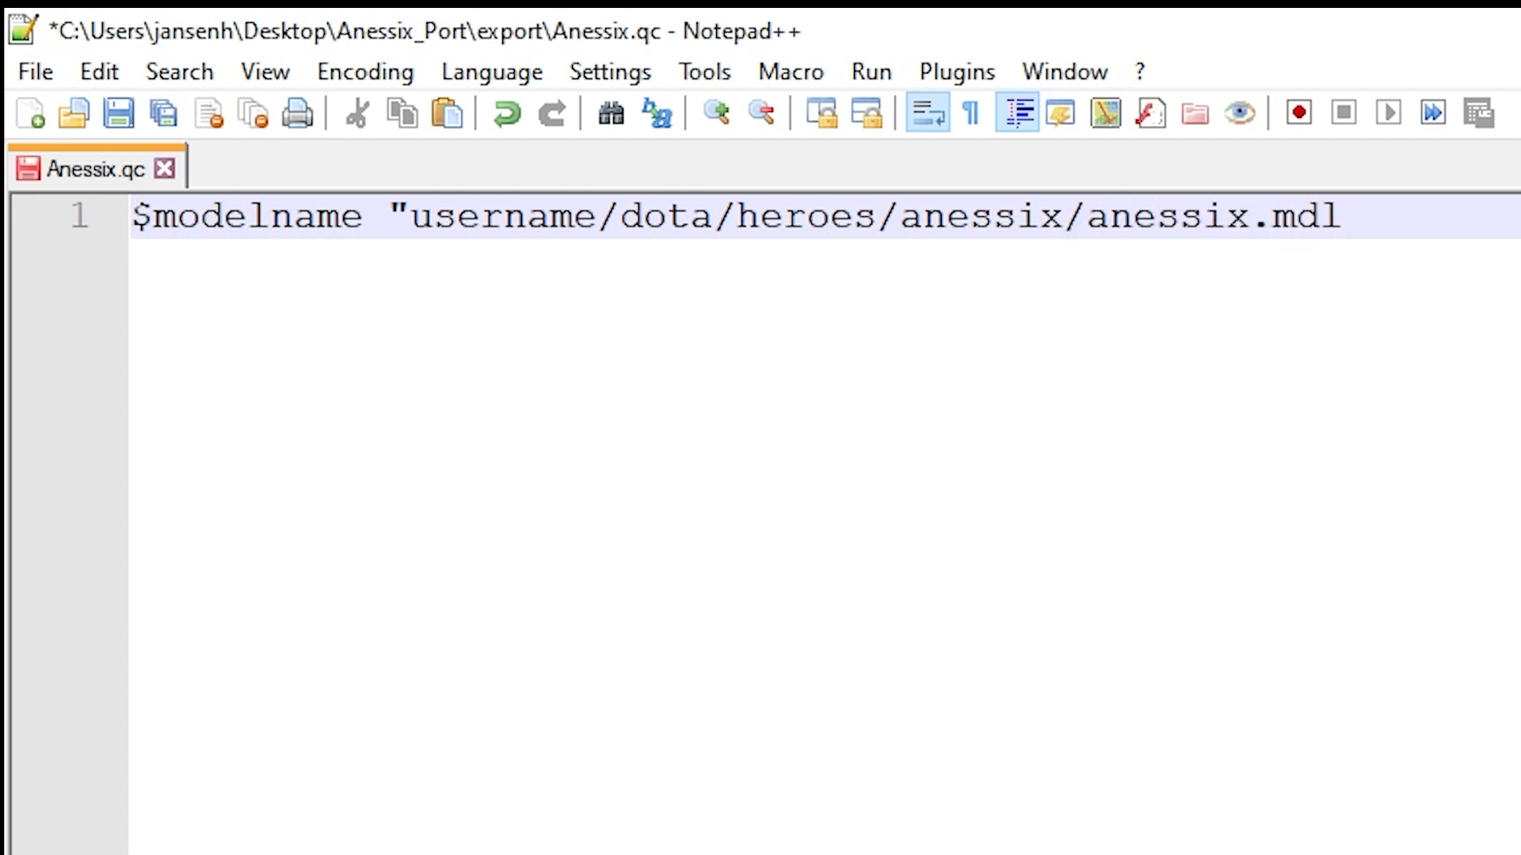
text(")
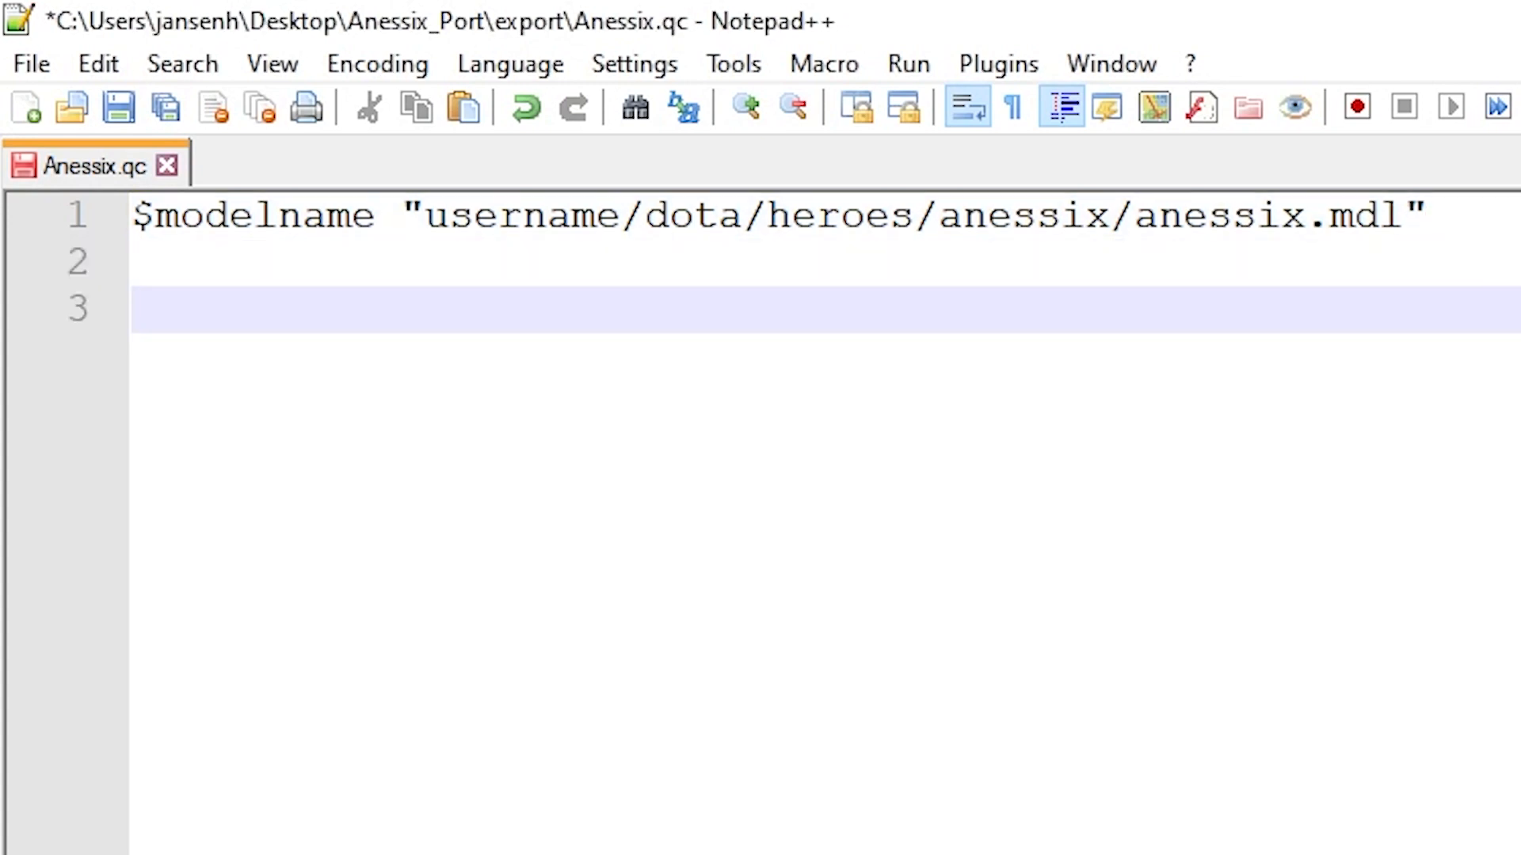
Add $model "Anessix" "Anessix.SMD" on line 3 and save the QC file
text($model)
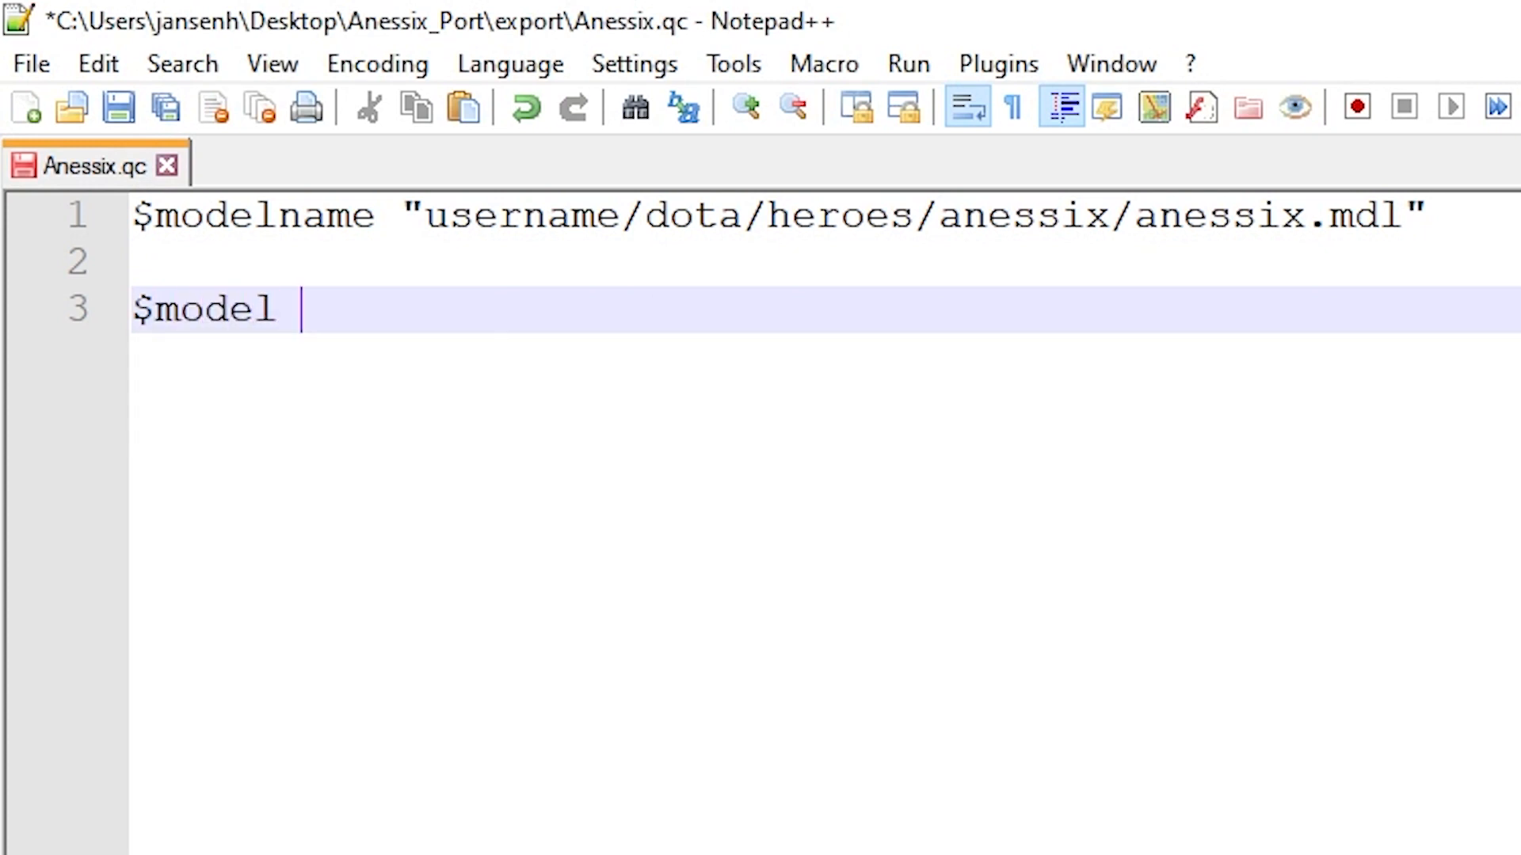
text("A)
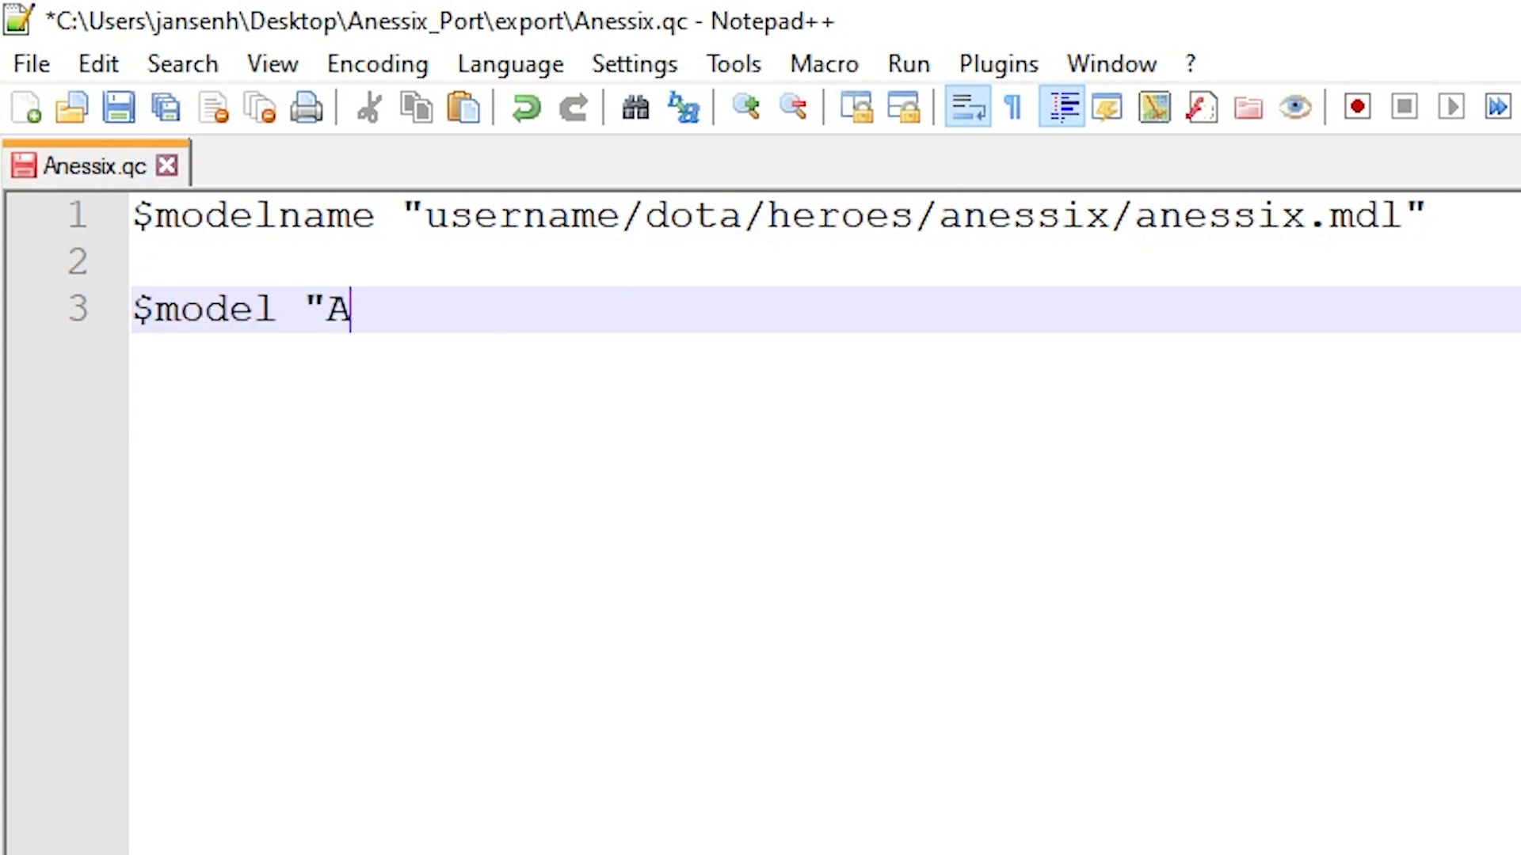
text(nessix)
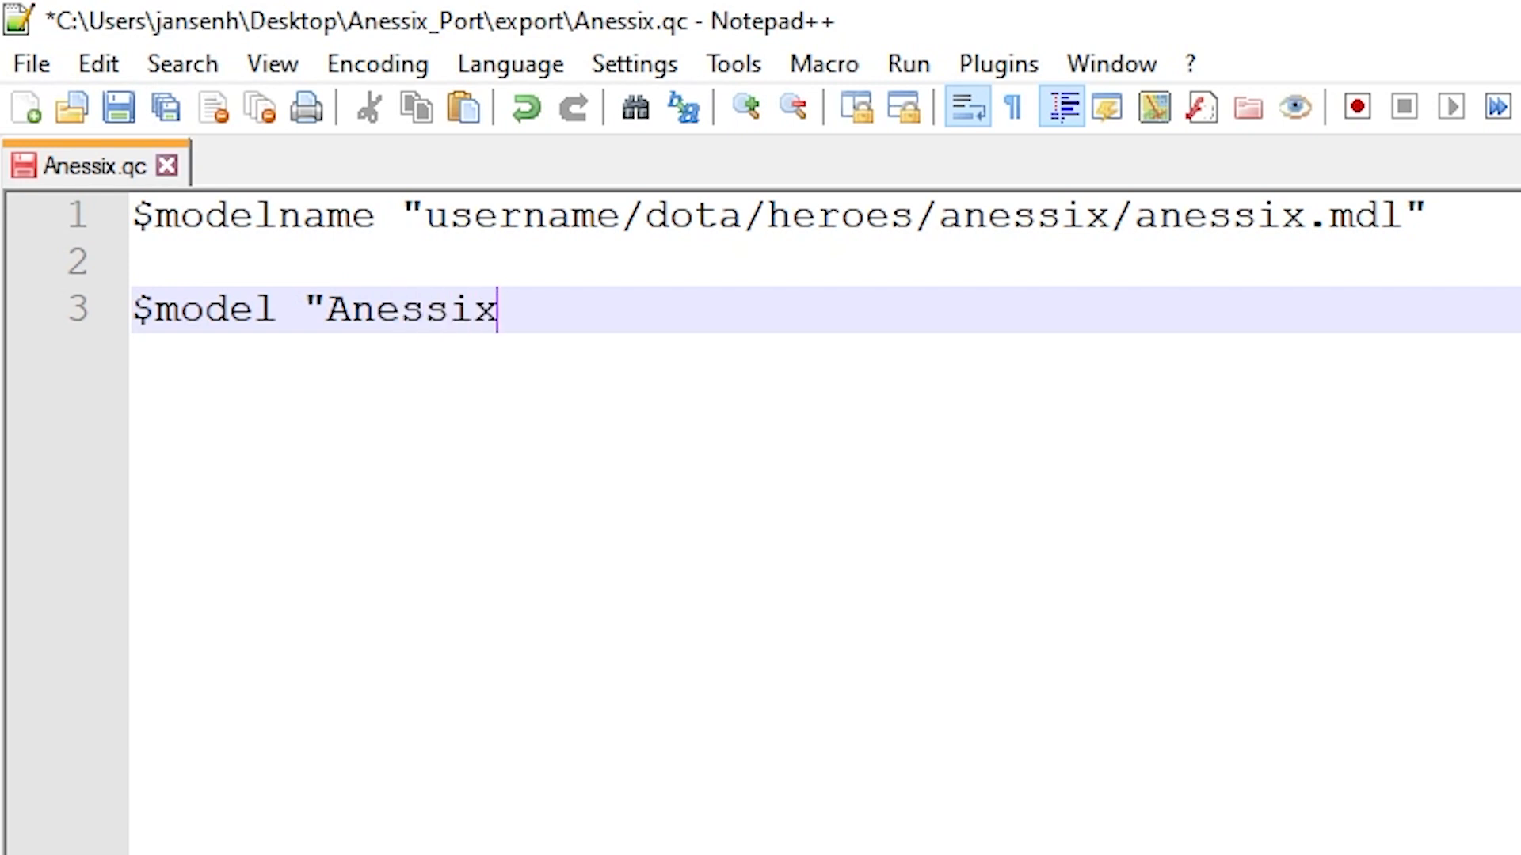
text(" ")
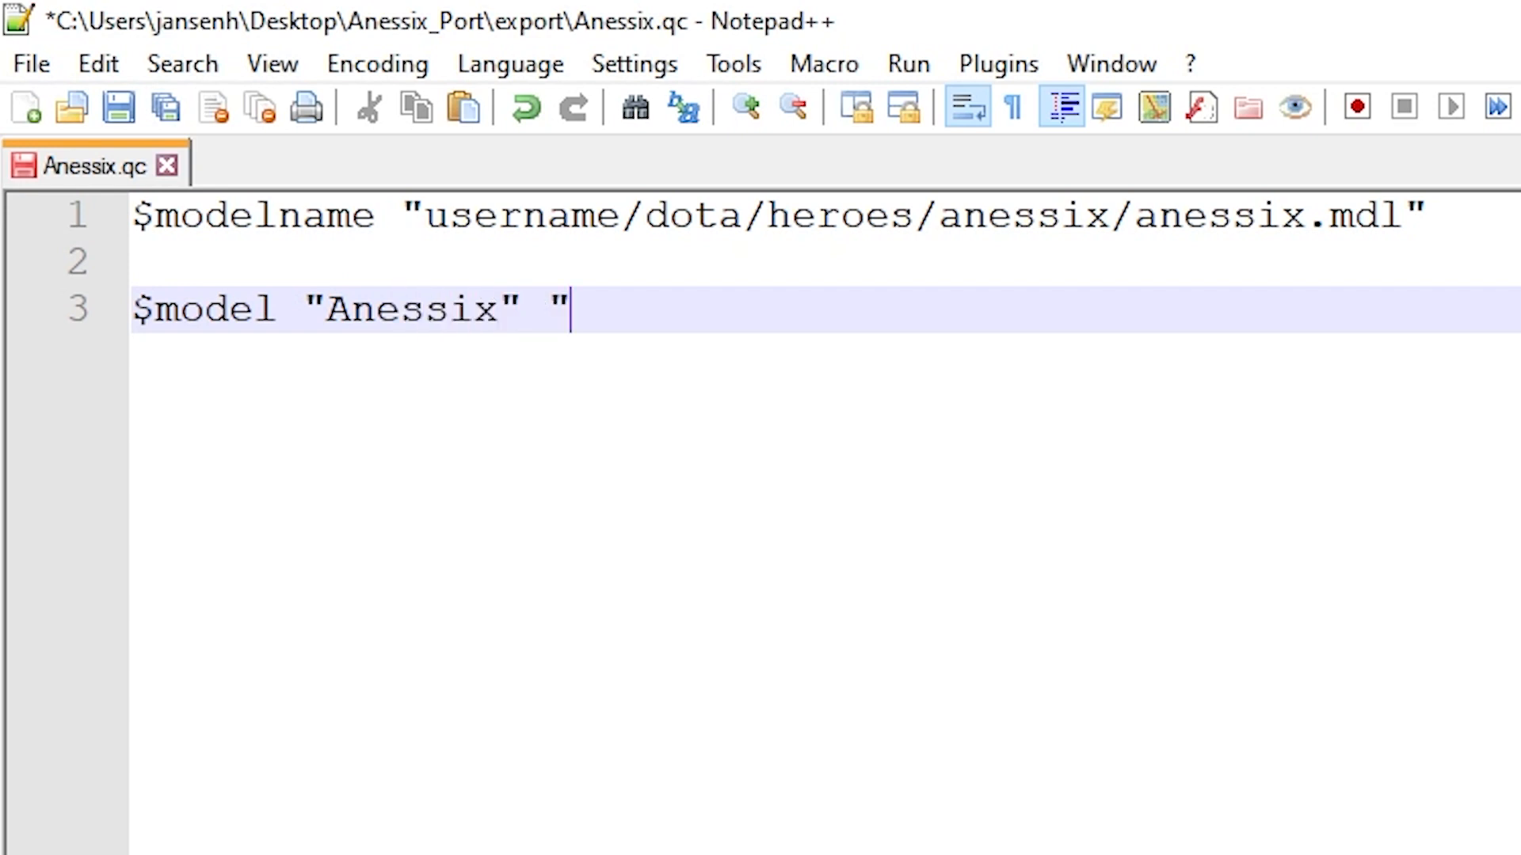
text(An)
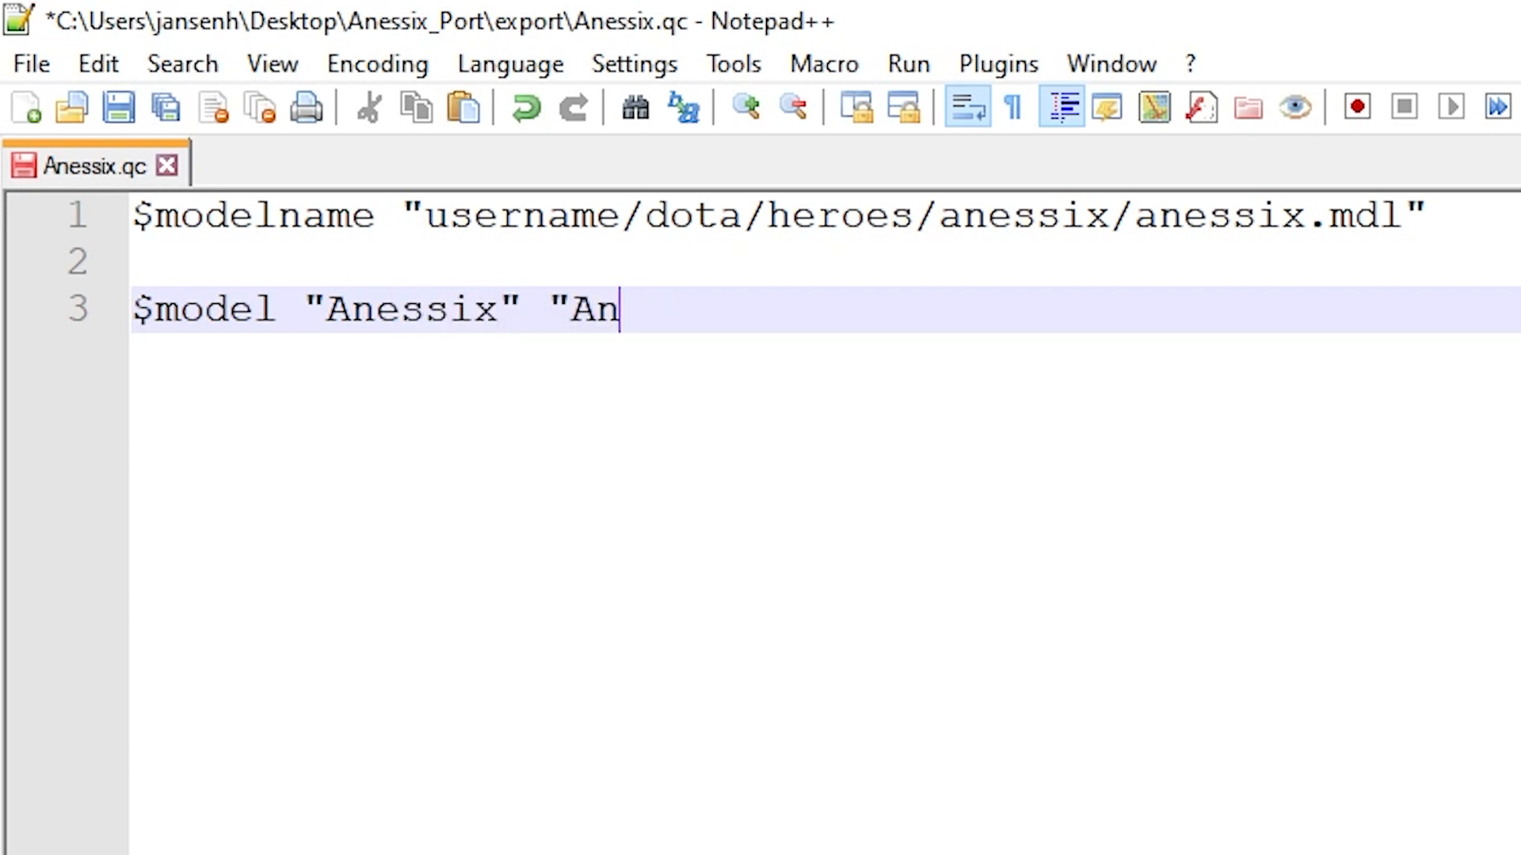
text(essix.SMD)
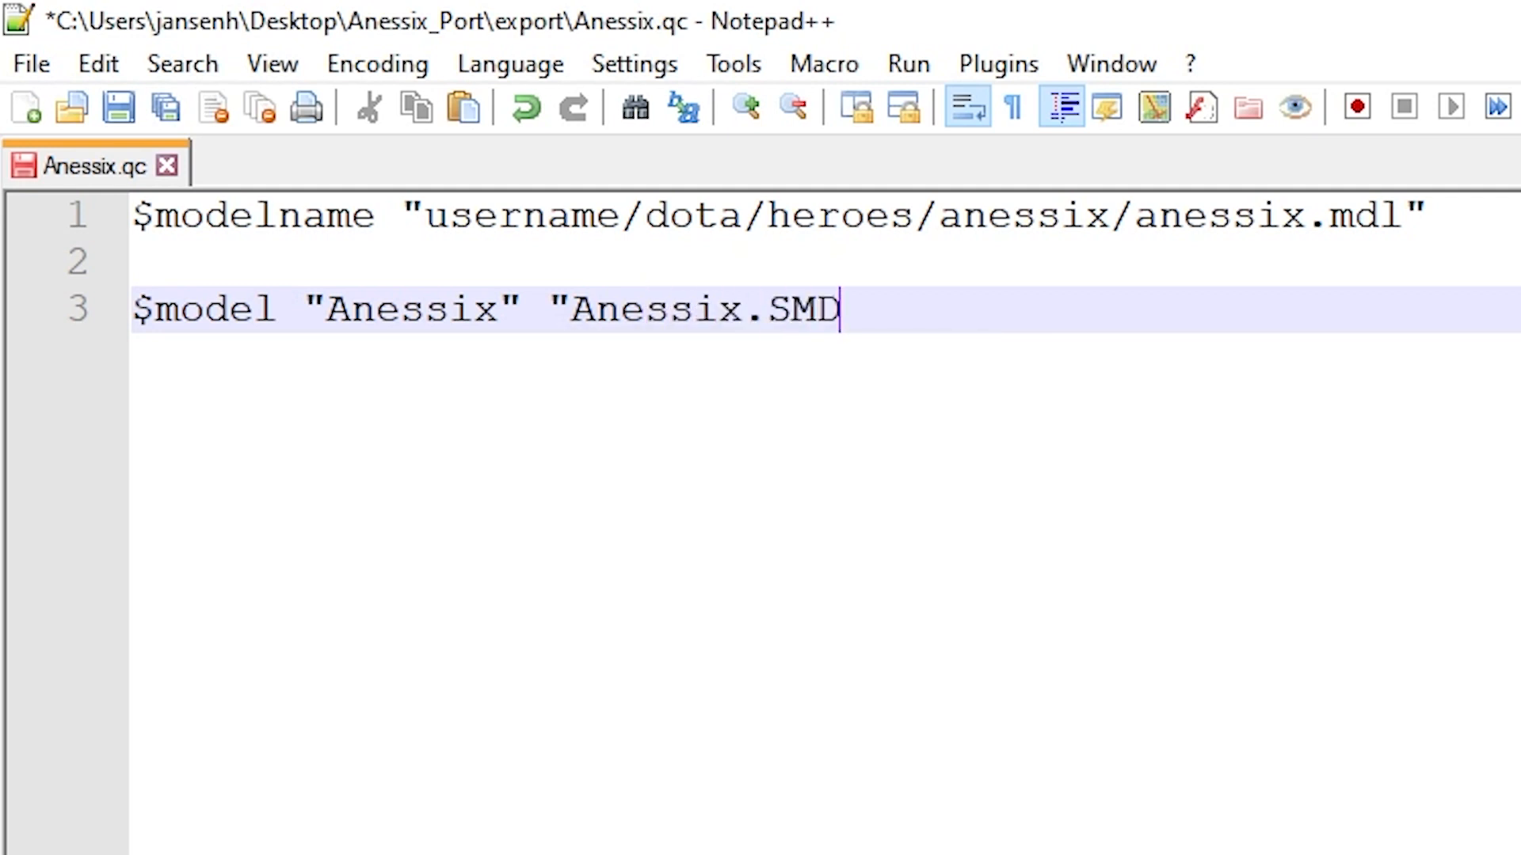
text(")
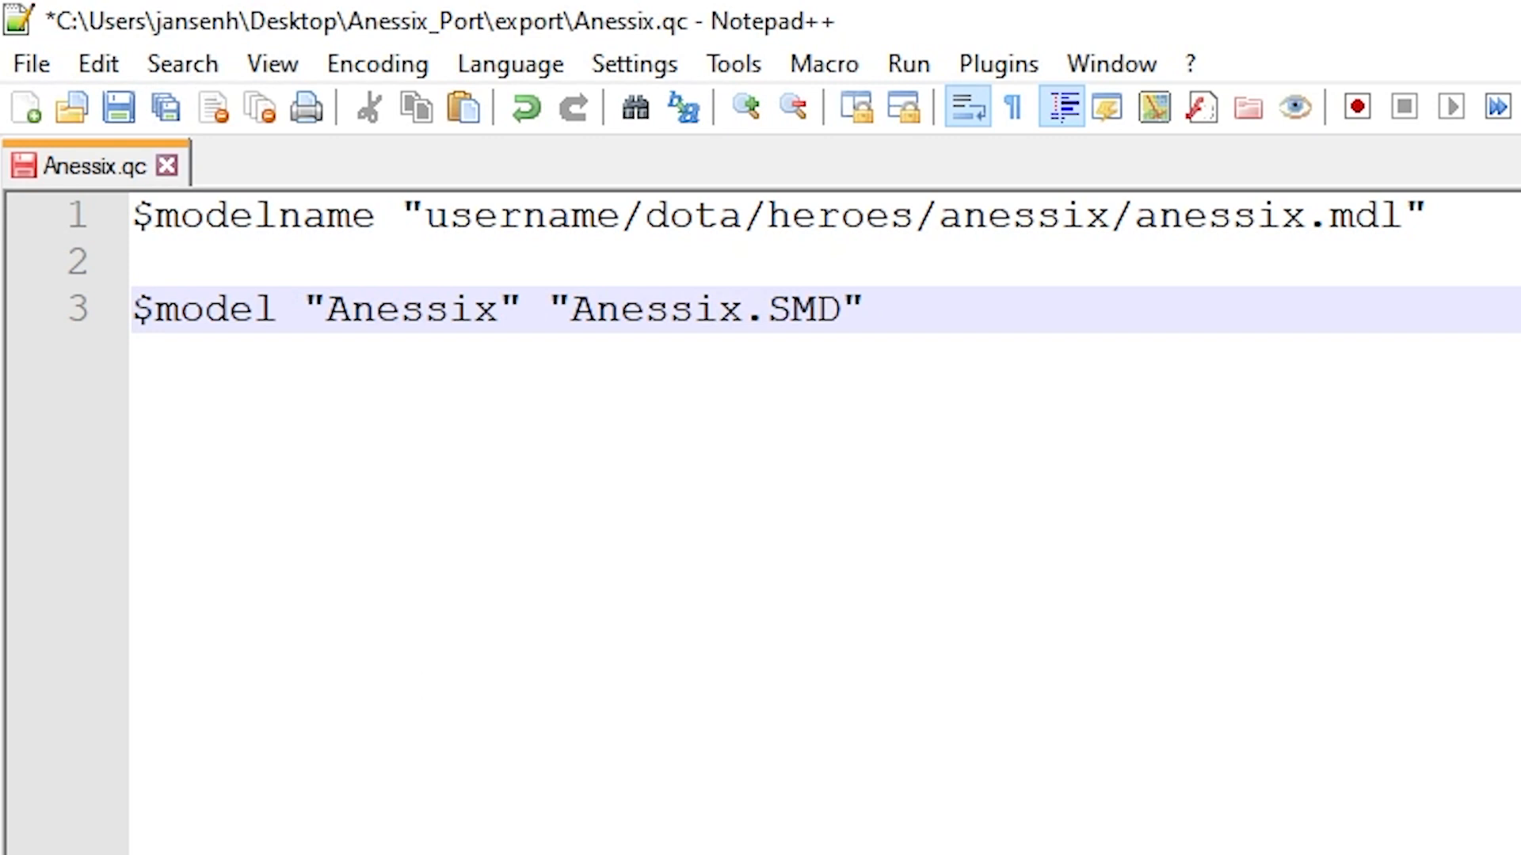
click(864, 308)
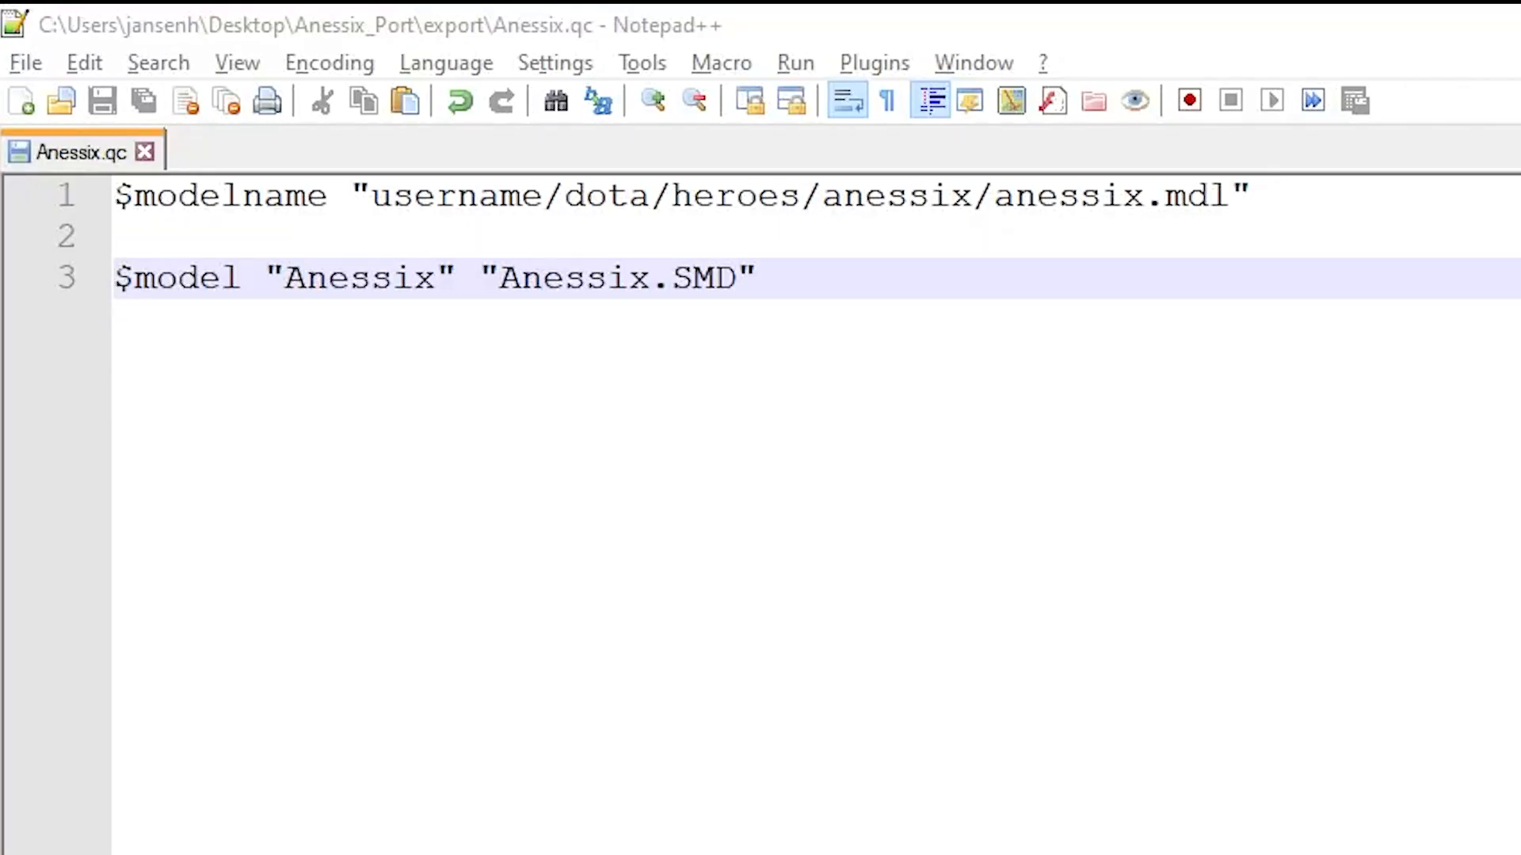
Start line 5 with $sequence "idle" "Anessix.SMD" for the idle animation
key(Enter)
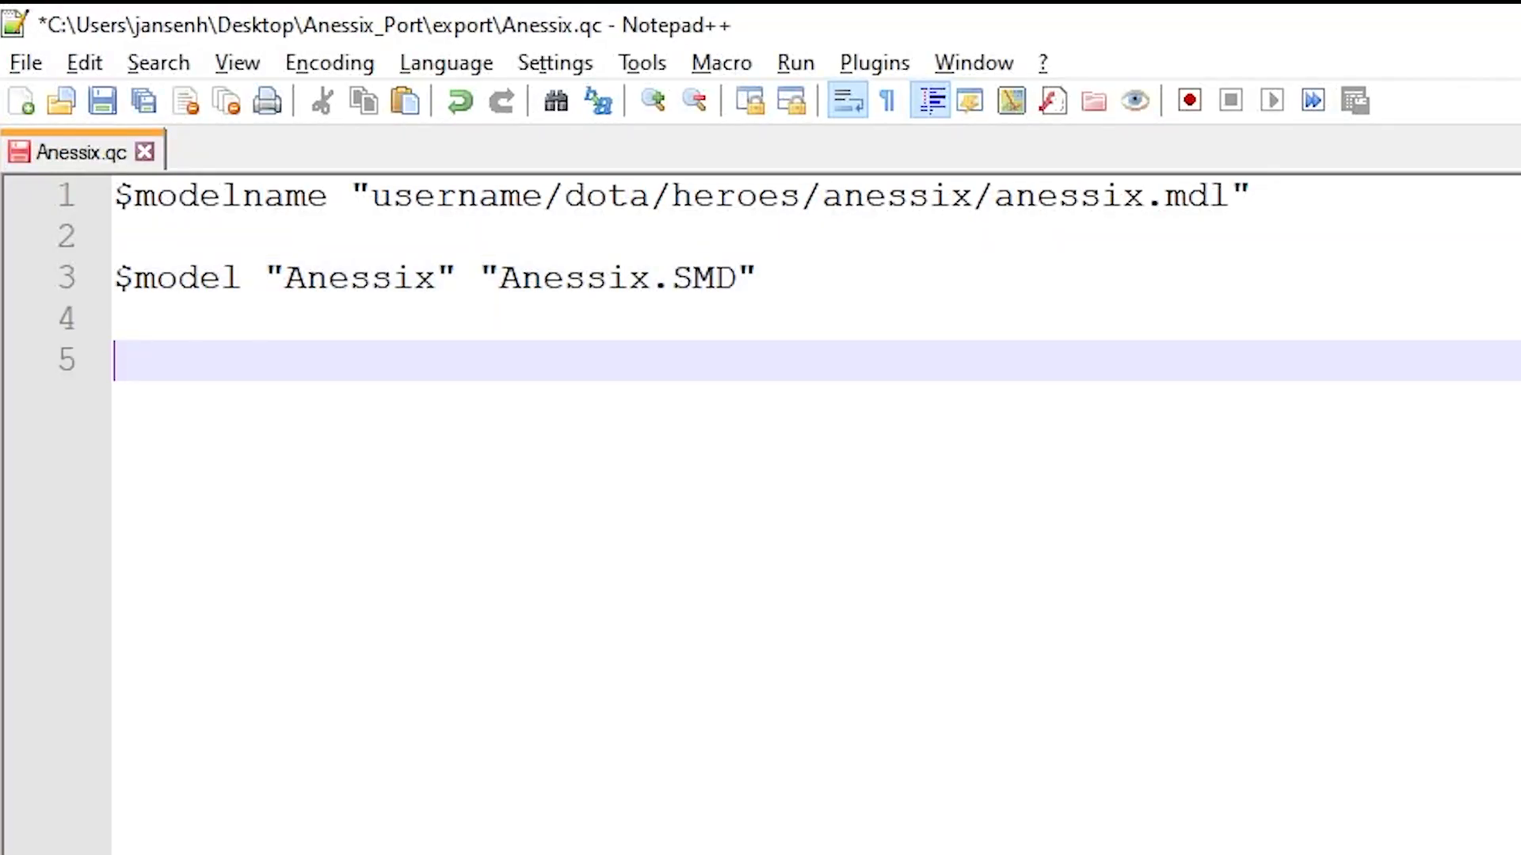
text($sequ)
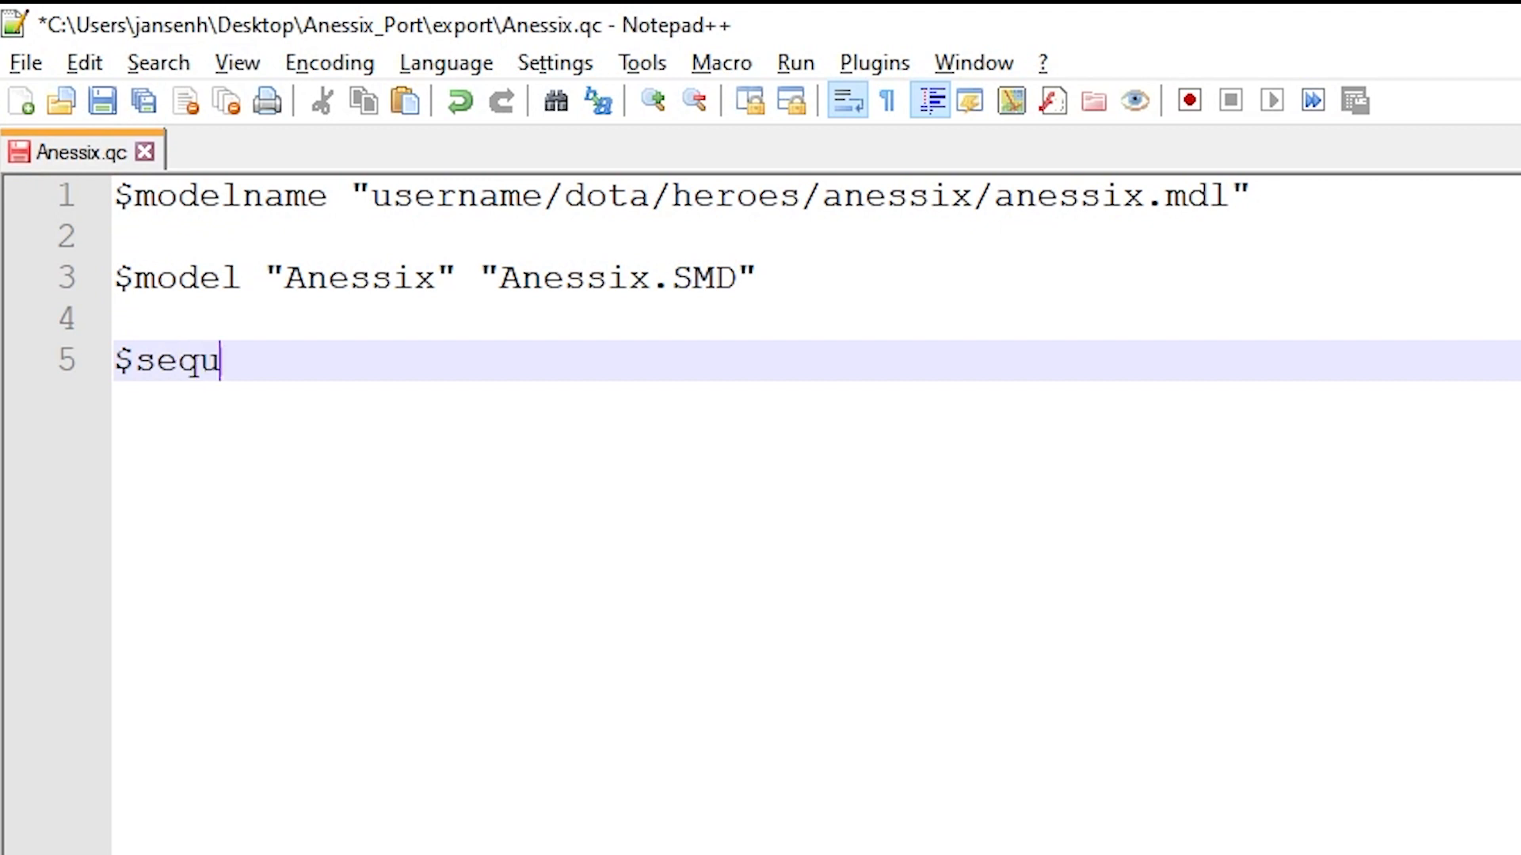
text(ence)
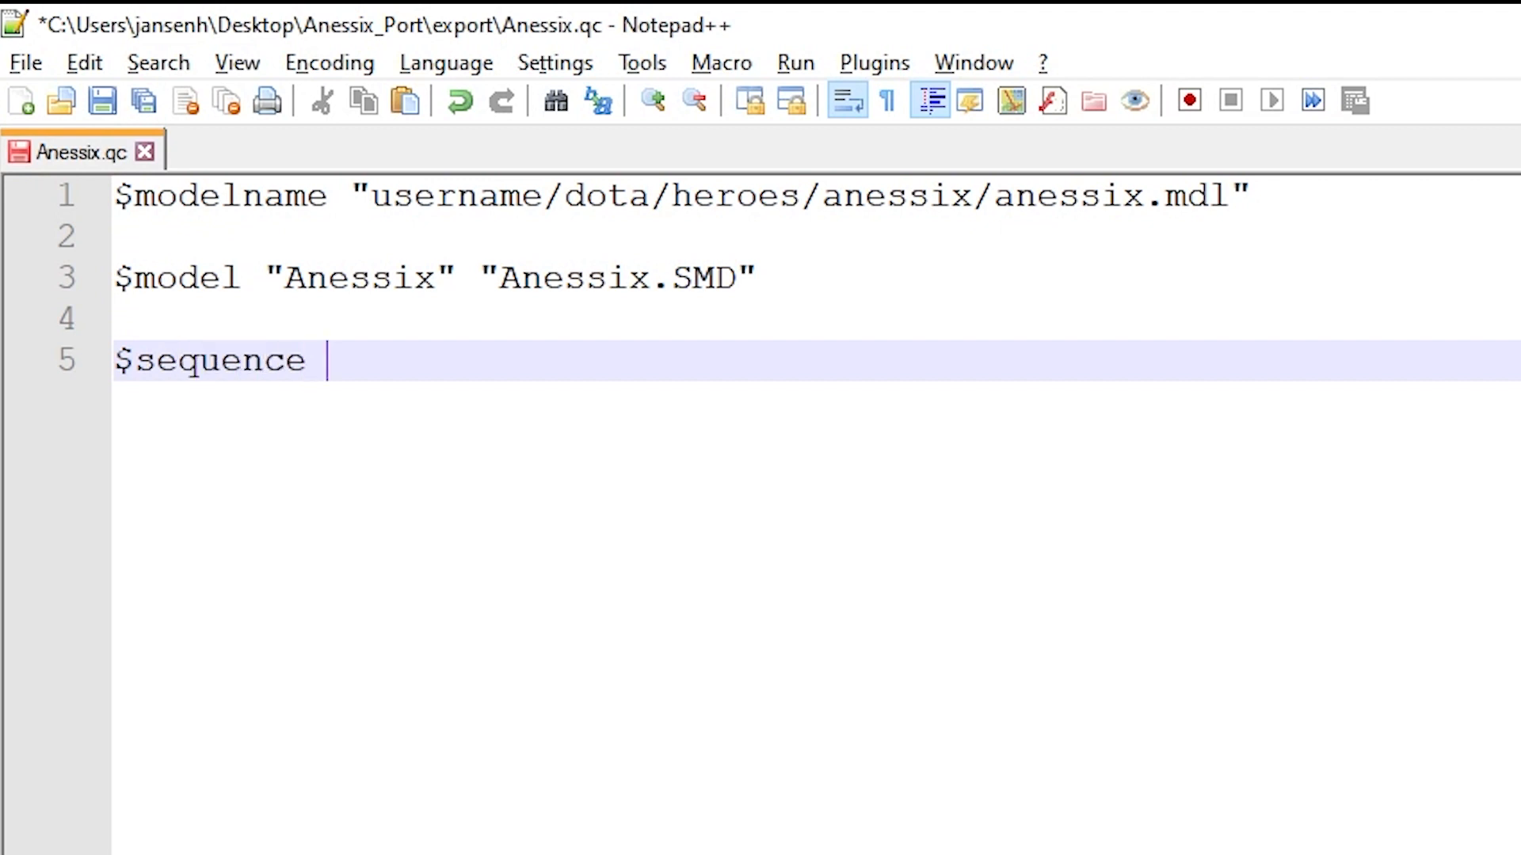
text(")
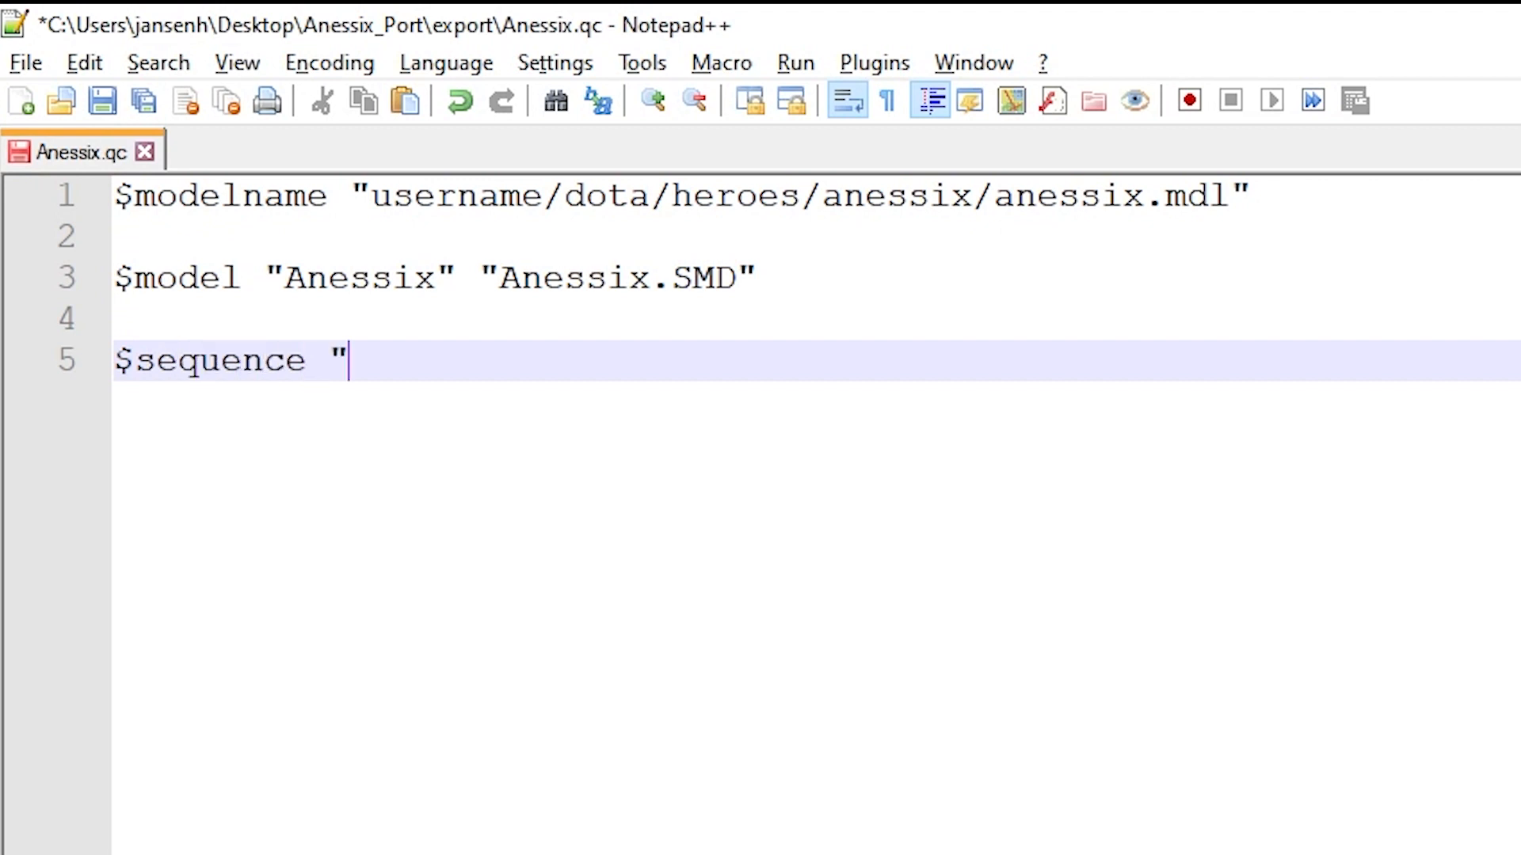
text(idle")
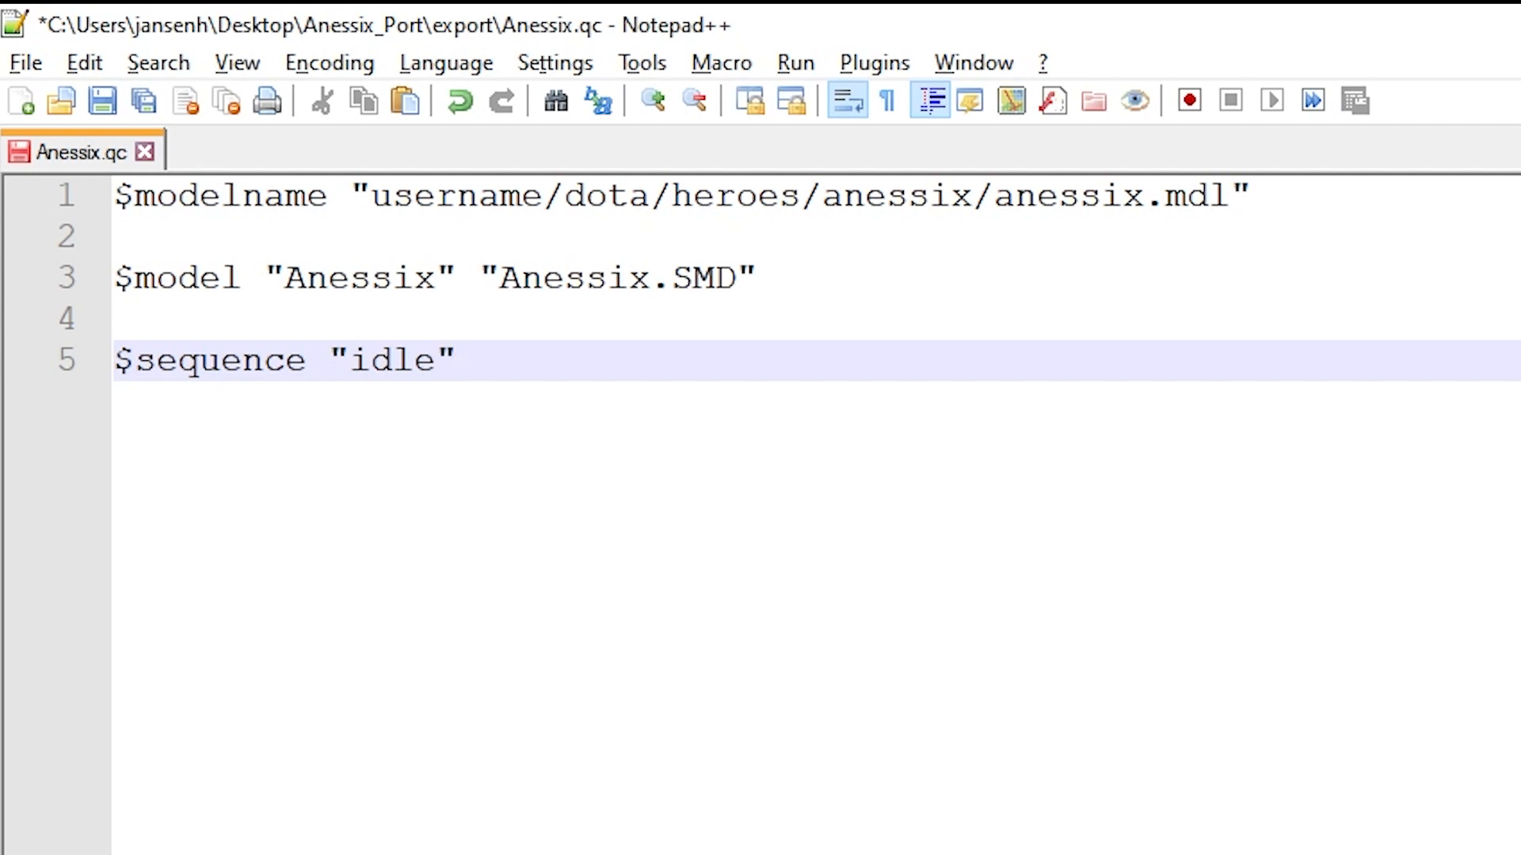
text(")
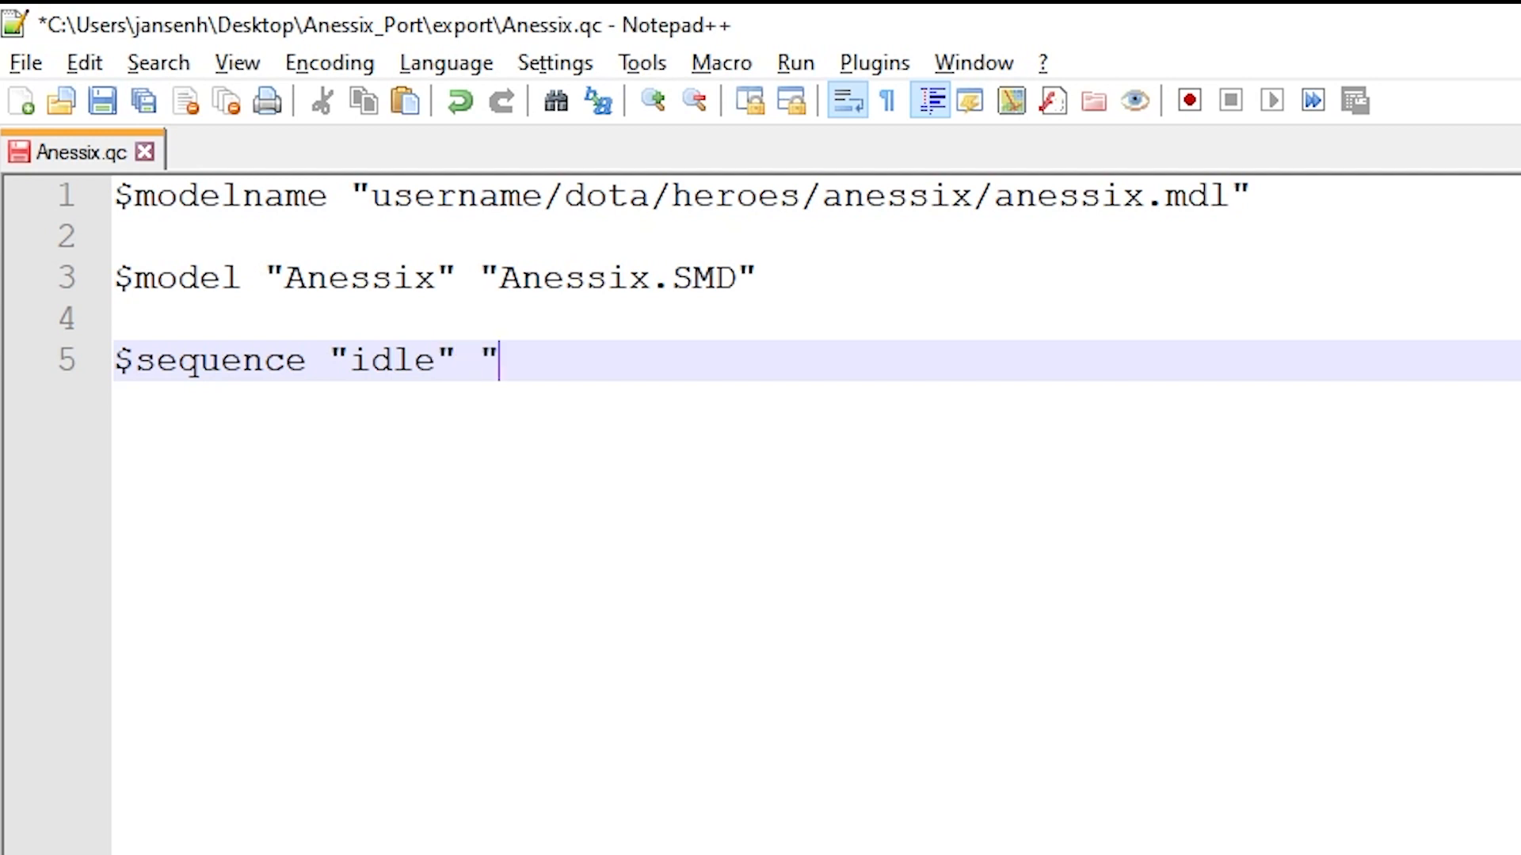
text(Anessi)
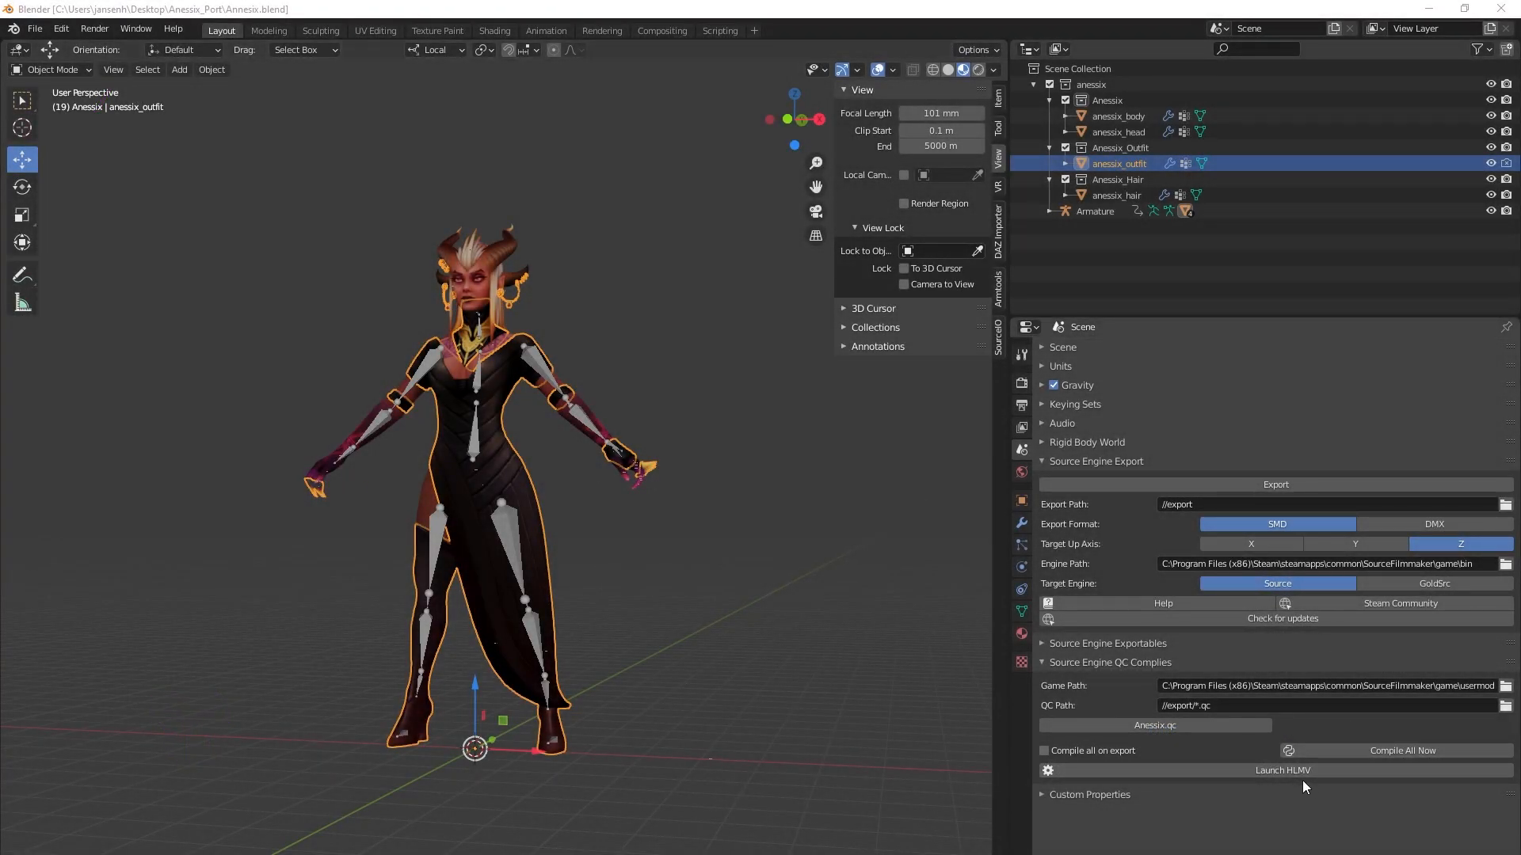
mouse_move(1290, 779)
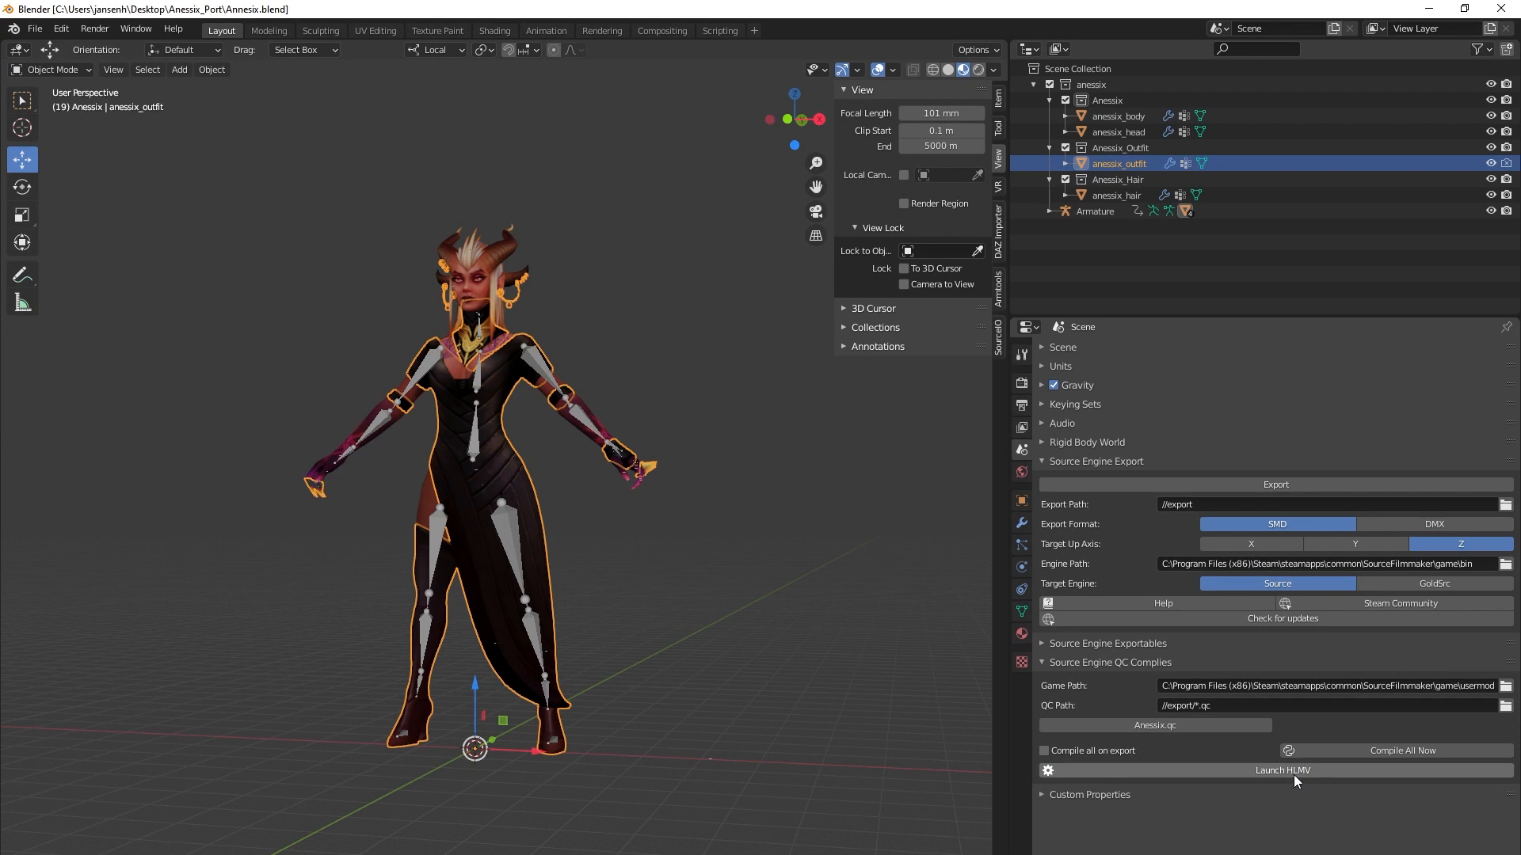
mouse_move(866, 705)
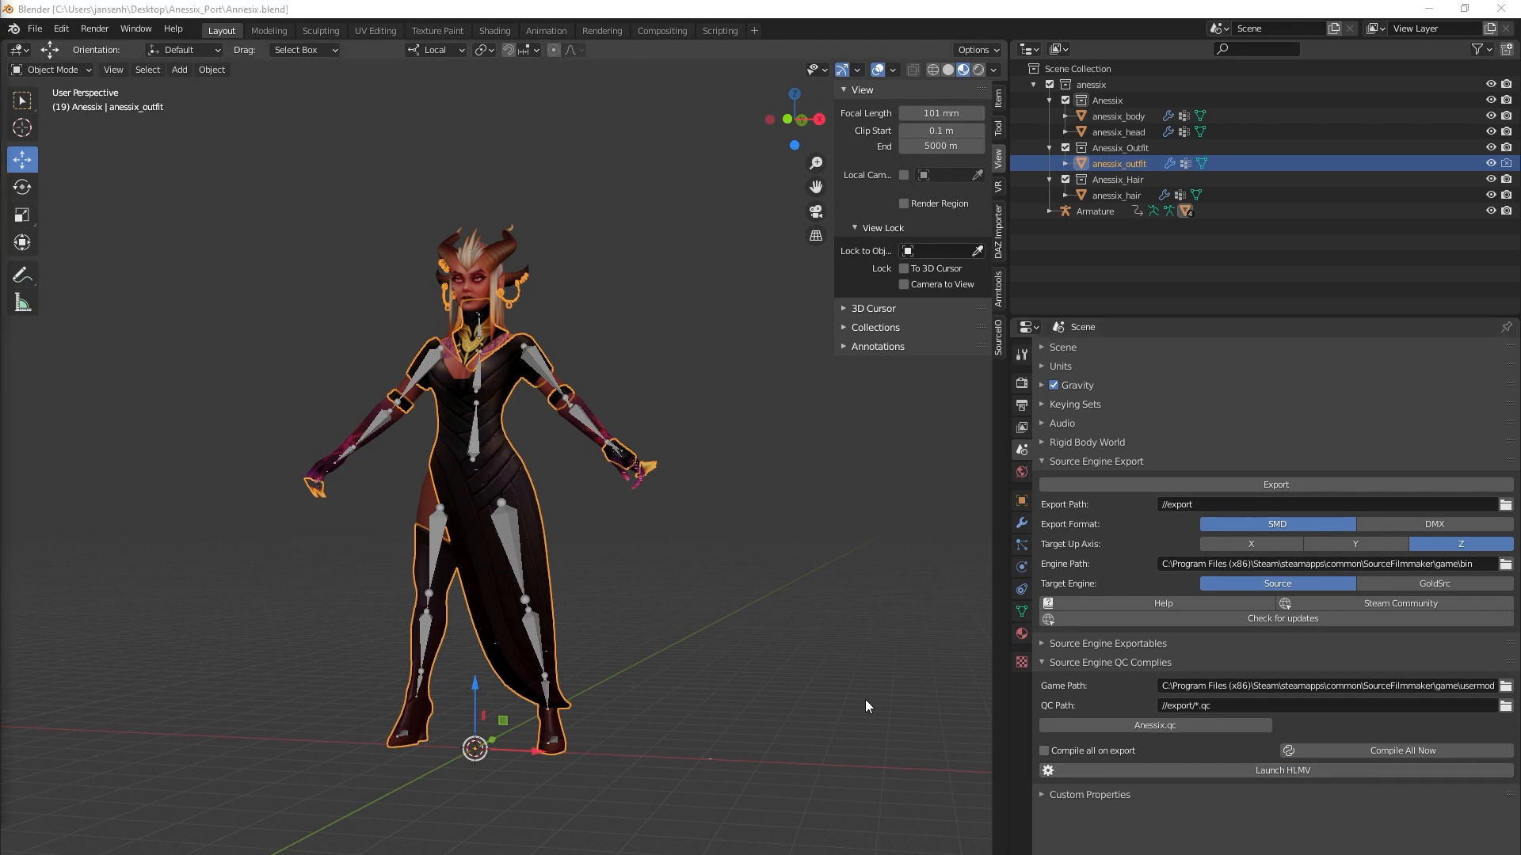
Launch Half-Life Model Viewer from Blender's QC Compiles panel
click(1280, 769)
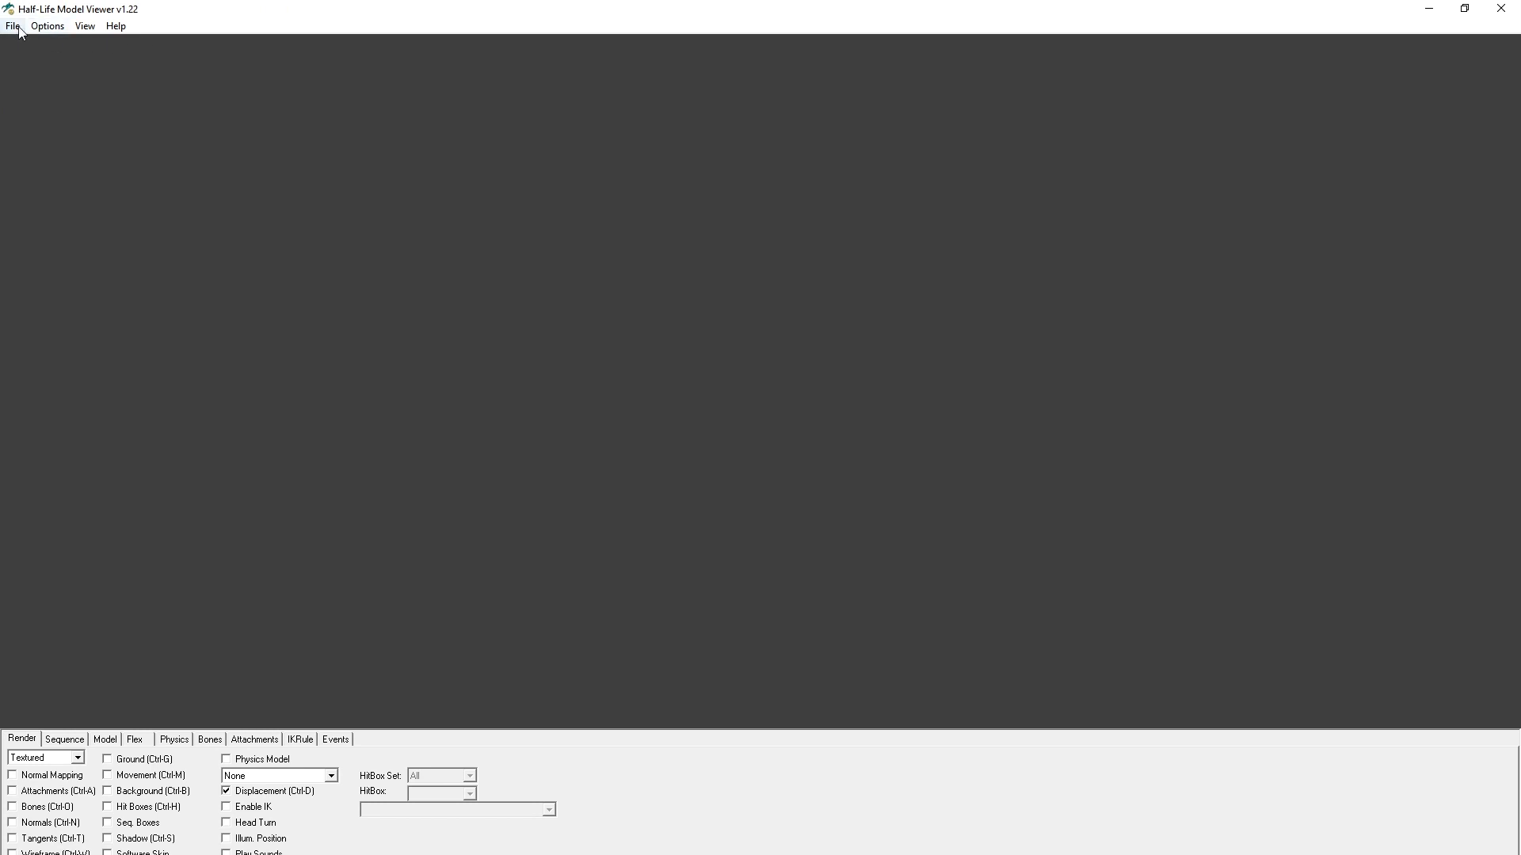
Use Load Model and browse into models/username/dota toward the heroes folder
click(13, 25)
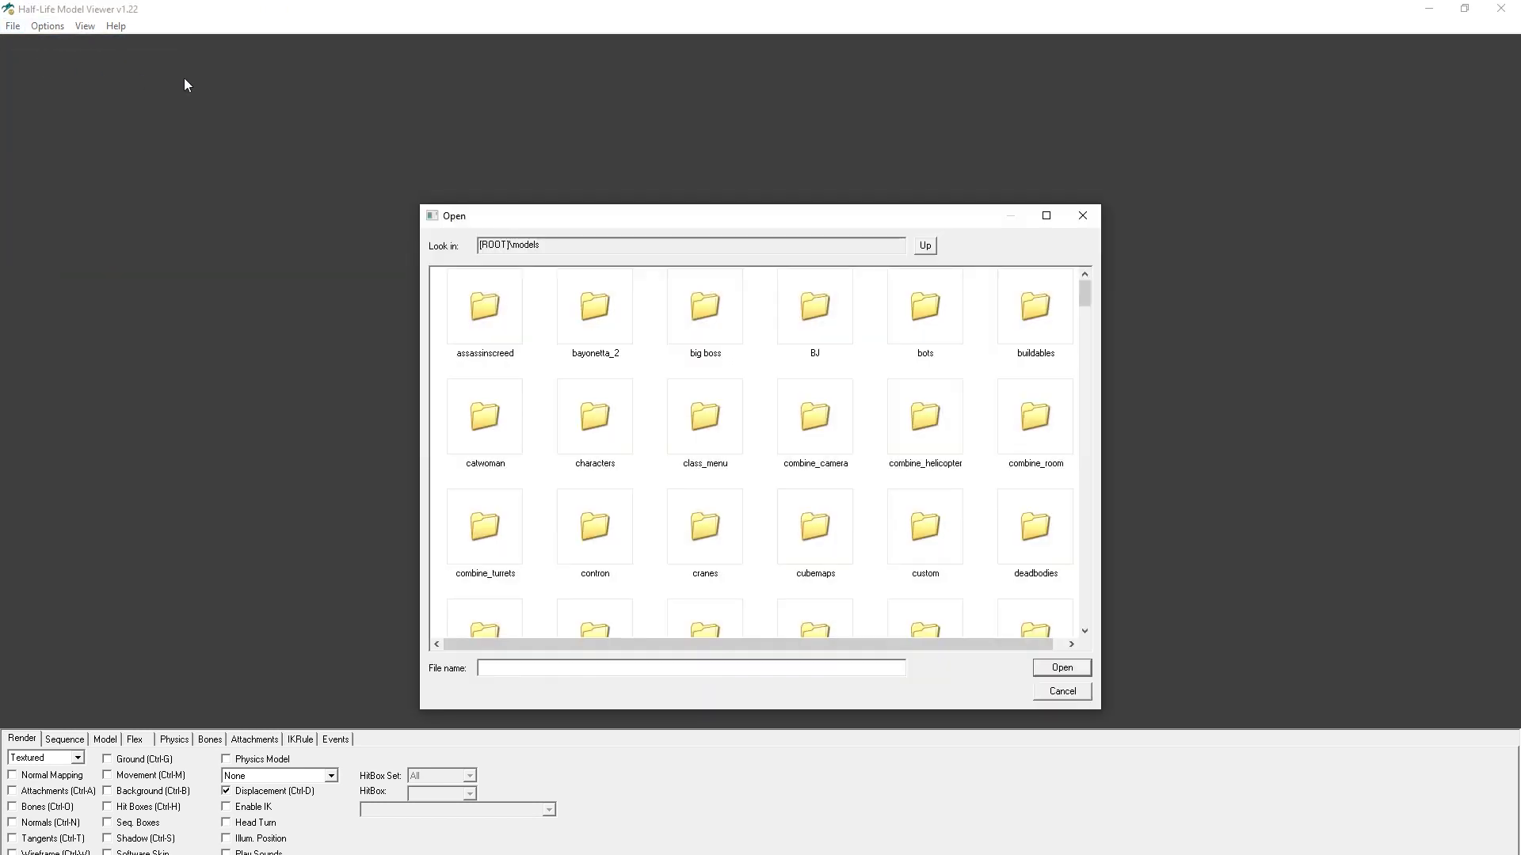
click(703, 417)
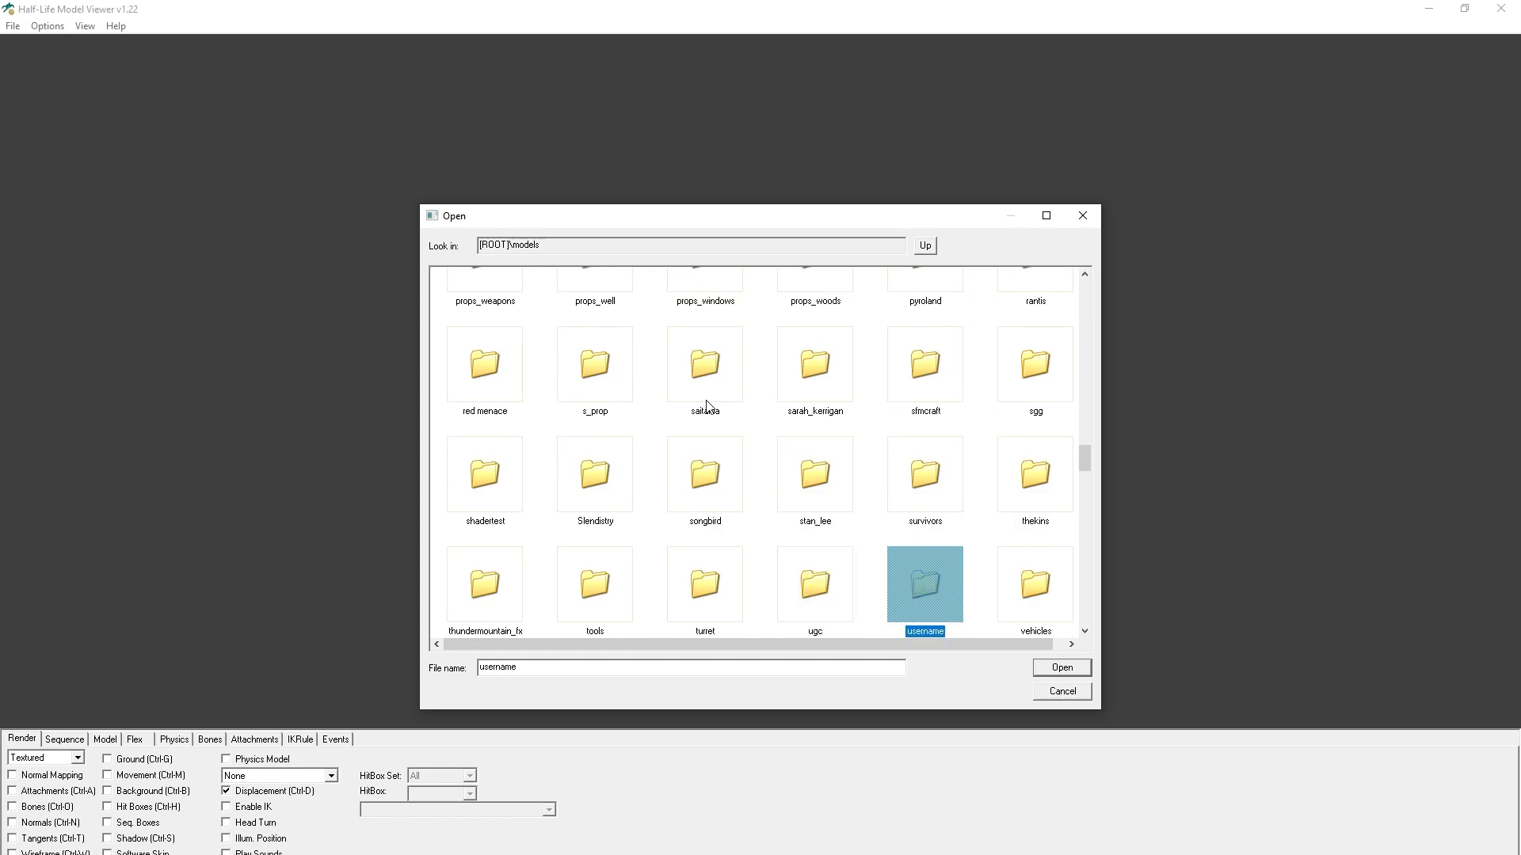
double_click(923, 583)
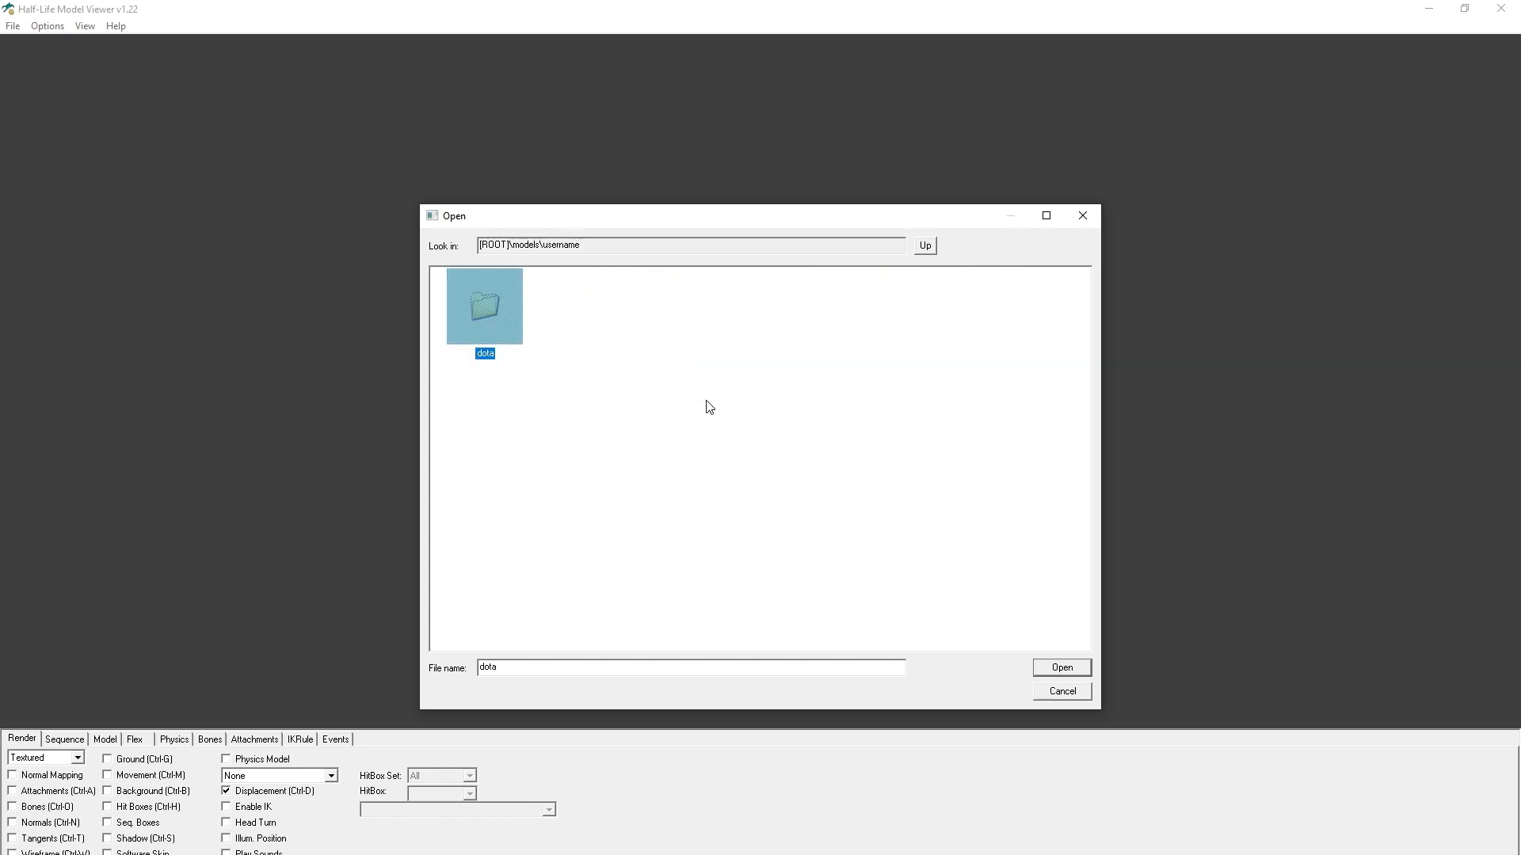
double_click(483, 305)
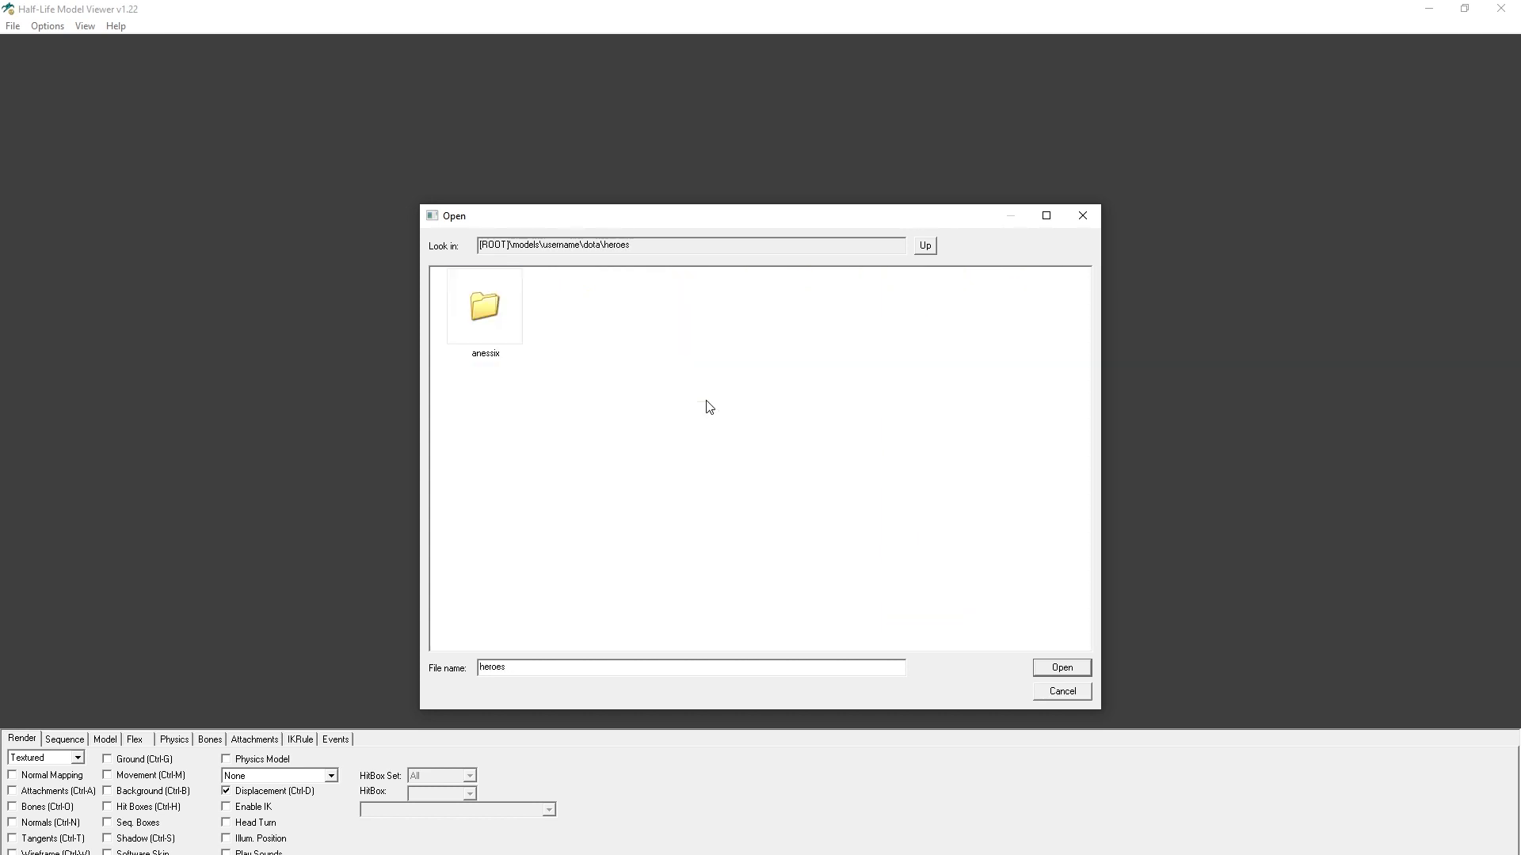
Enter the anessix folder and load anessix.mdl into the viewer
double_click(484, 306)
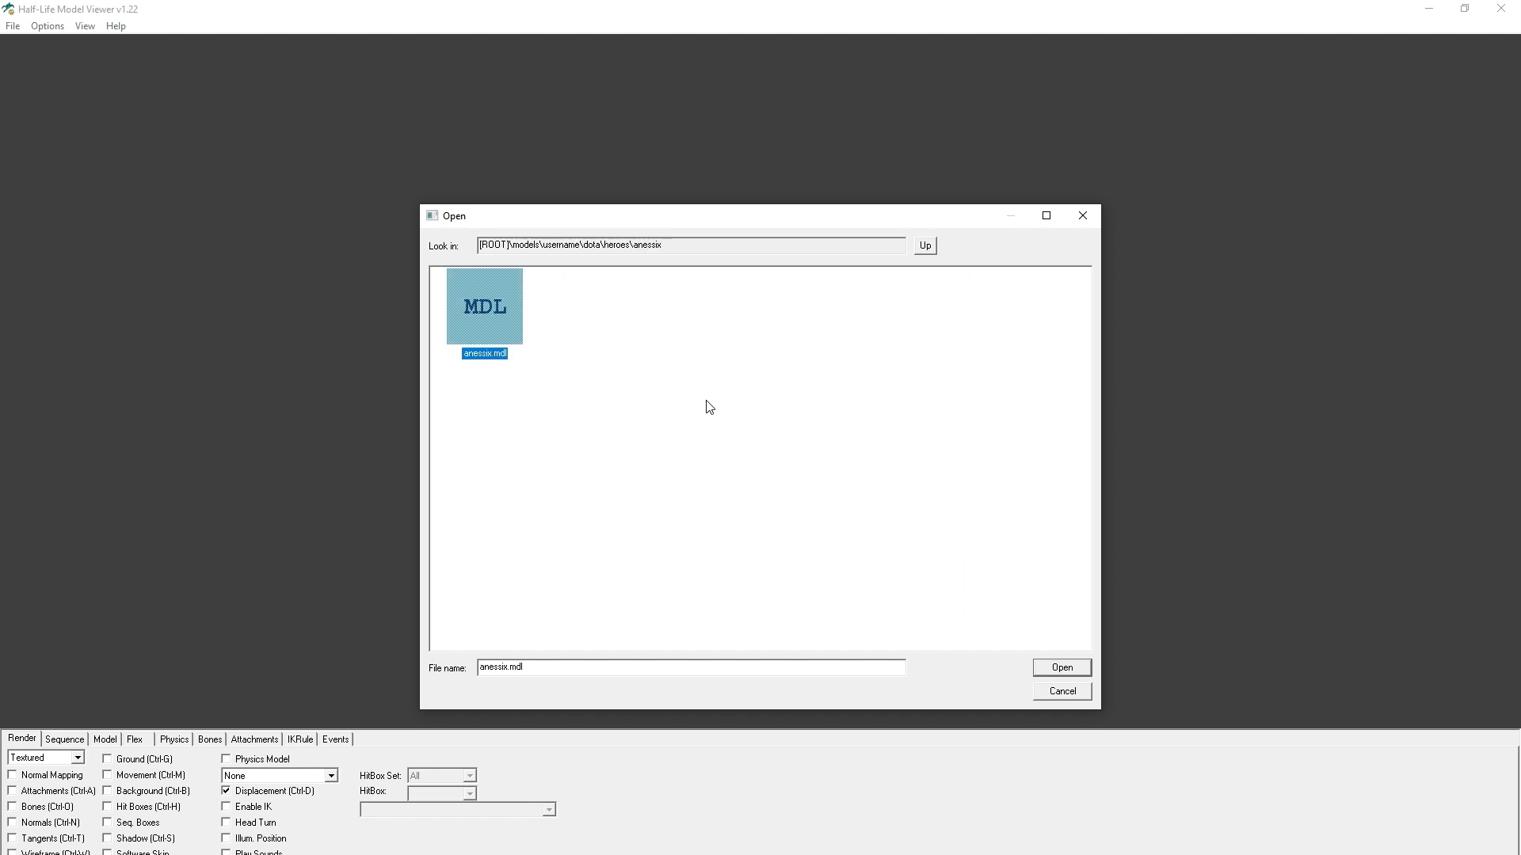
click(1061, 667)
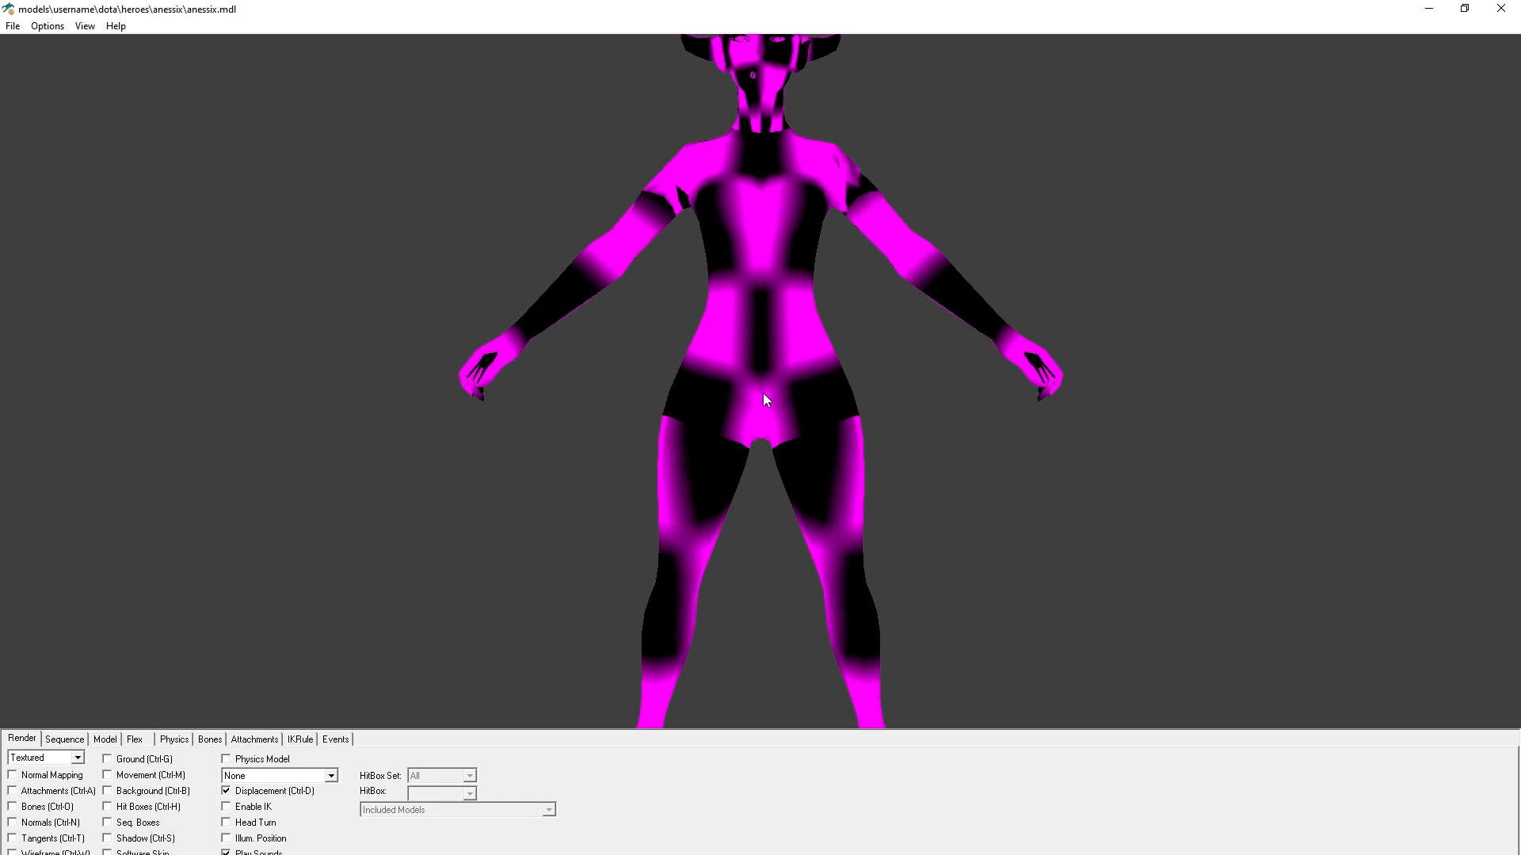
mouse_move(766, 393)
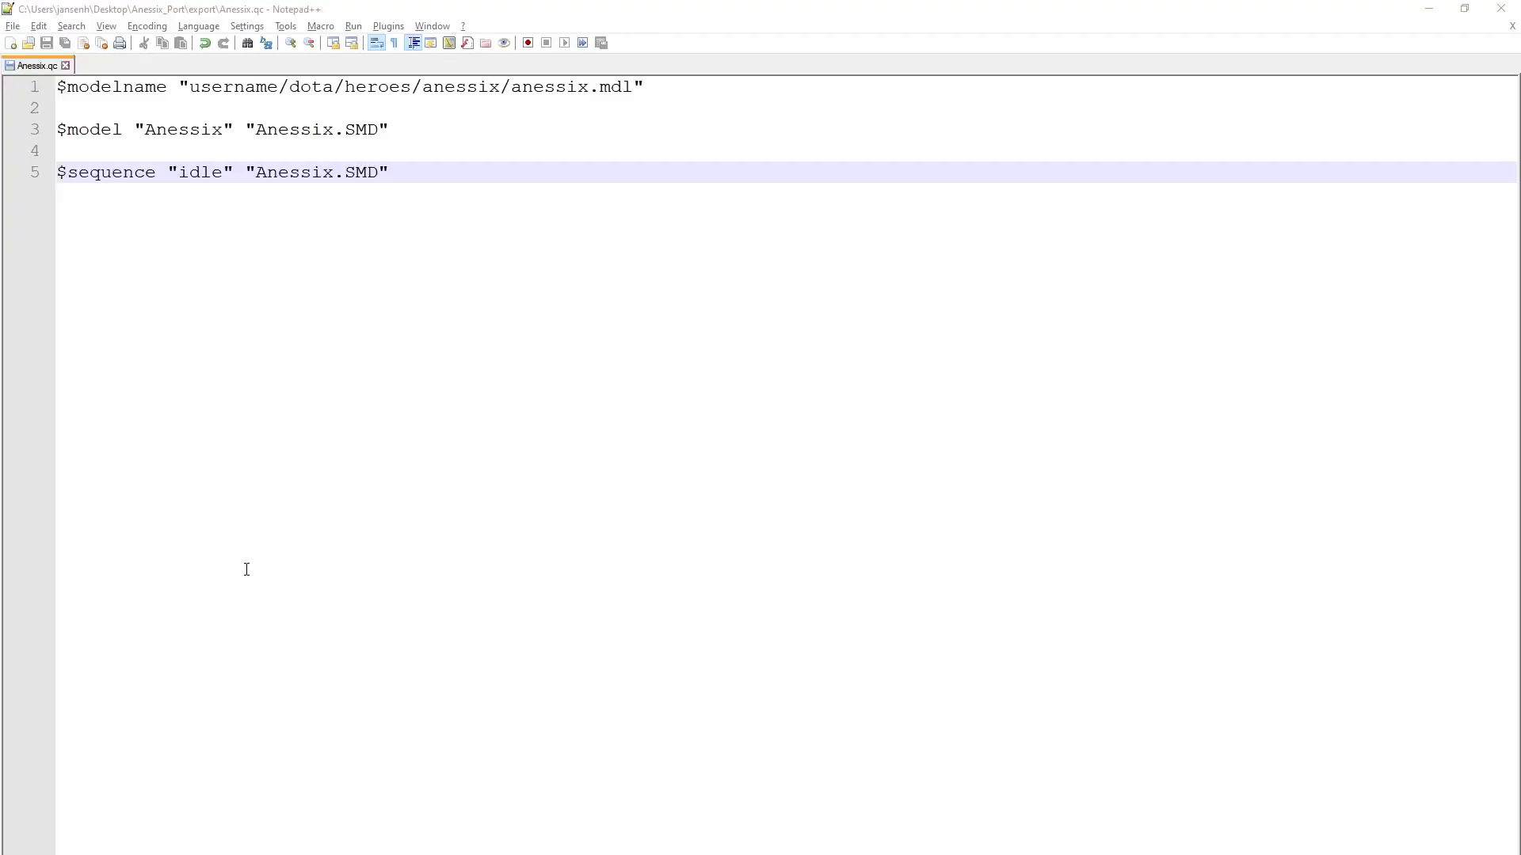
Add $cdmaterials "models/username/dota/heroes/anessix" on line 7 without a trailing slash
key(Enter)
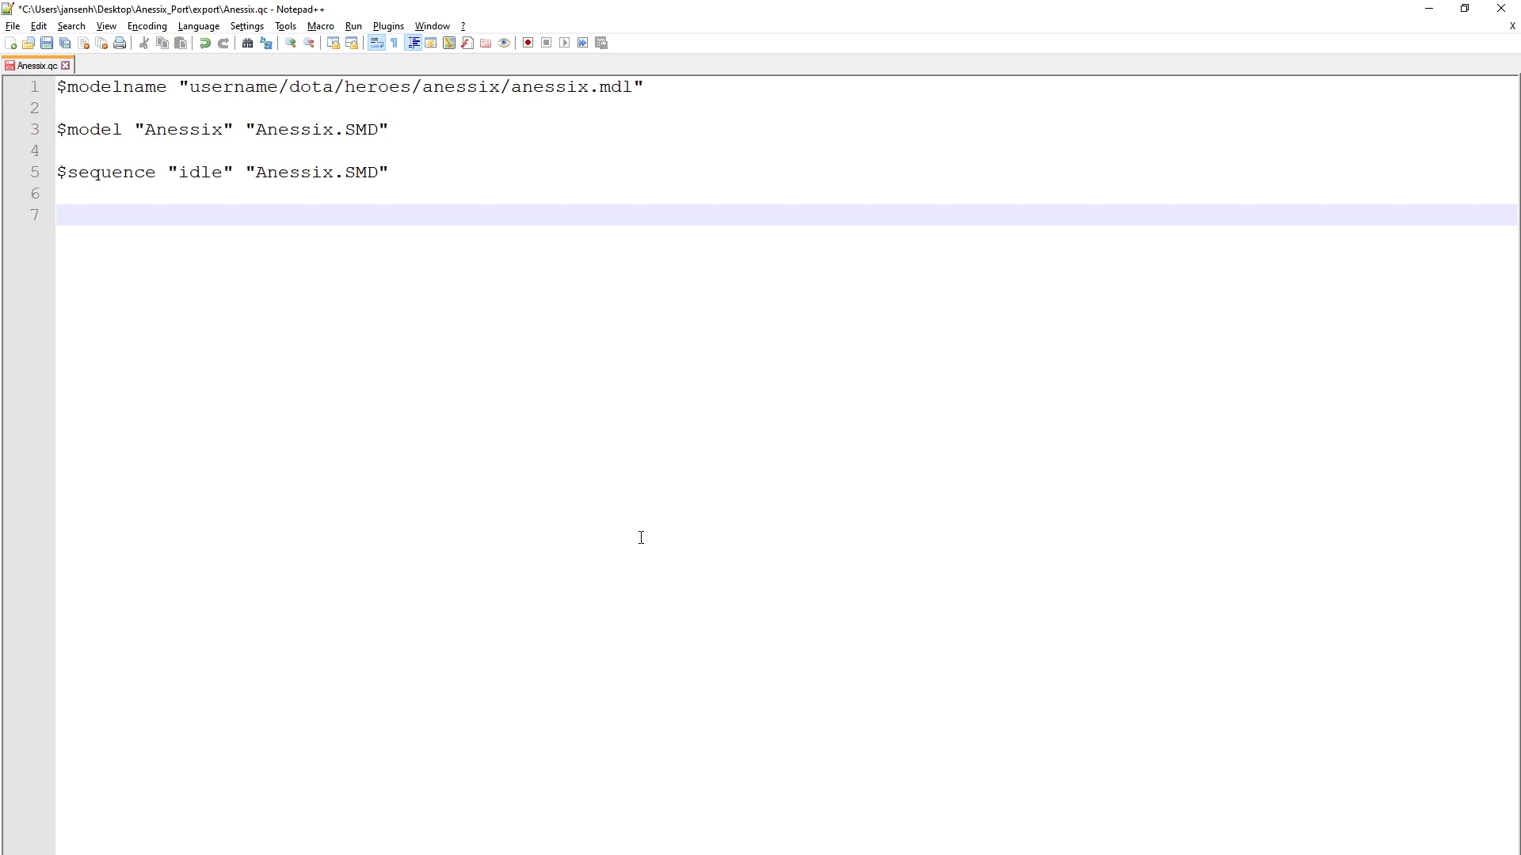
text($)
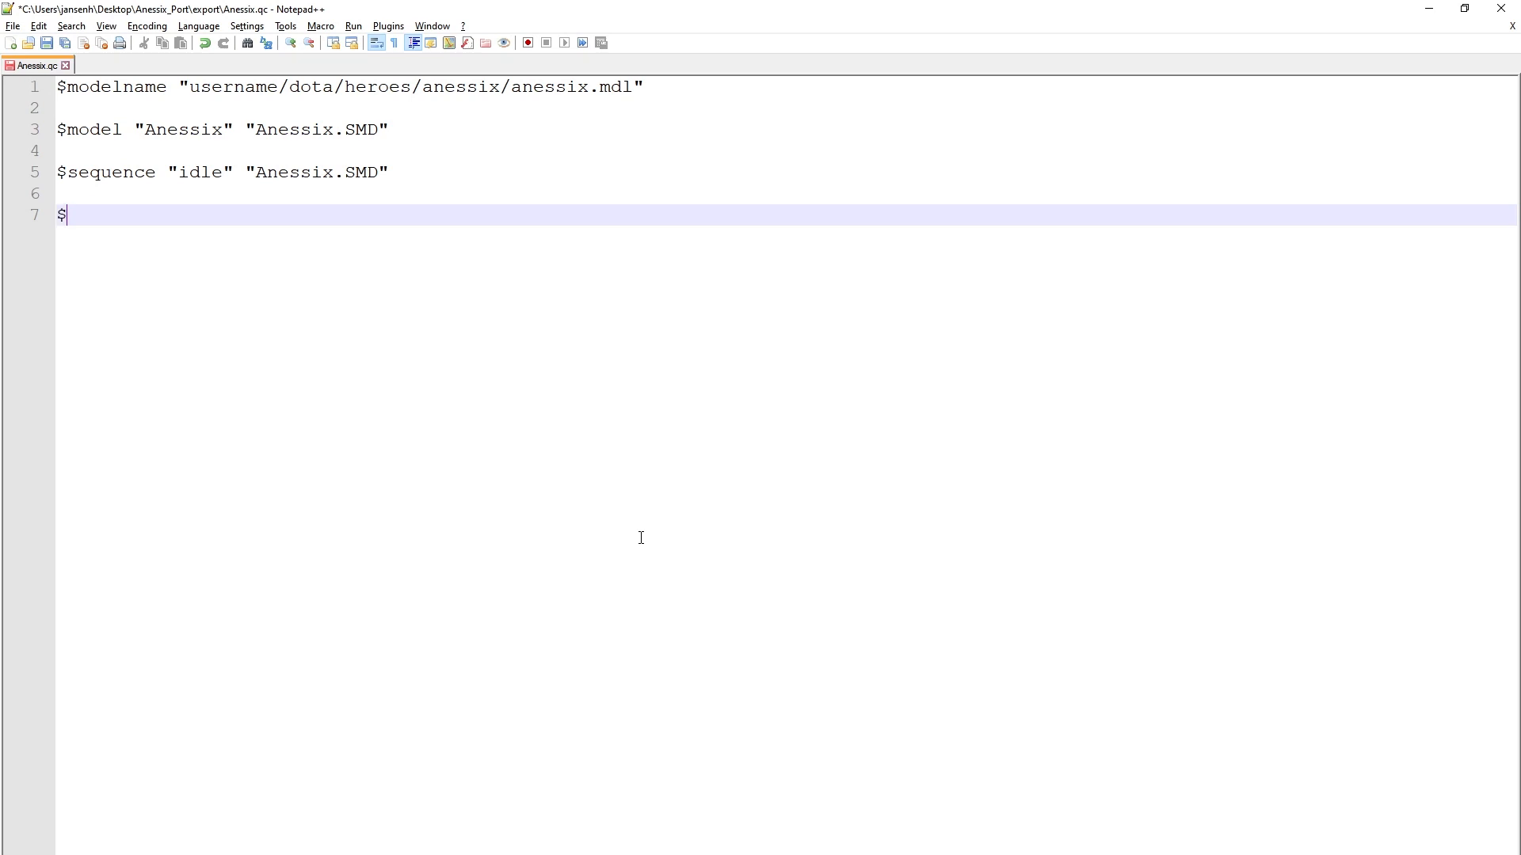
text(cdmat)
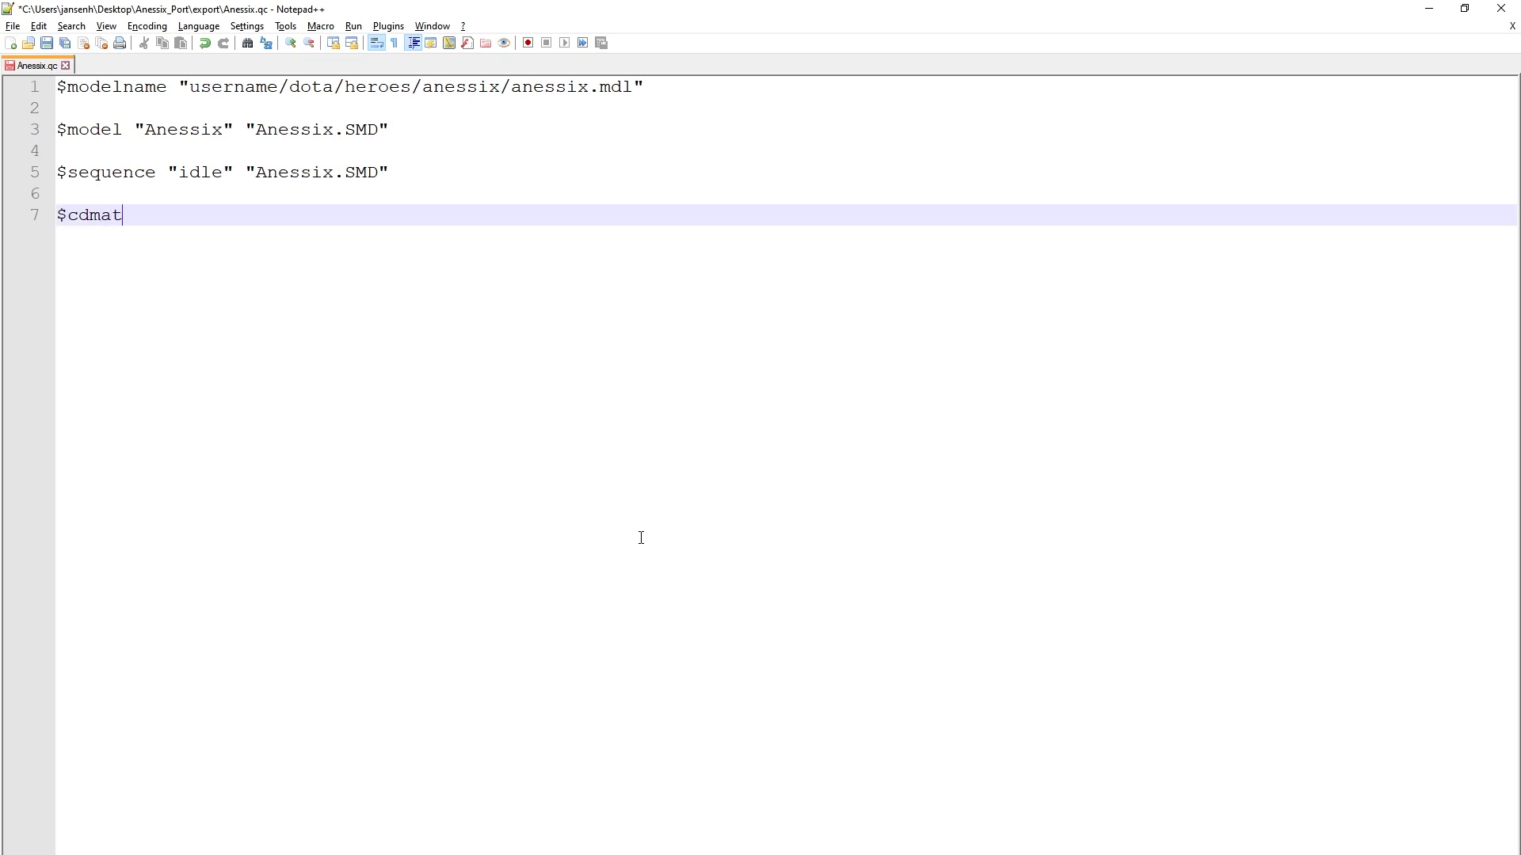
text(erials)
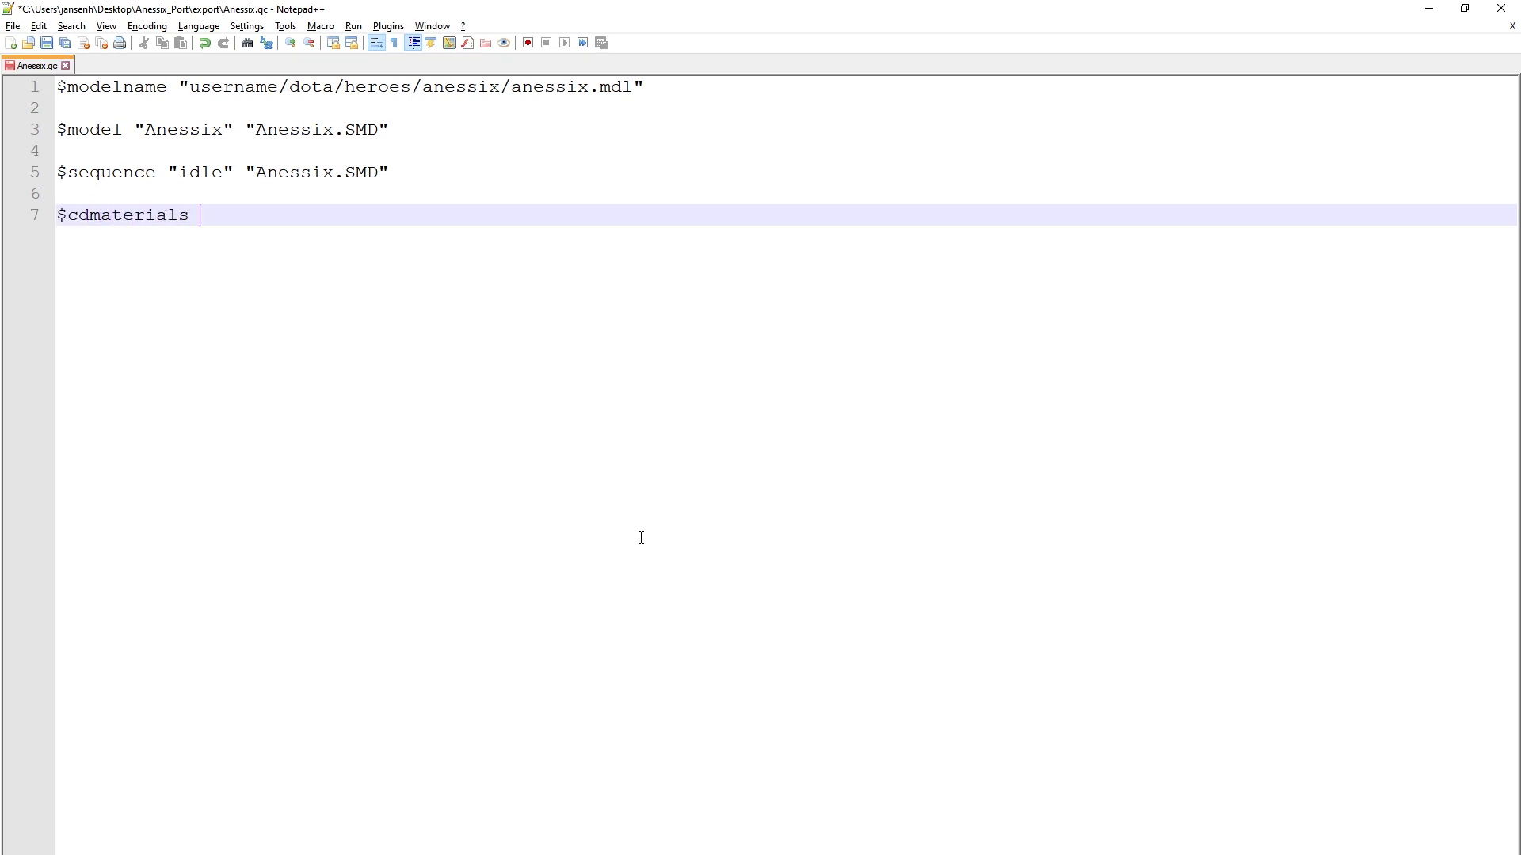
text("")
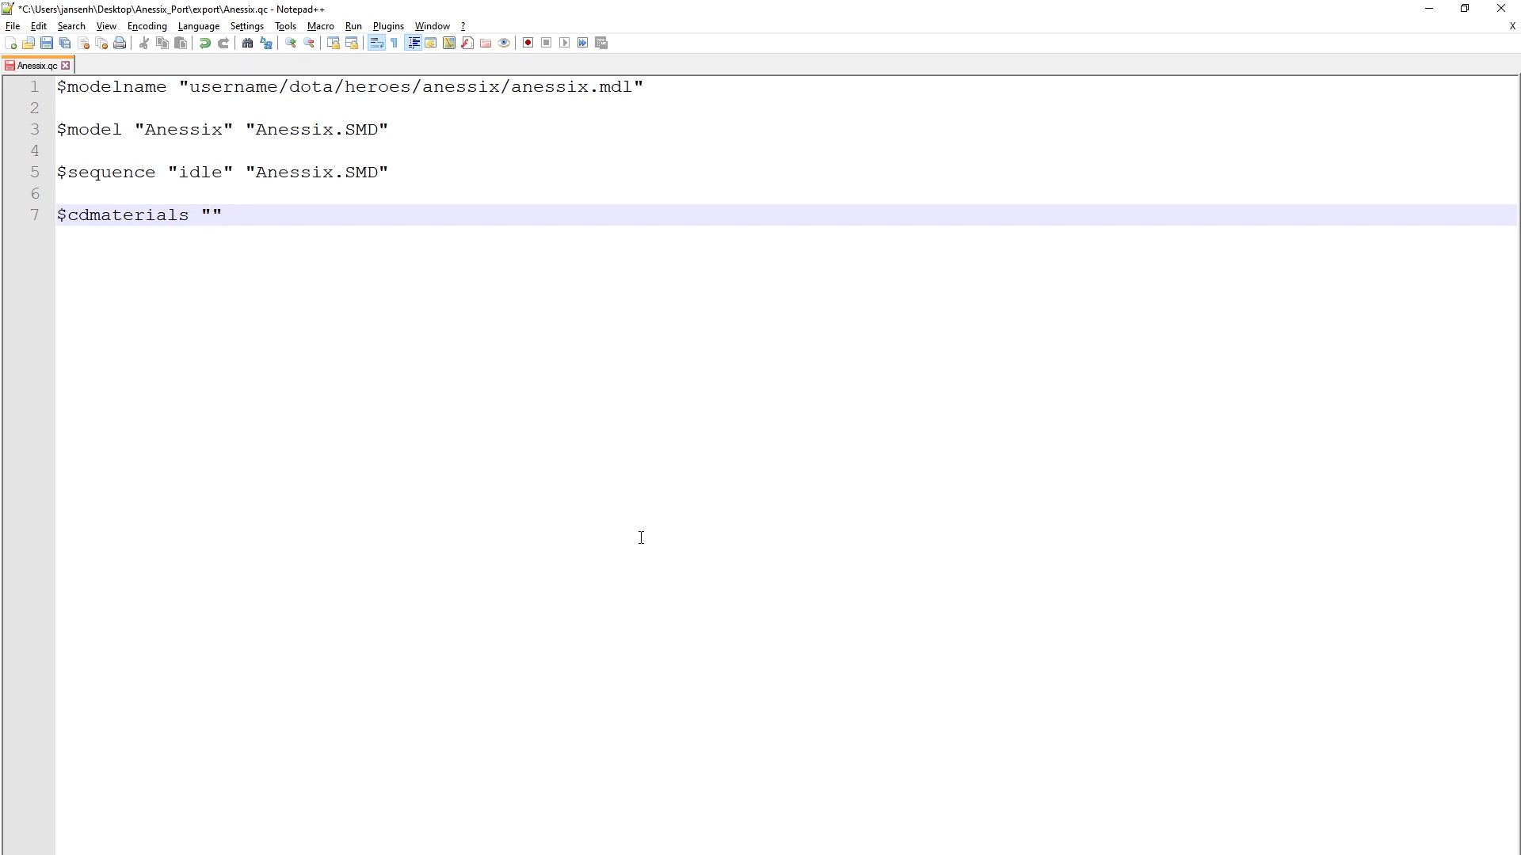
text(models/)
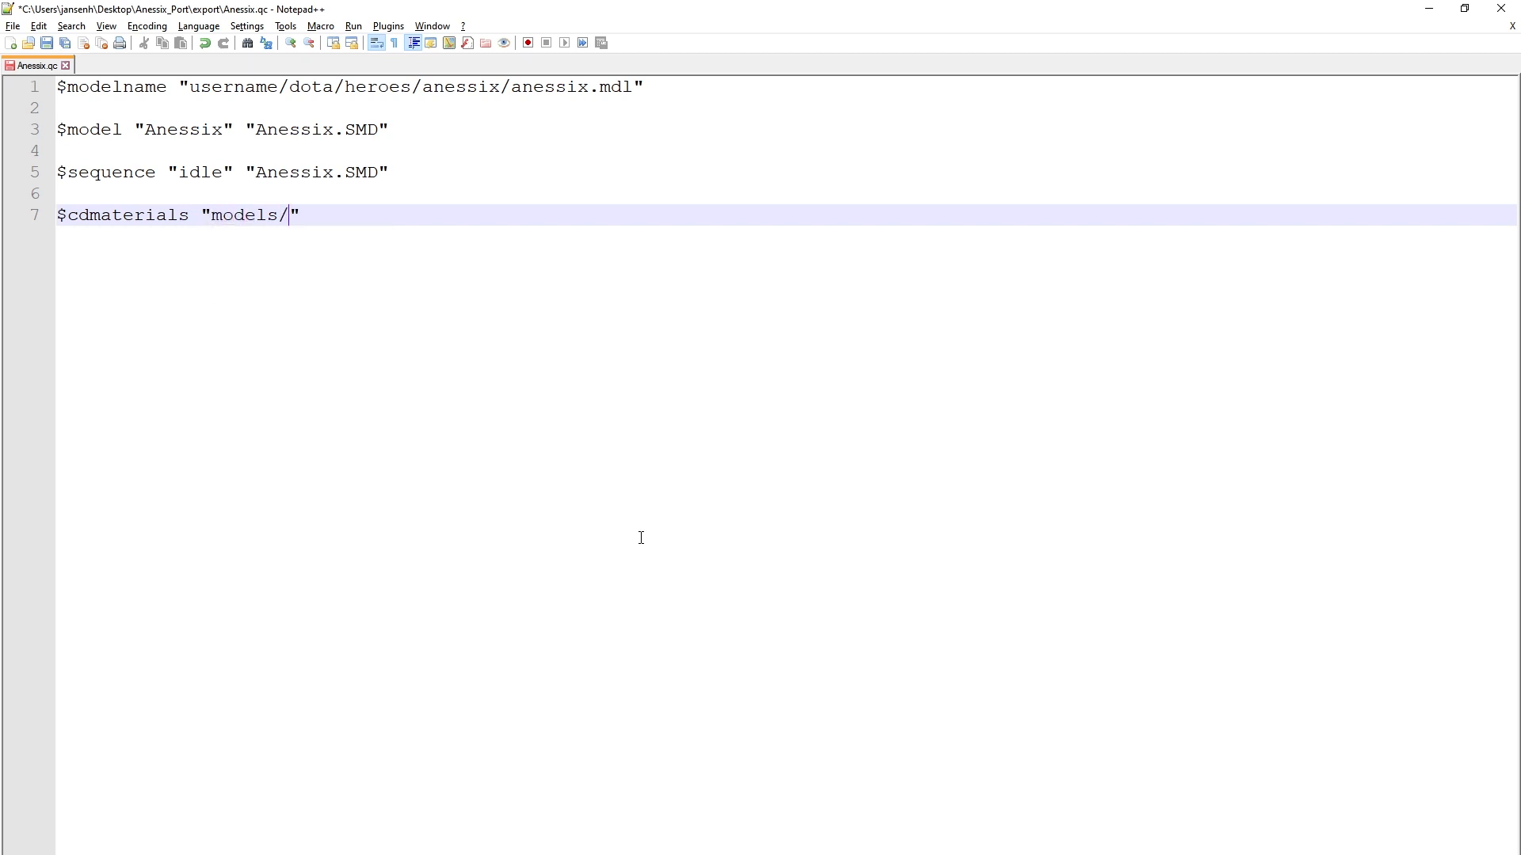
text(username)
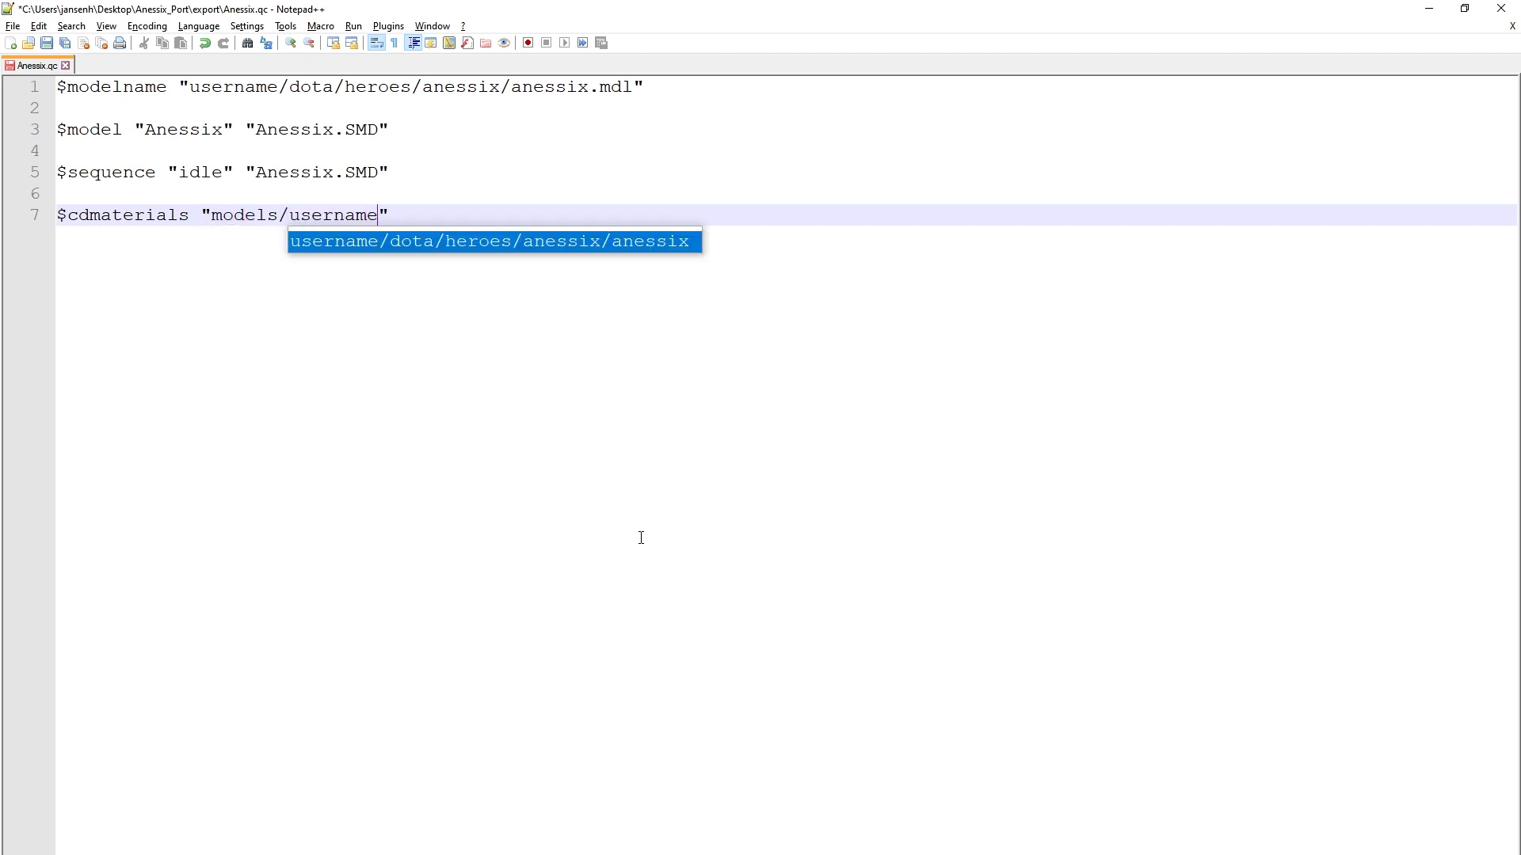
text(/dota/heroes/anessix/)
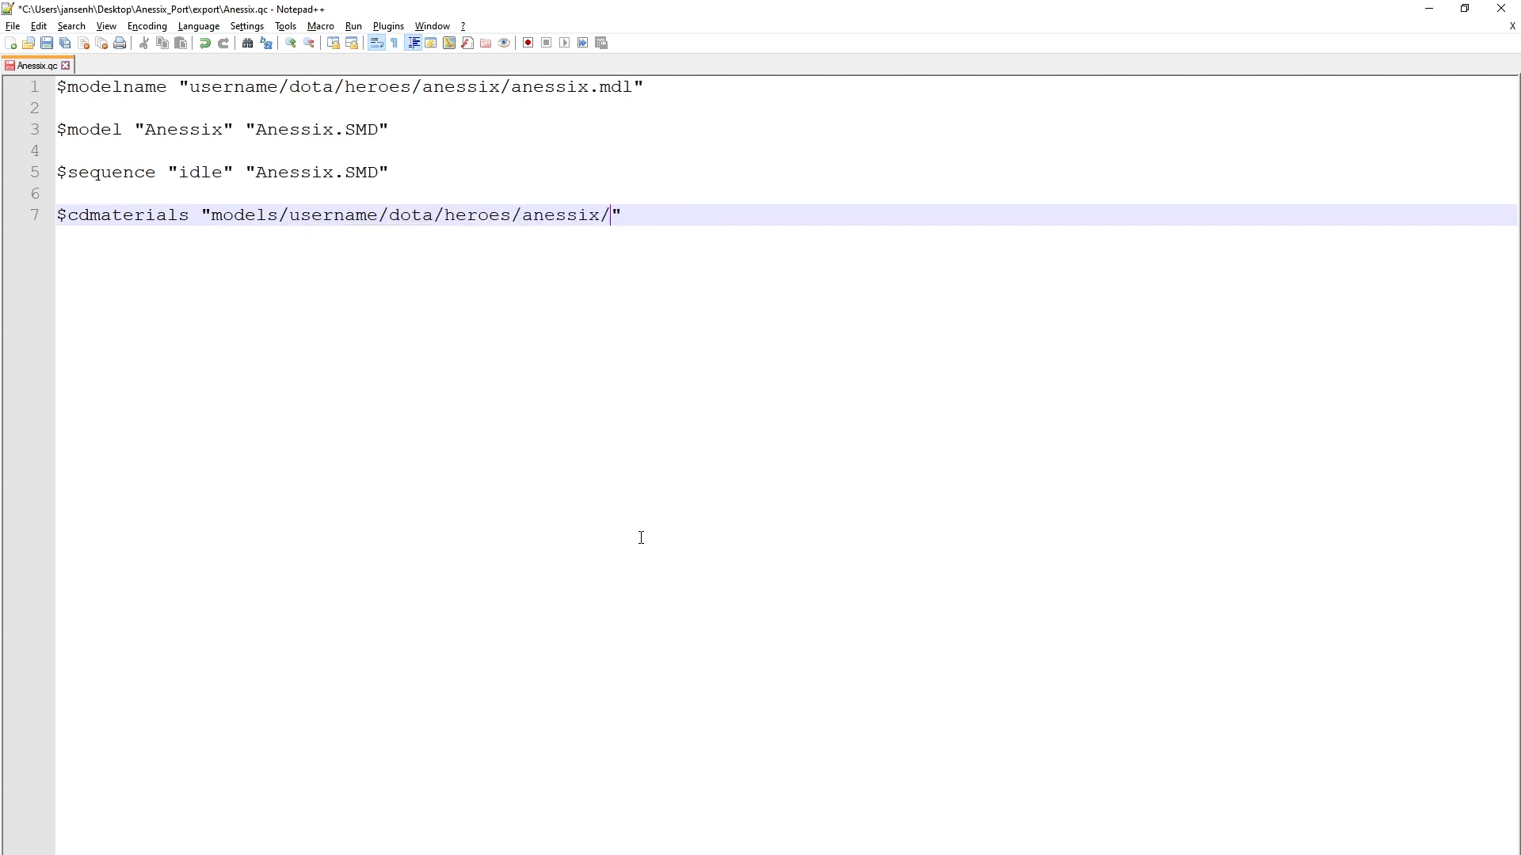
key(Backspace)
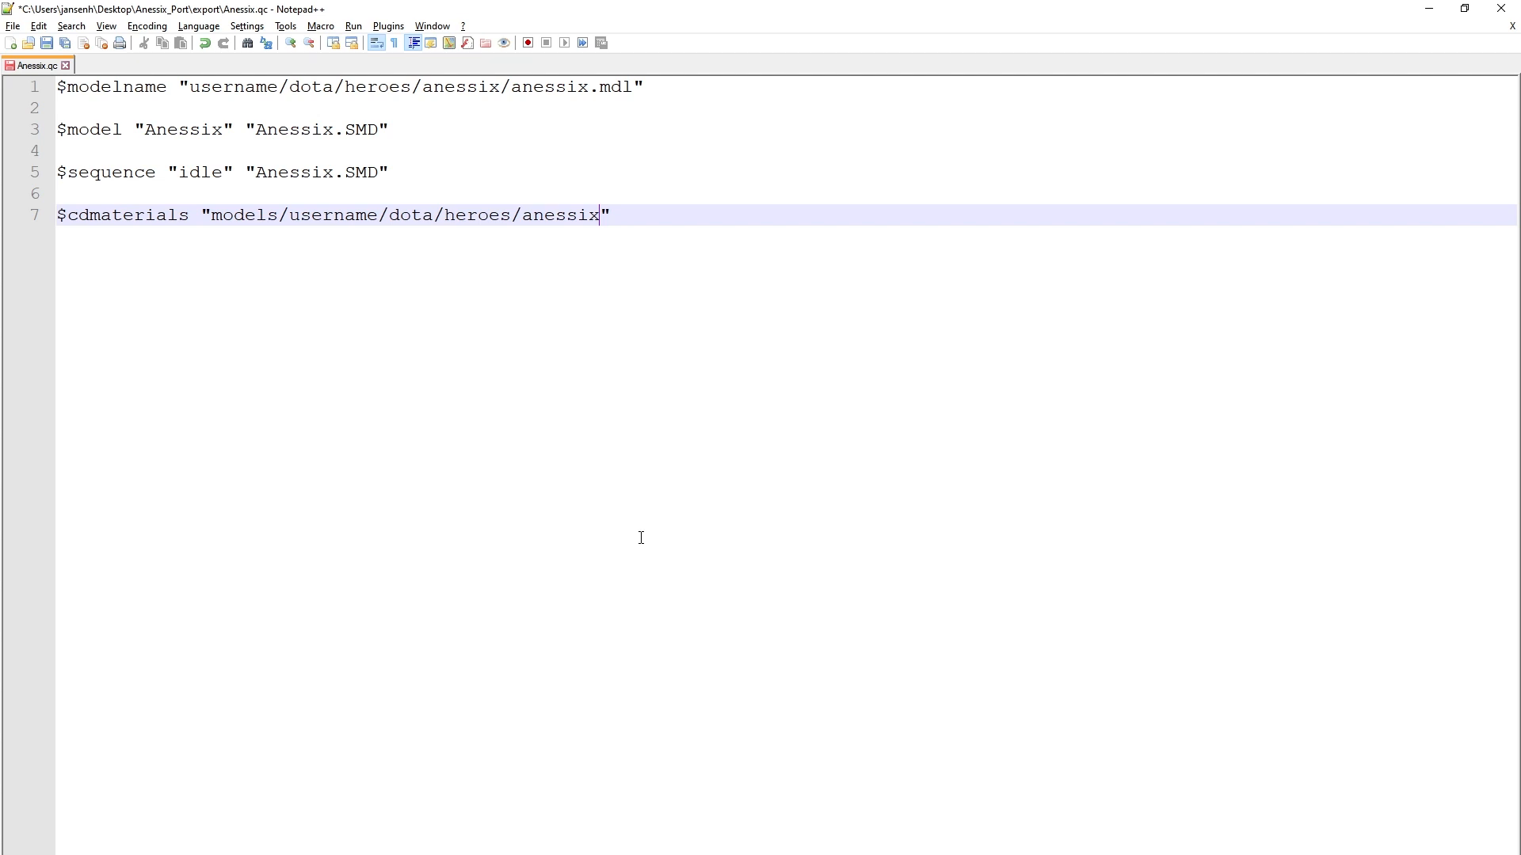
mouse_move(393, 530)
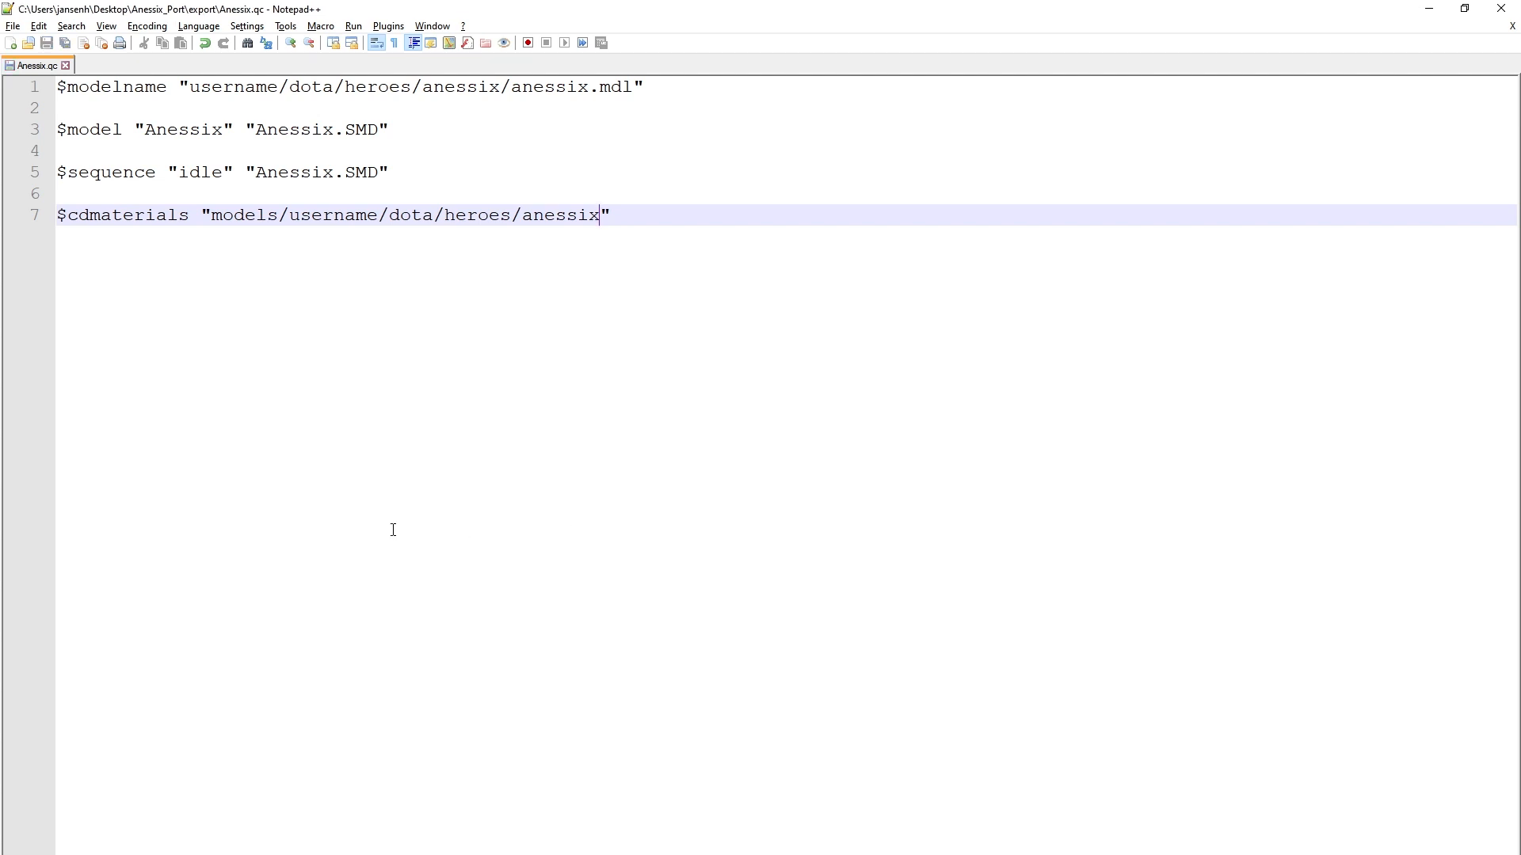
mouse_move(1163, 817)
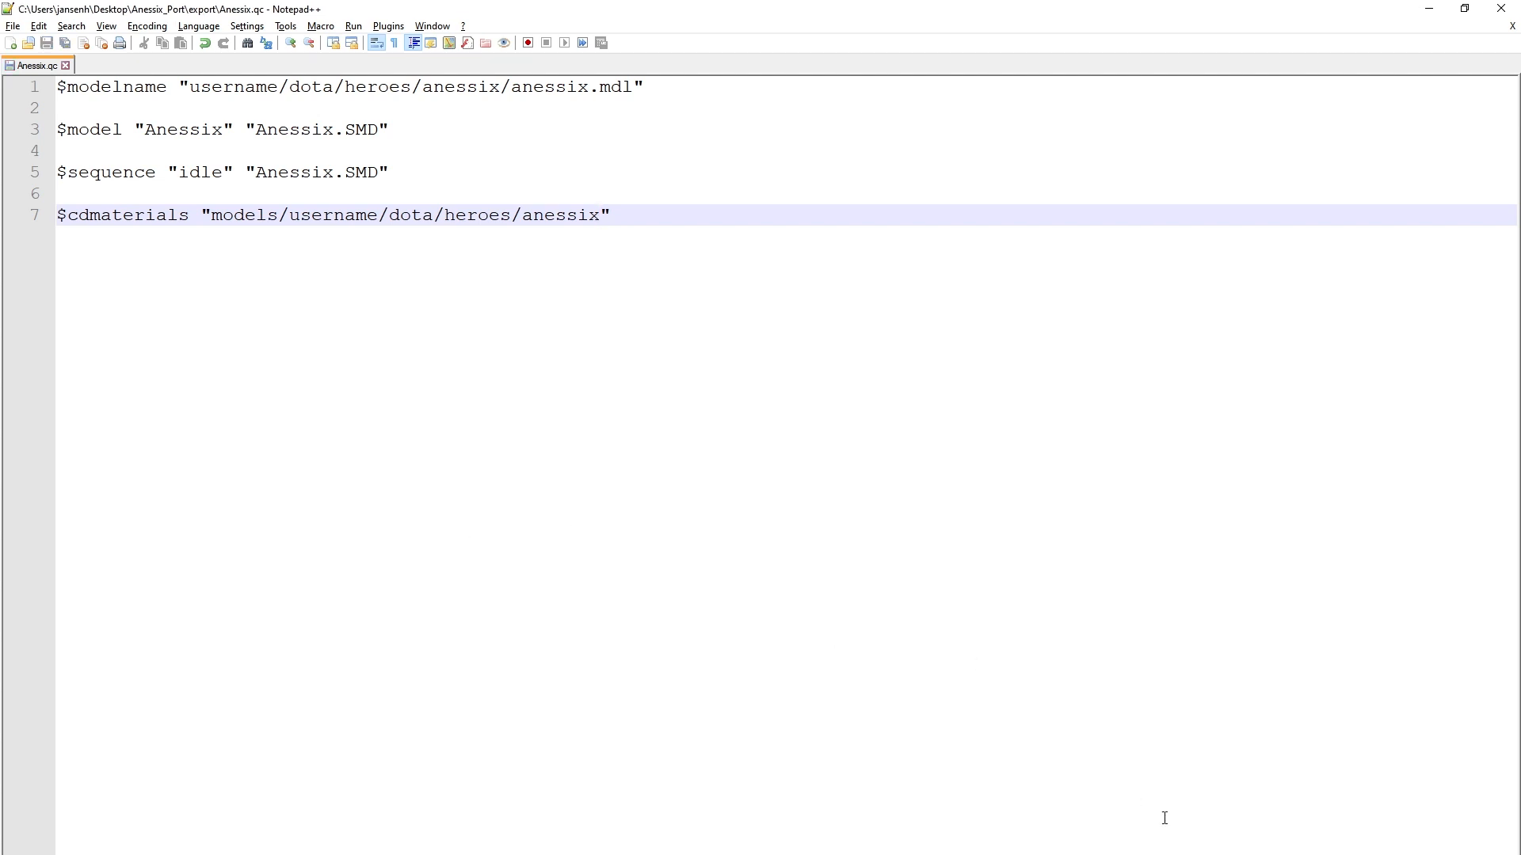
Run Compile All Now on Anessix.qc in Blender, then launch HLMV to view the recompiled model
click(599, 215)
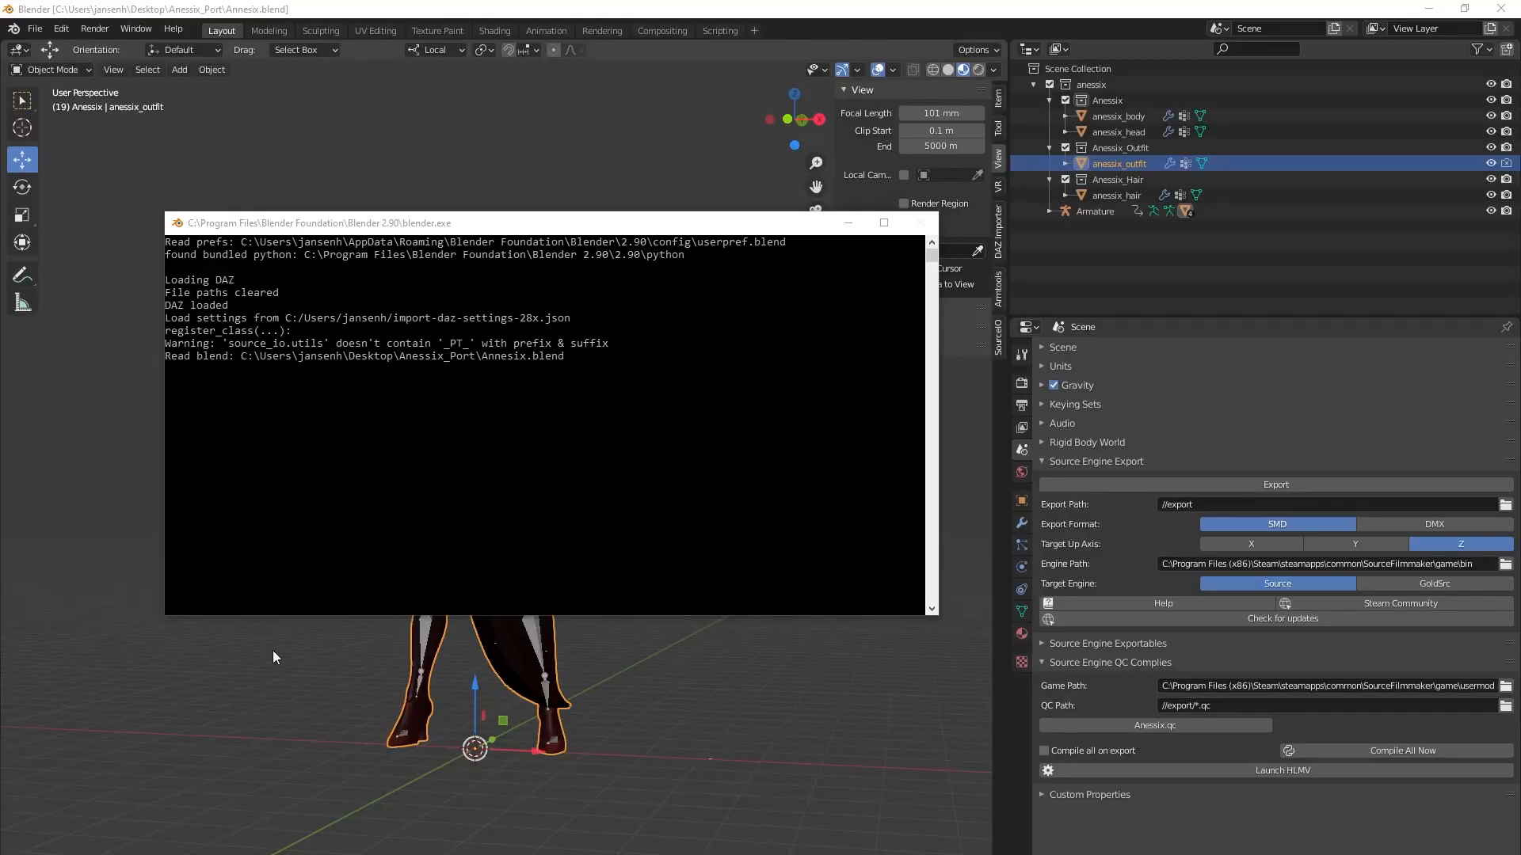
mouse_move(1154, 725)
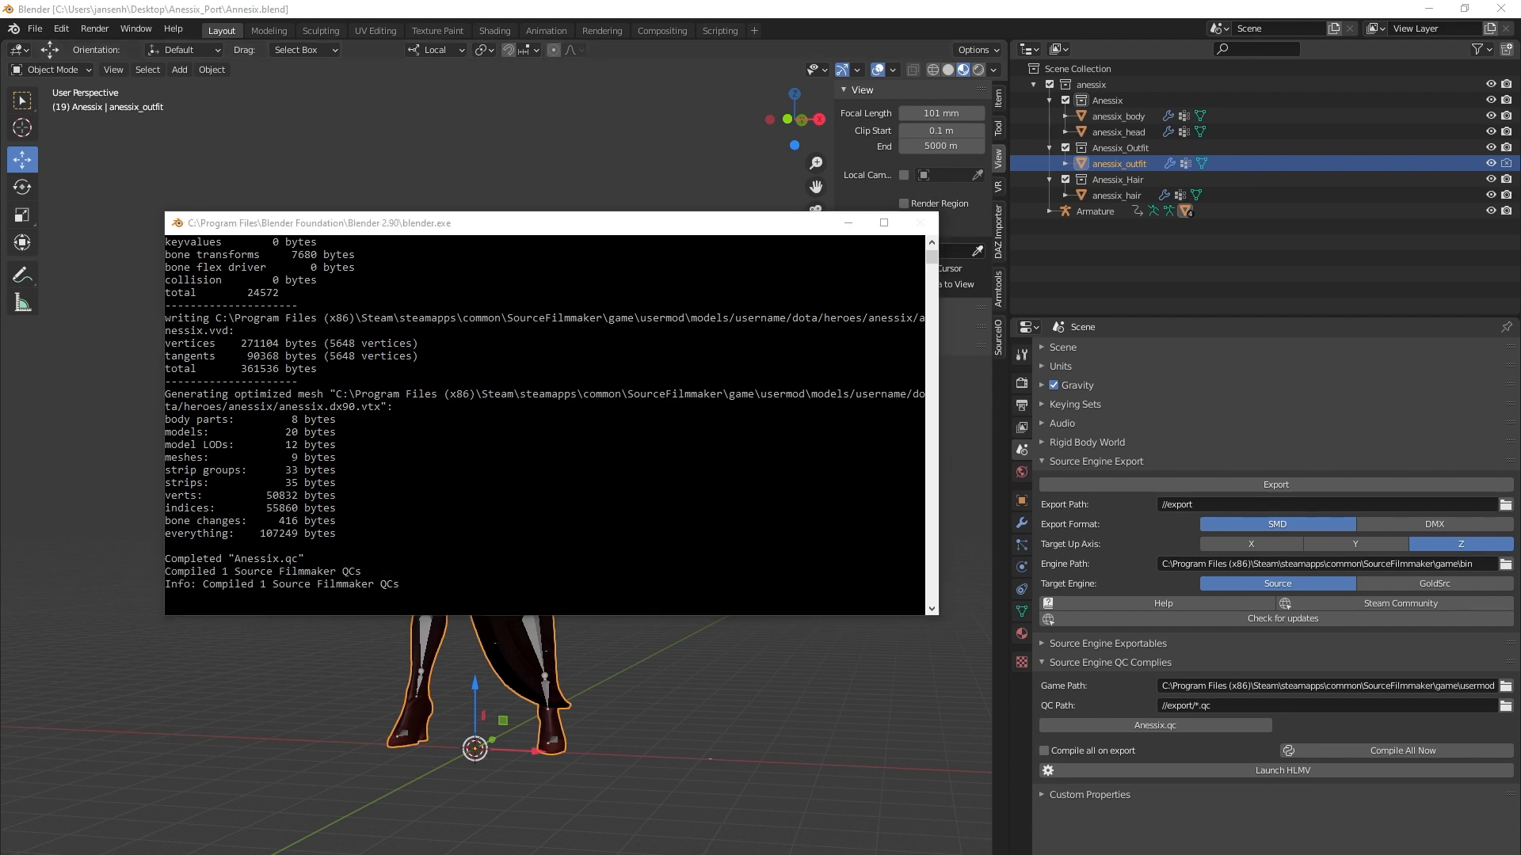
click(1281, 769)
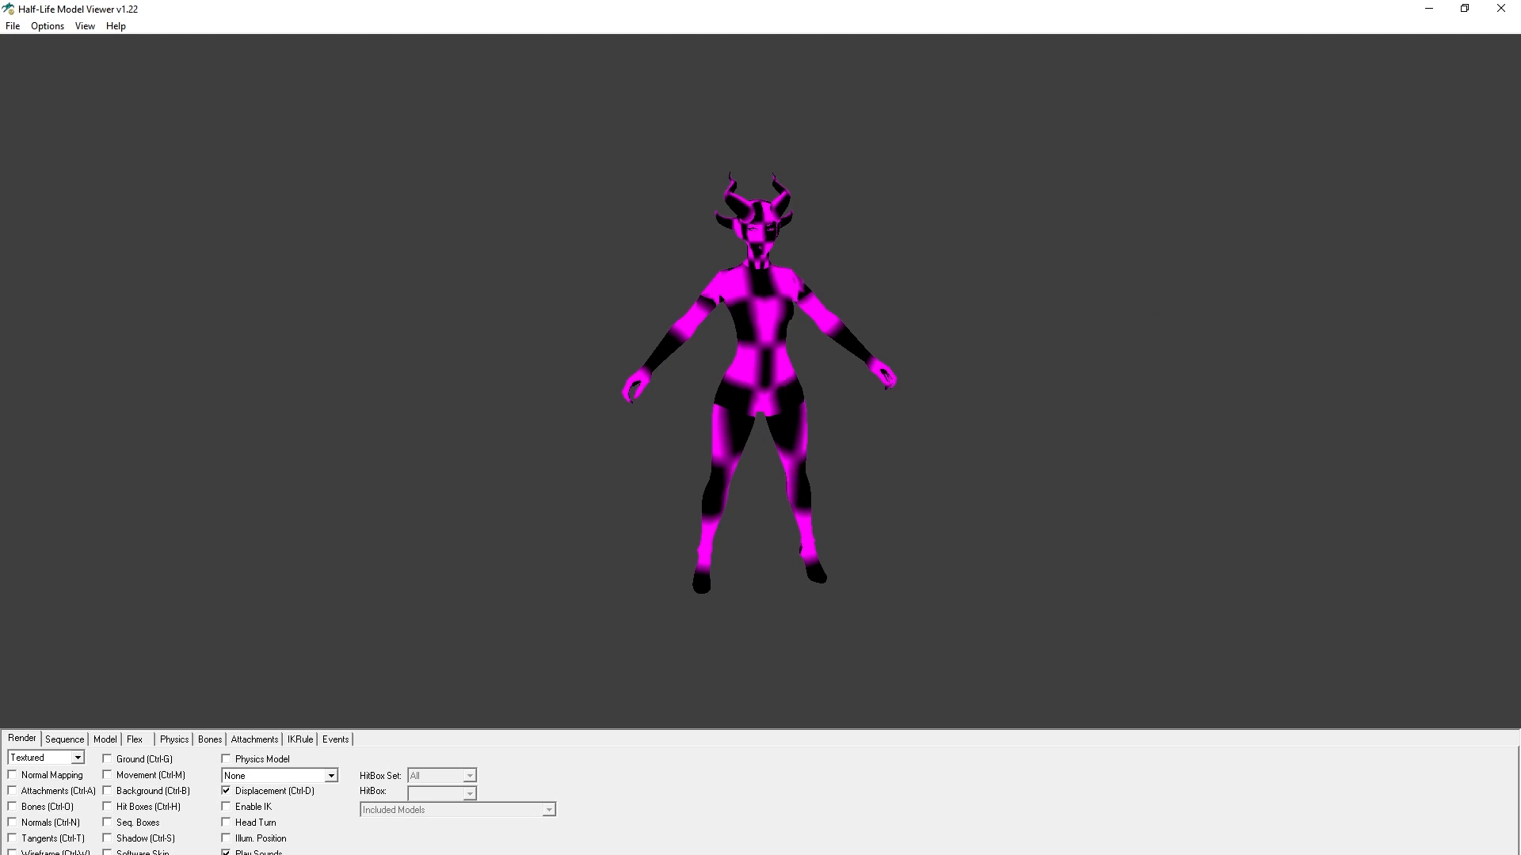
Create a new text document in the anessix materials folder named anessix_body_test.vmt, accepting the extension change
click(12, 25)
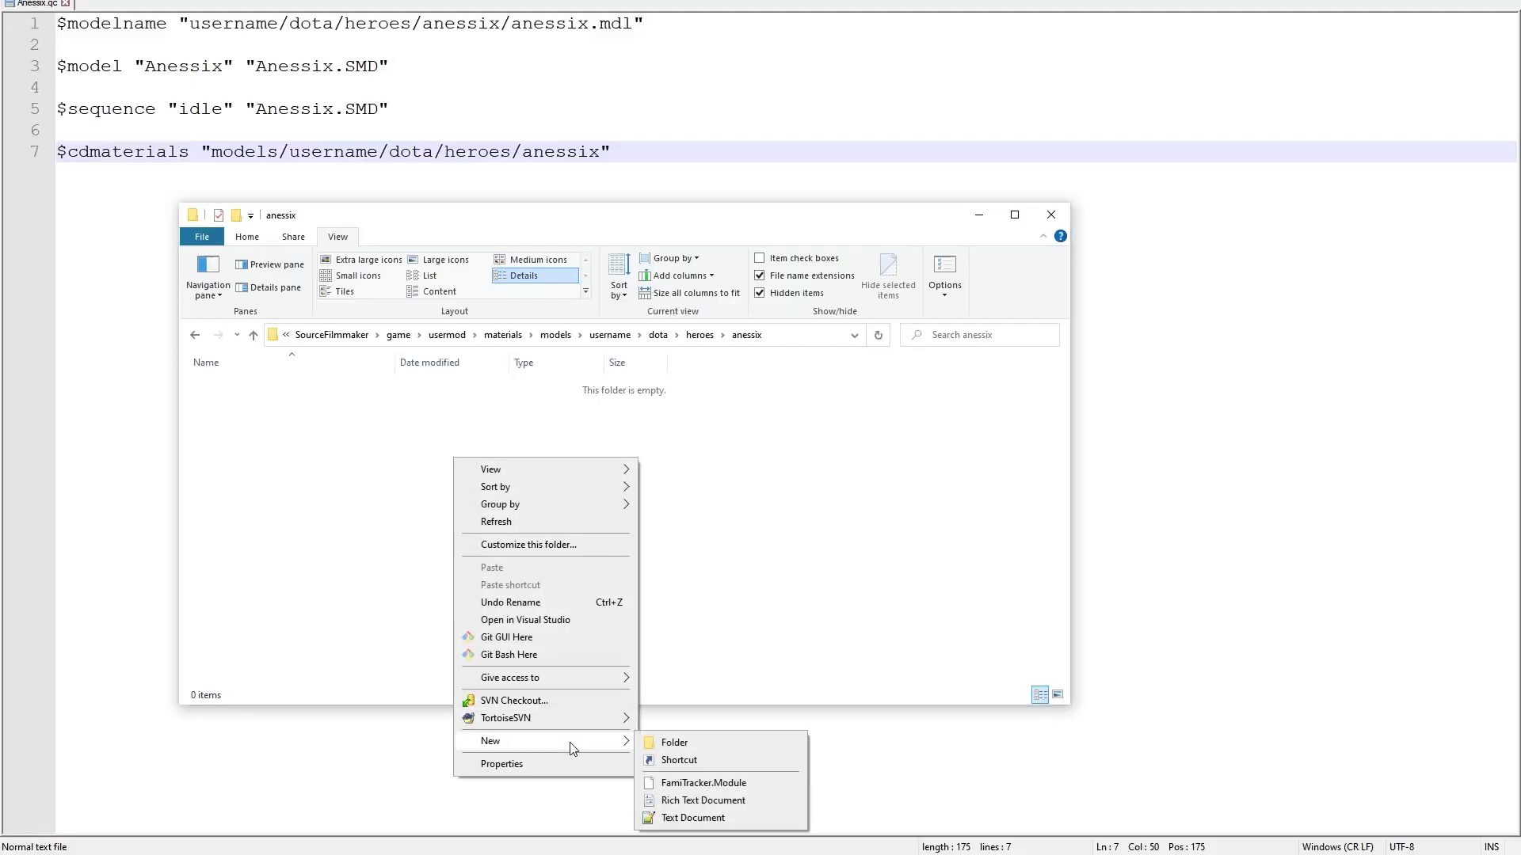
click(692, 818)
text(anessix_body_test.vmt)
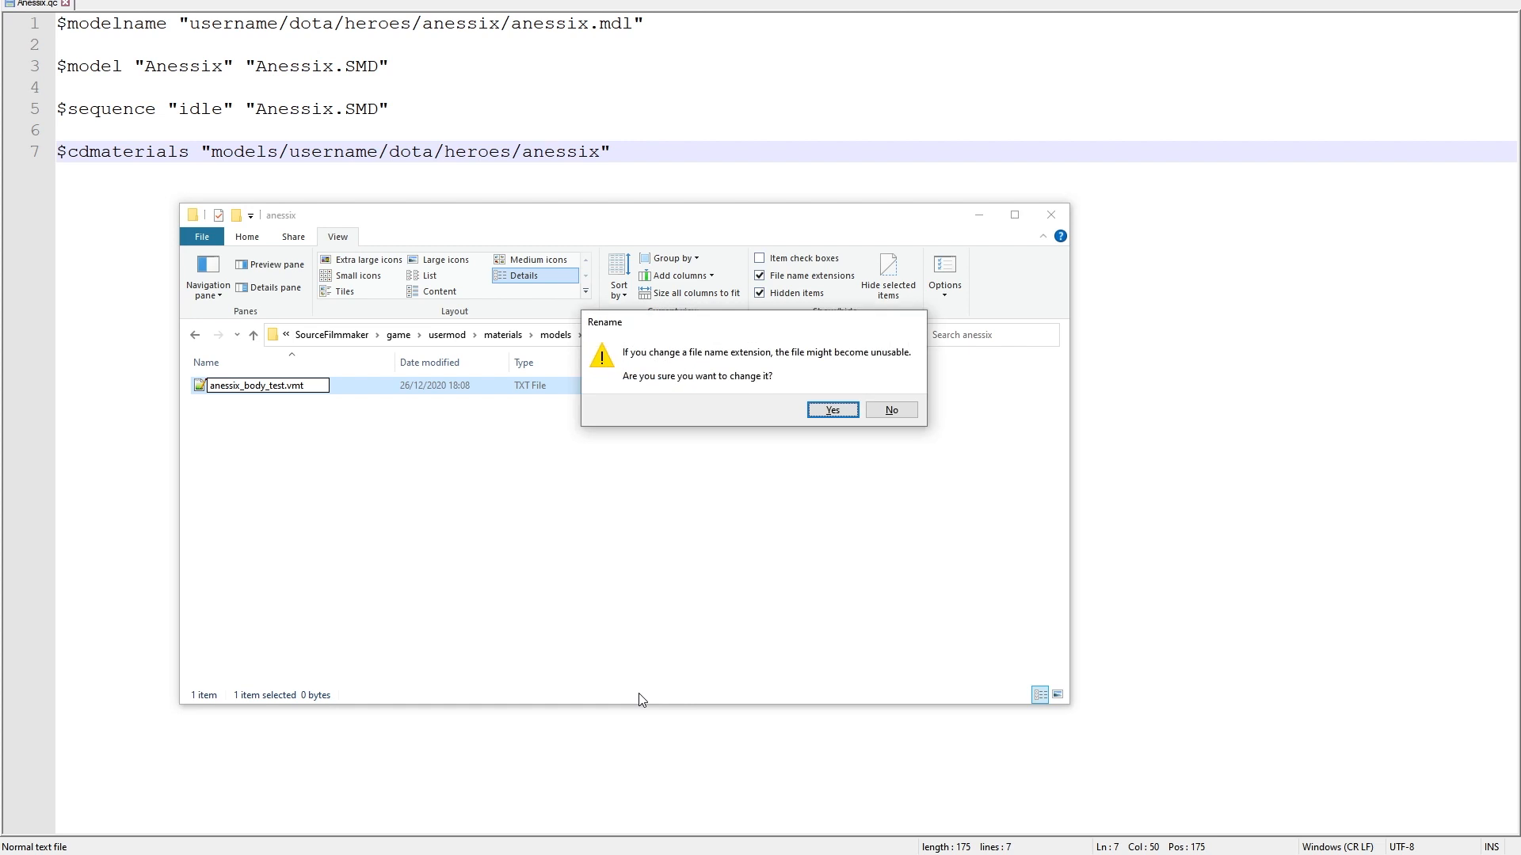
click(830, 409)
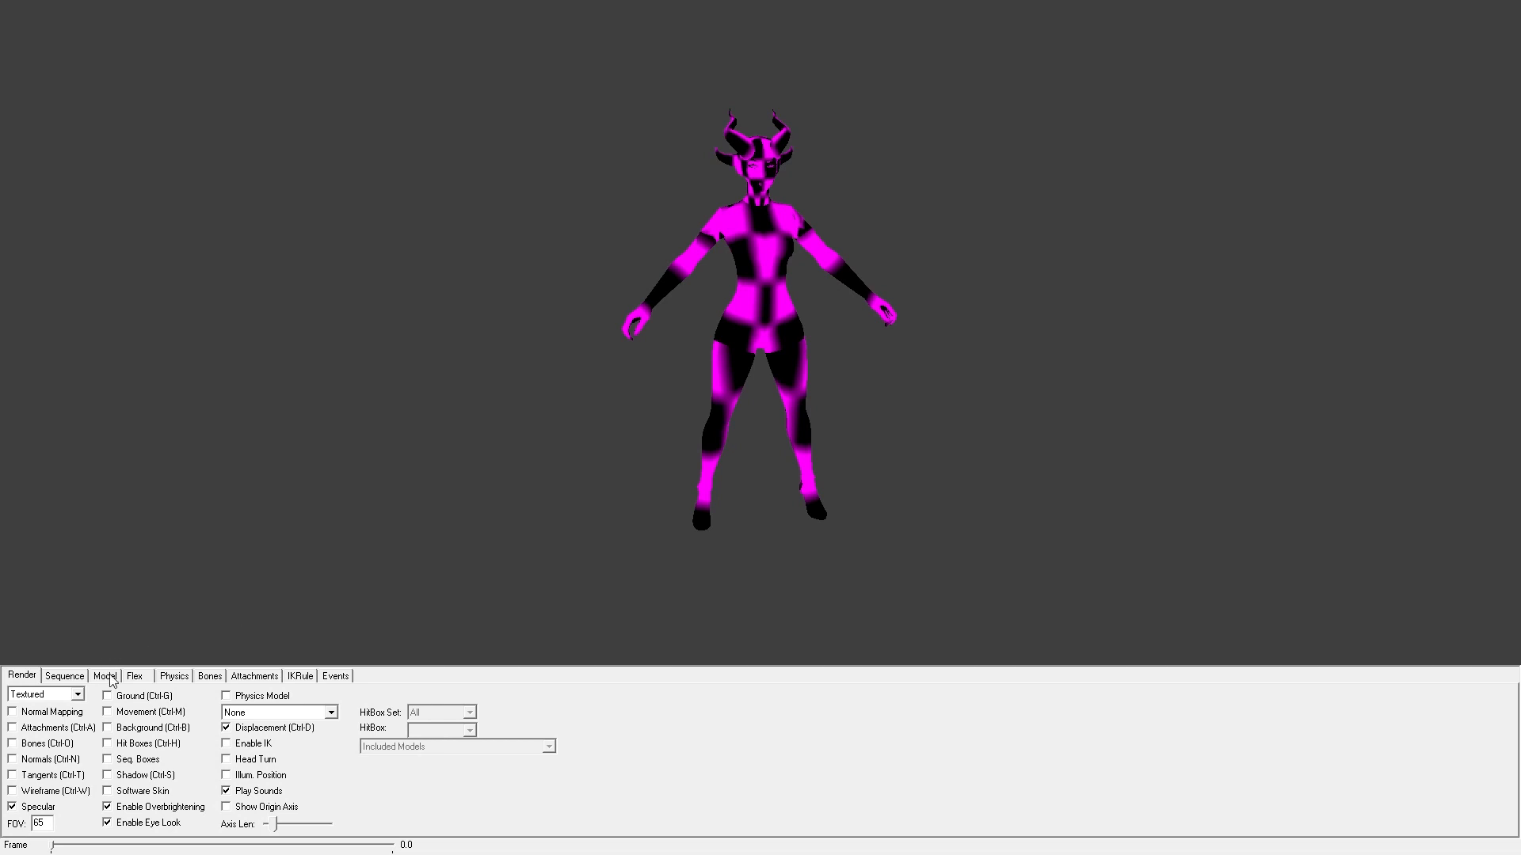
Show the Model details and select anessix_body_test from the Materials used list
click(104, 675)
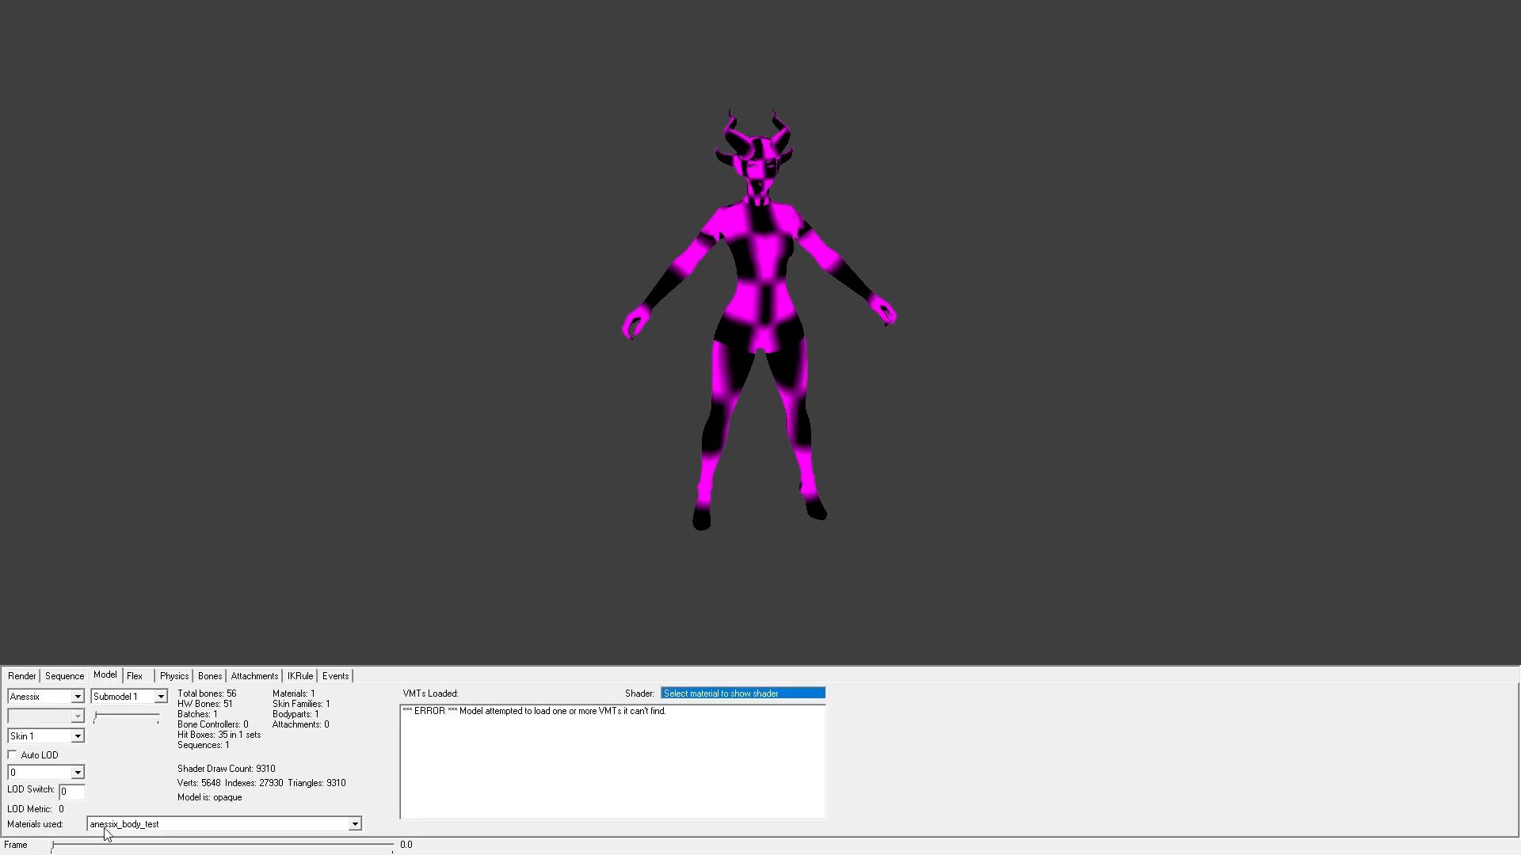
click(354, 825)
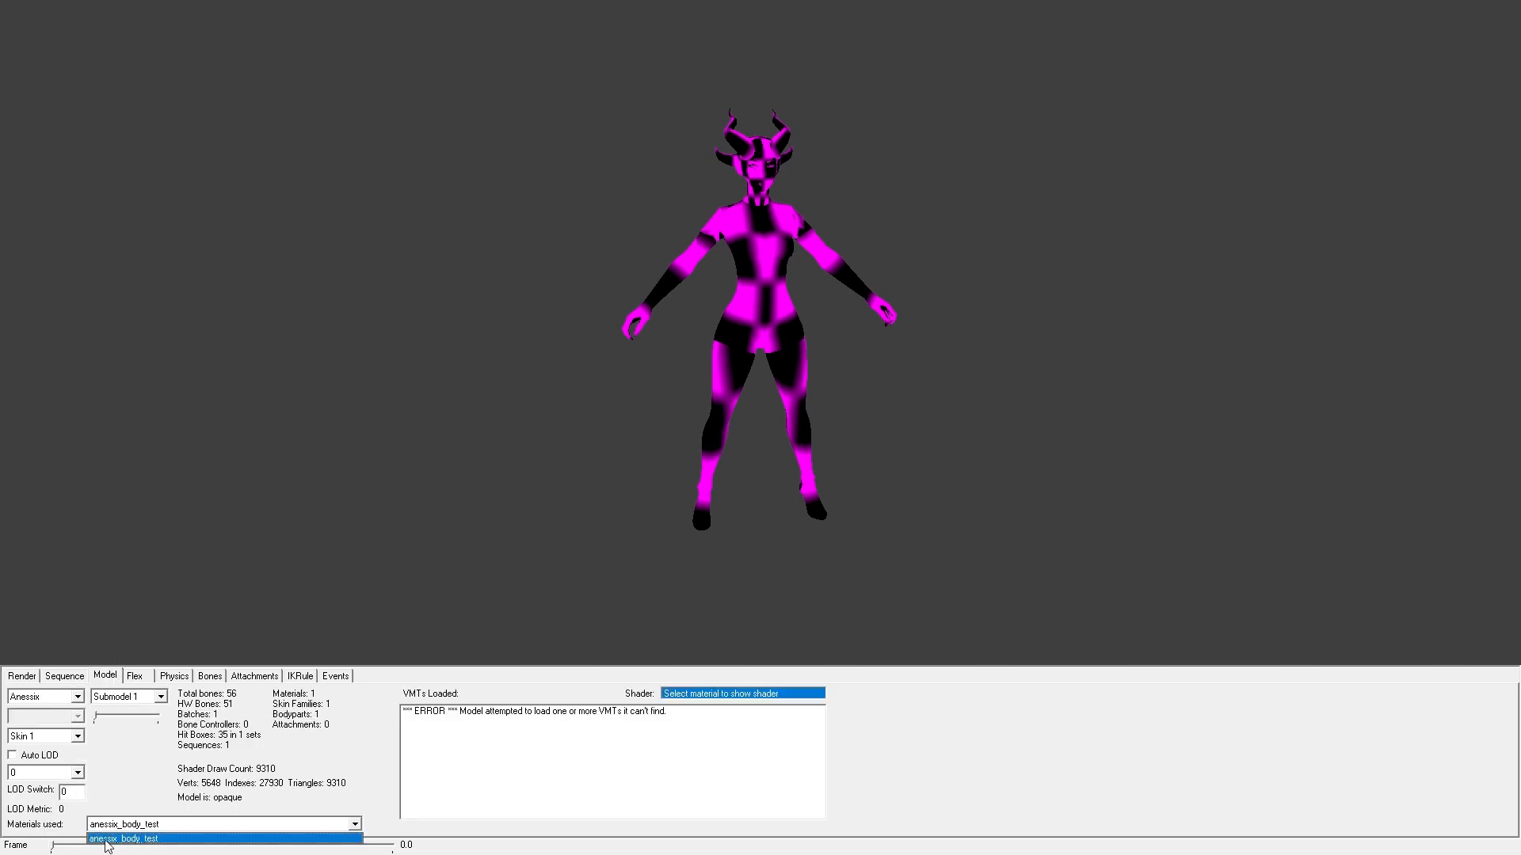
click(136, 838)
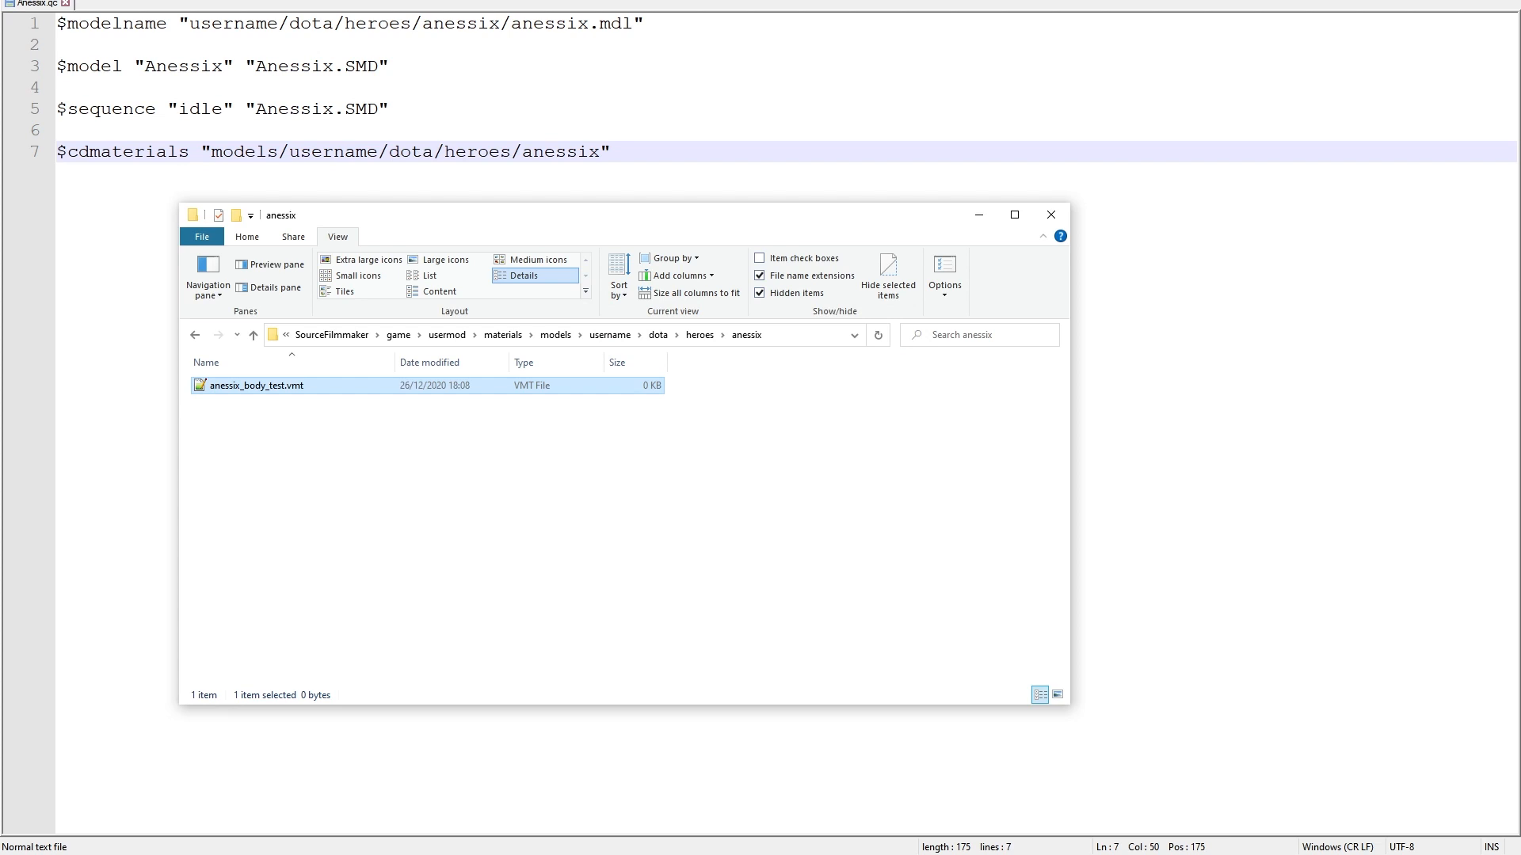
Open anessix_body_test.vmt from the materials folder in Notepad++
double_click(256, 385)
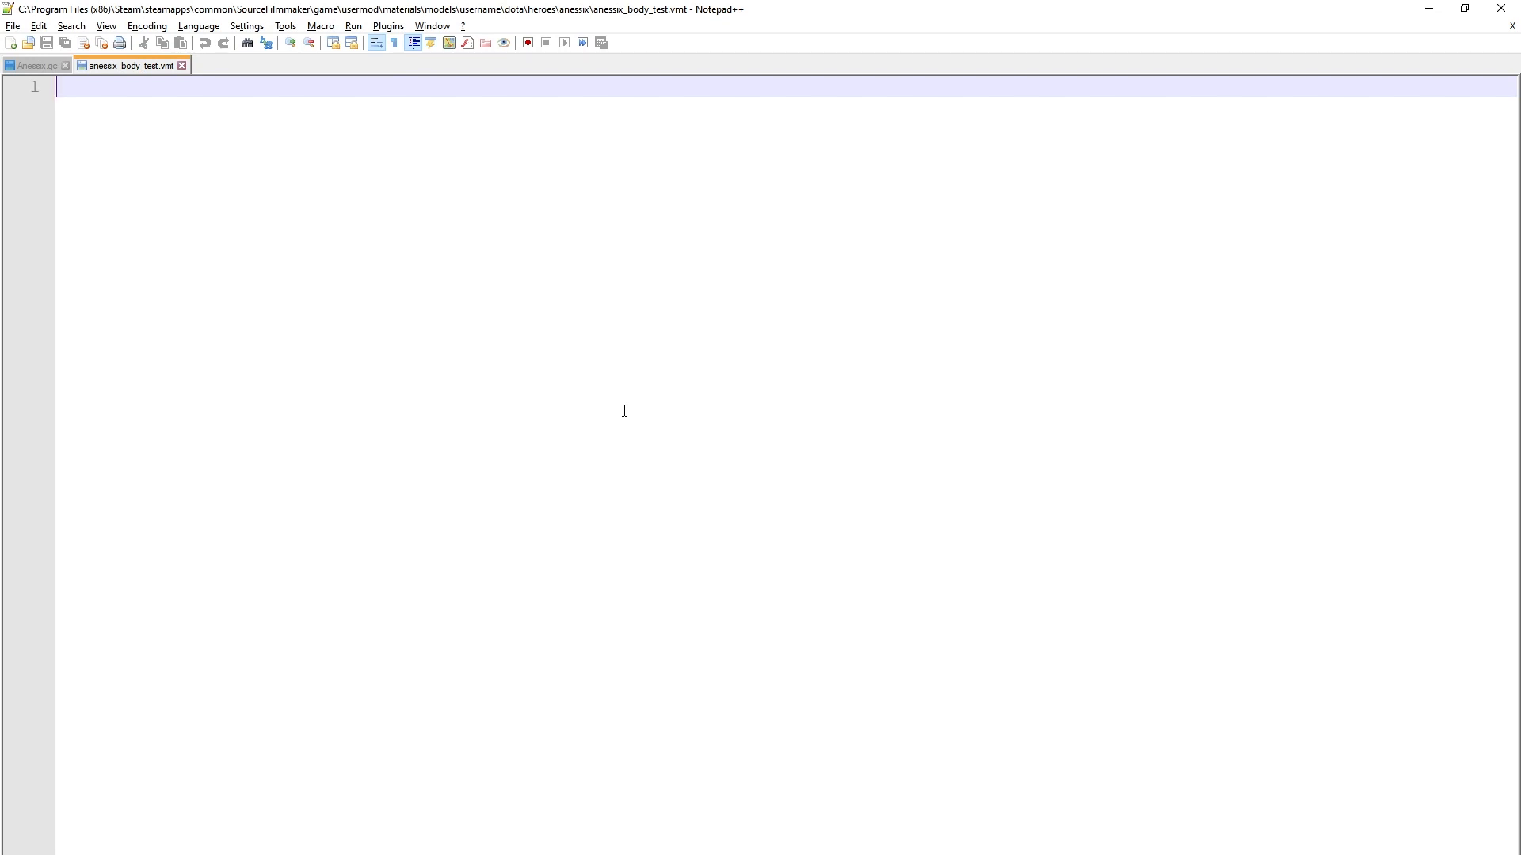
Write the "VertexLitGeneric" shader name followed by an empty brace block on the lines below
text("")
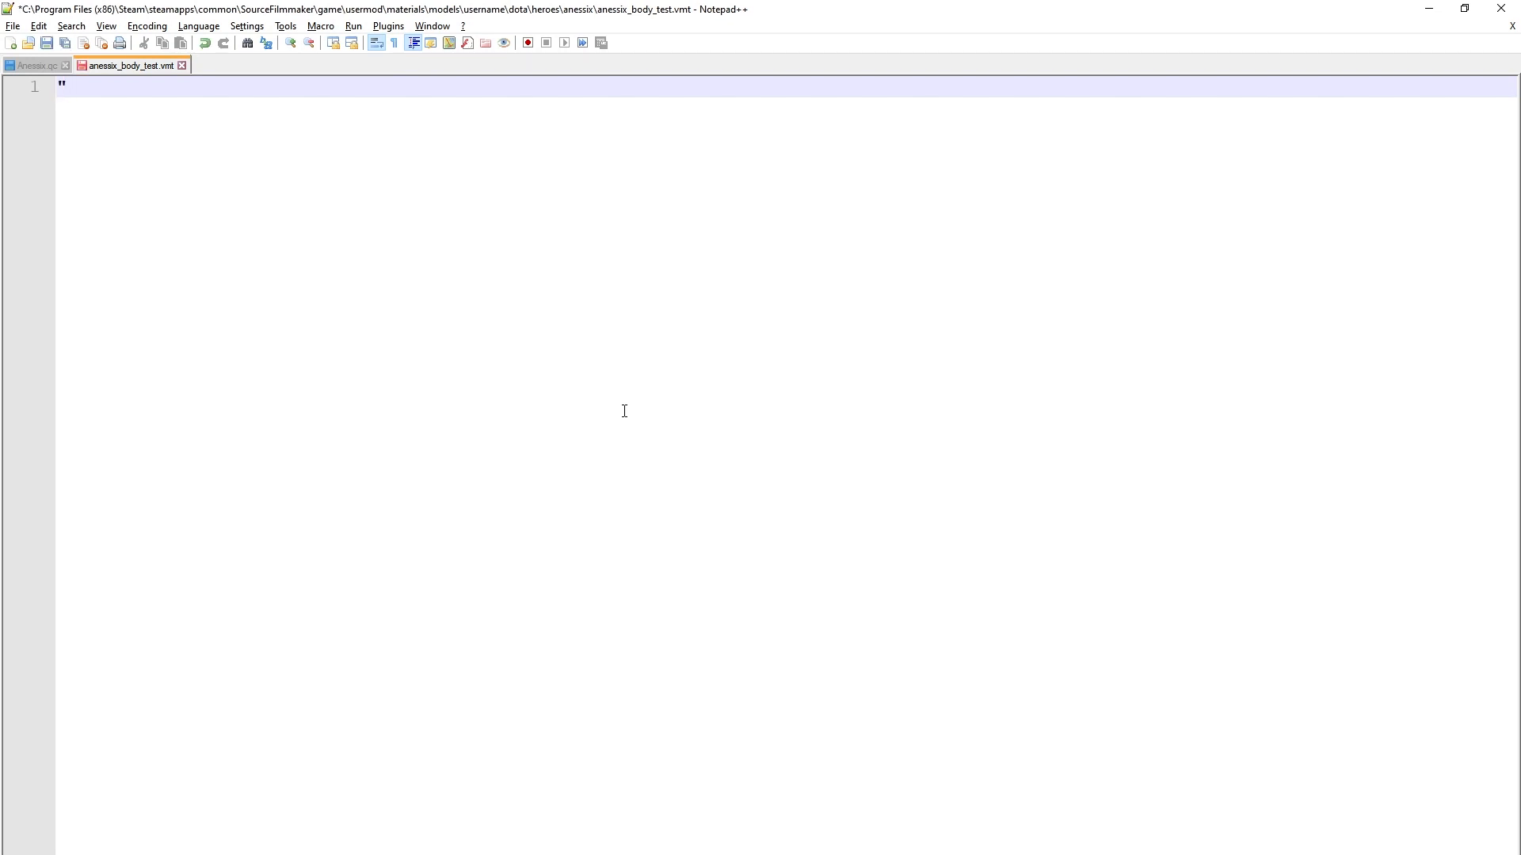
text(Vertex)
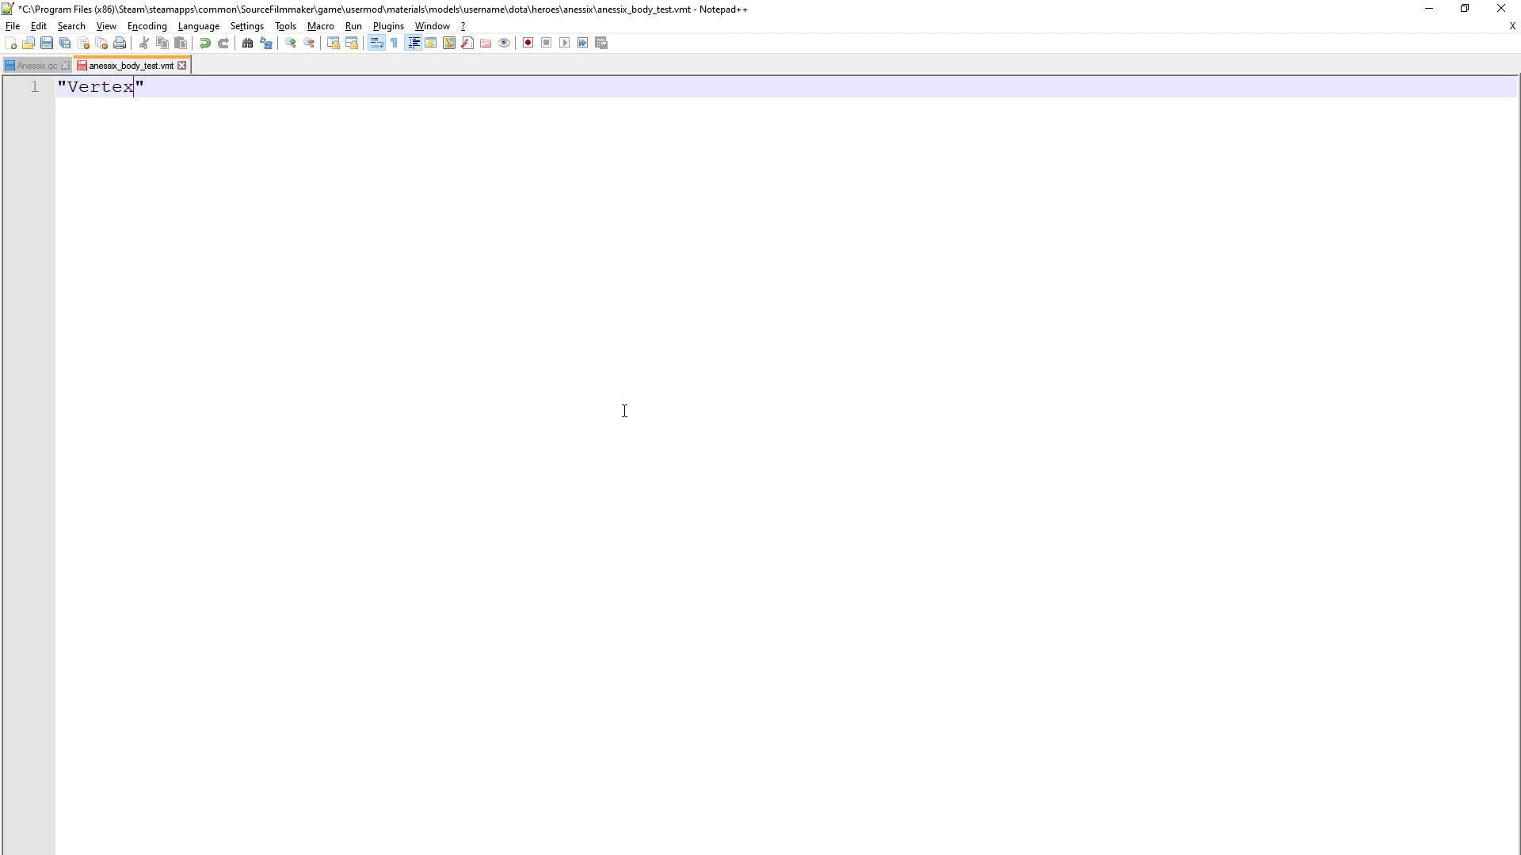
text(LitGeneric)
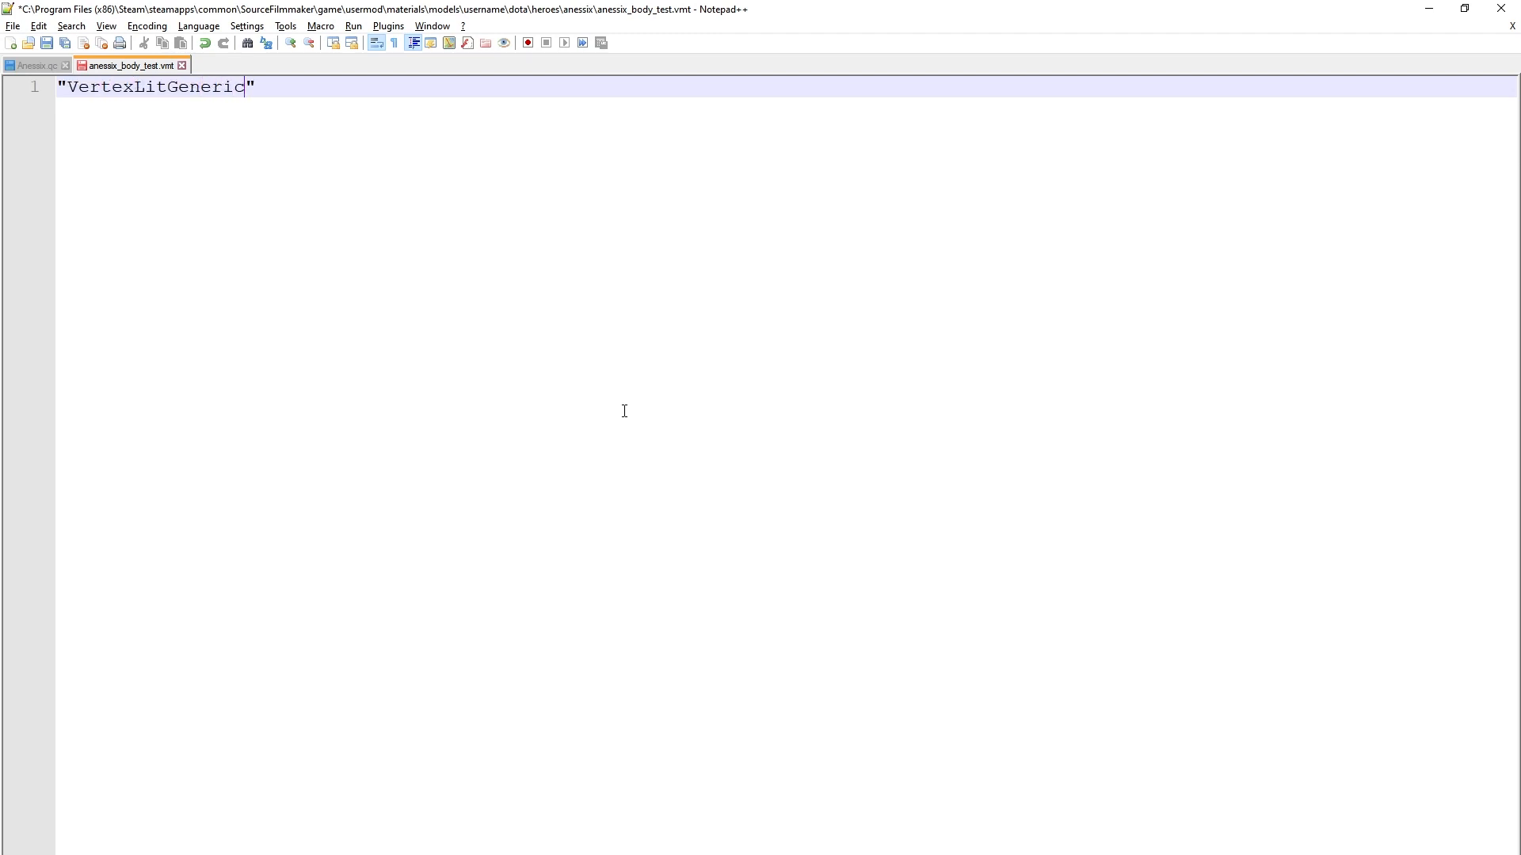
key(End)
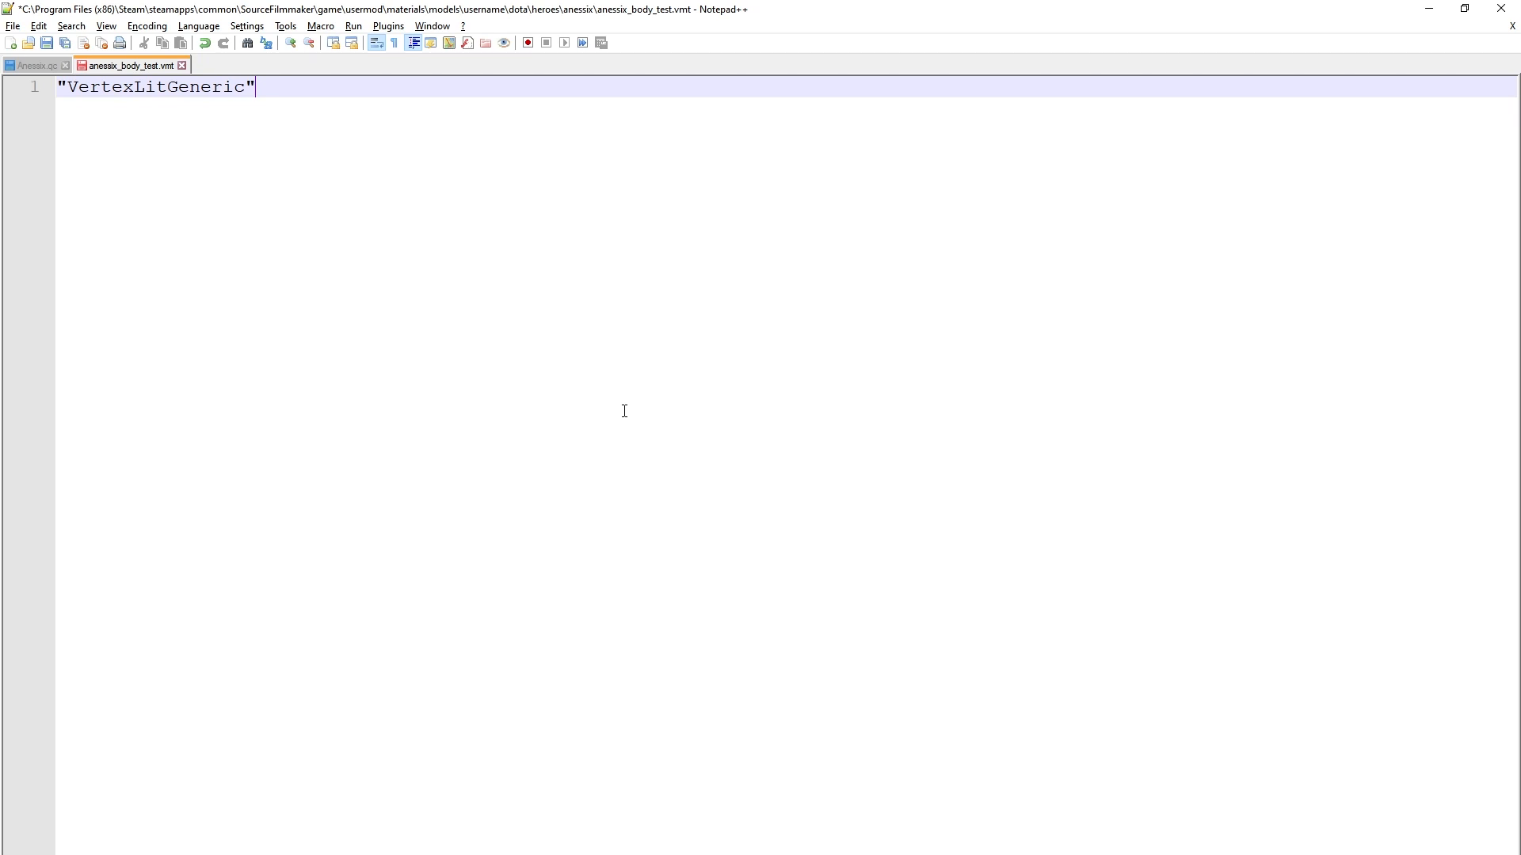
key(Return)
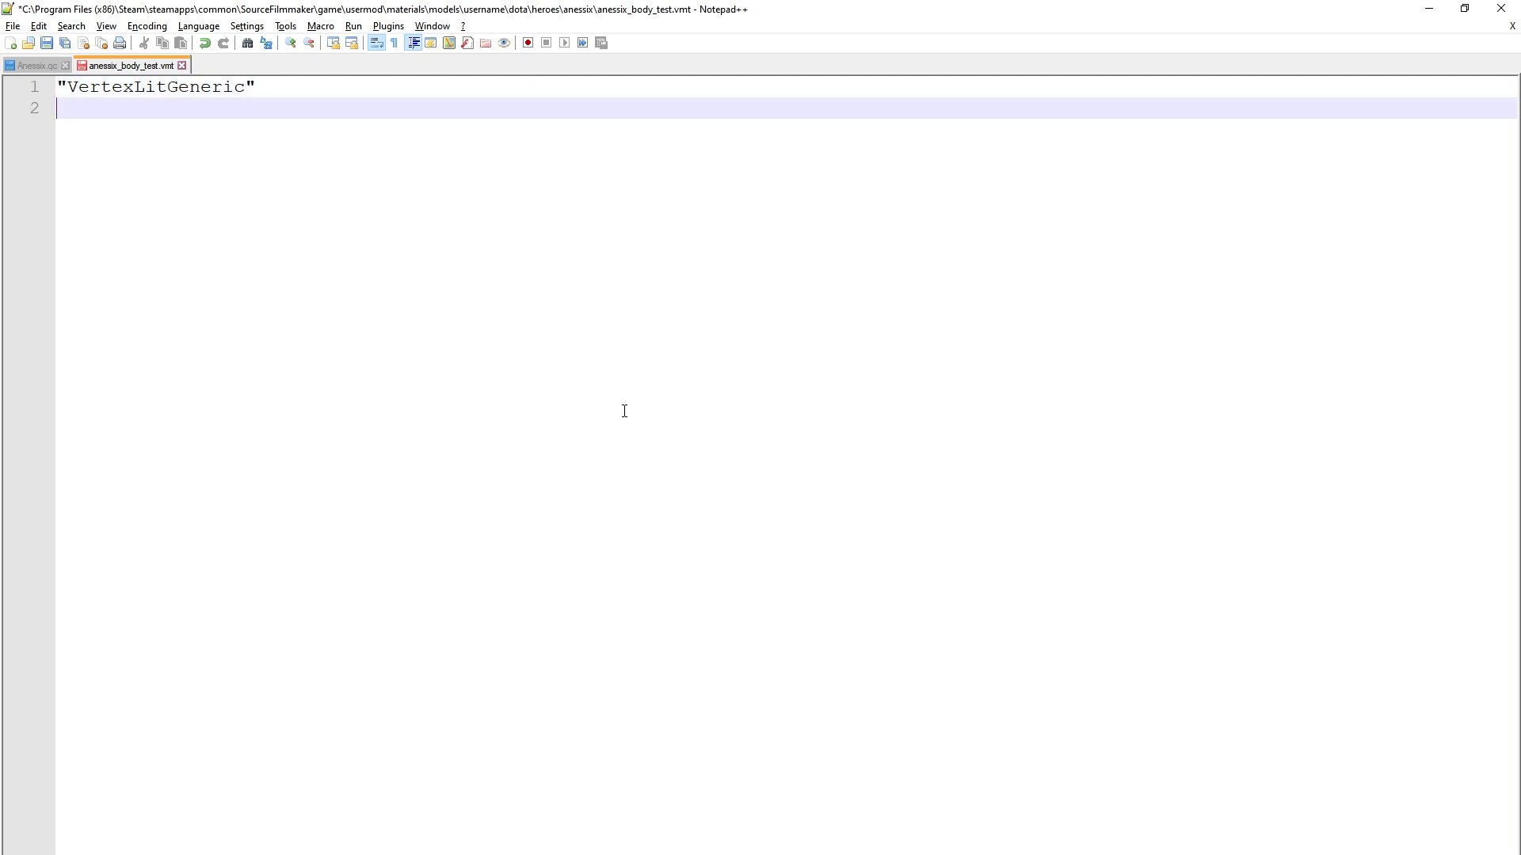
text({)
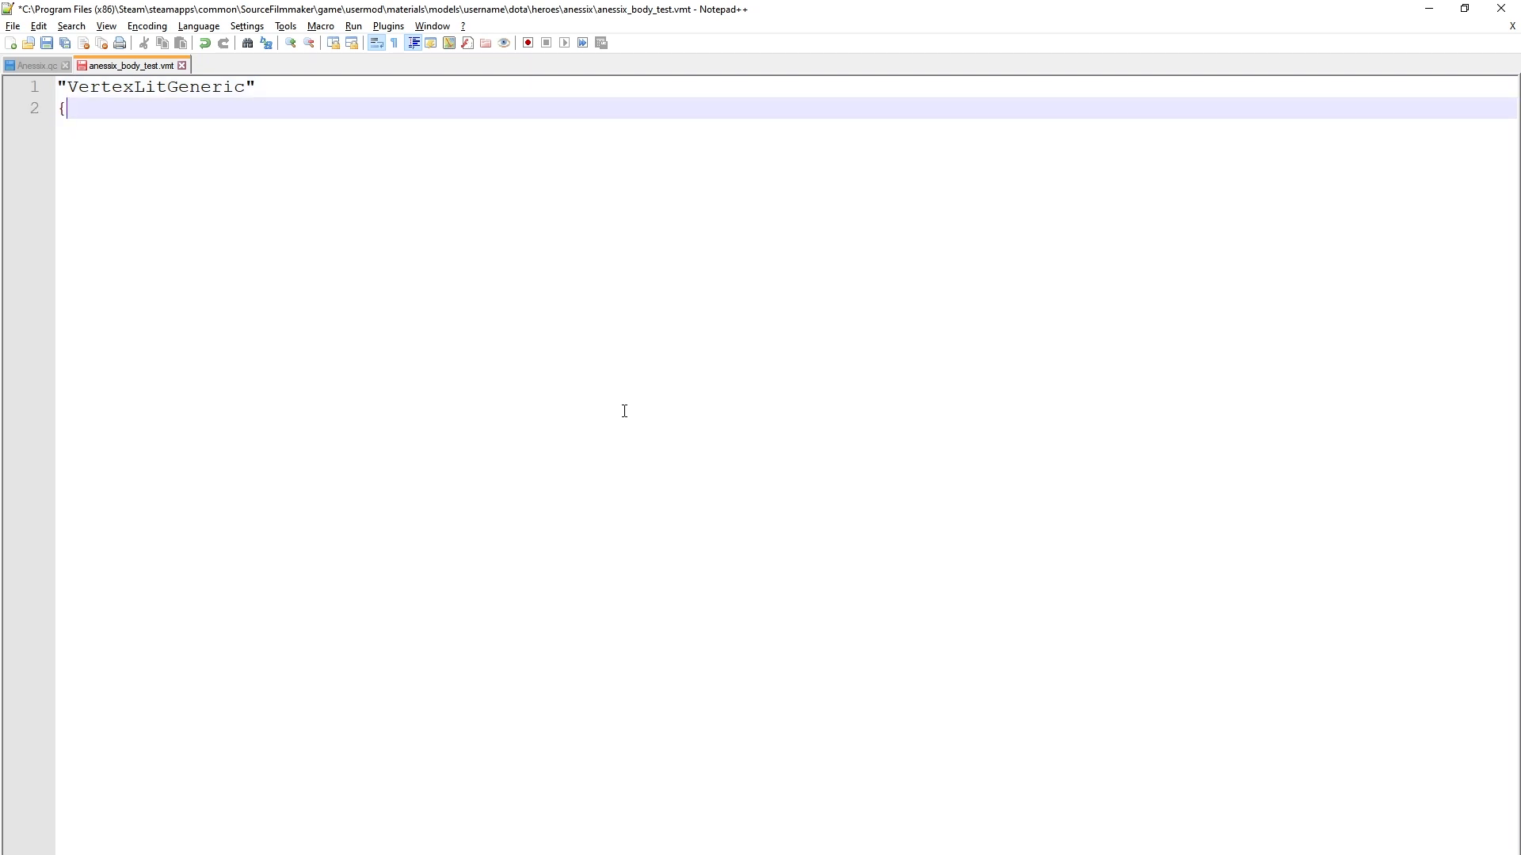
key(Enter)
text(})
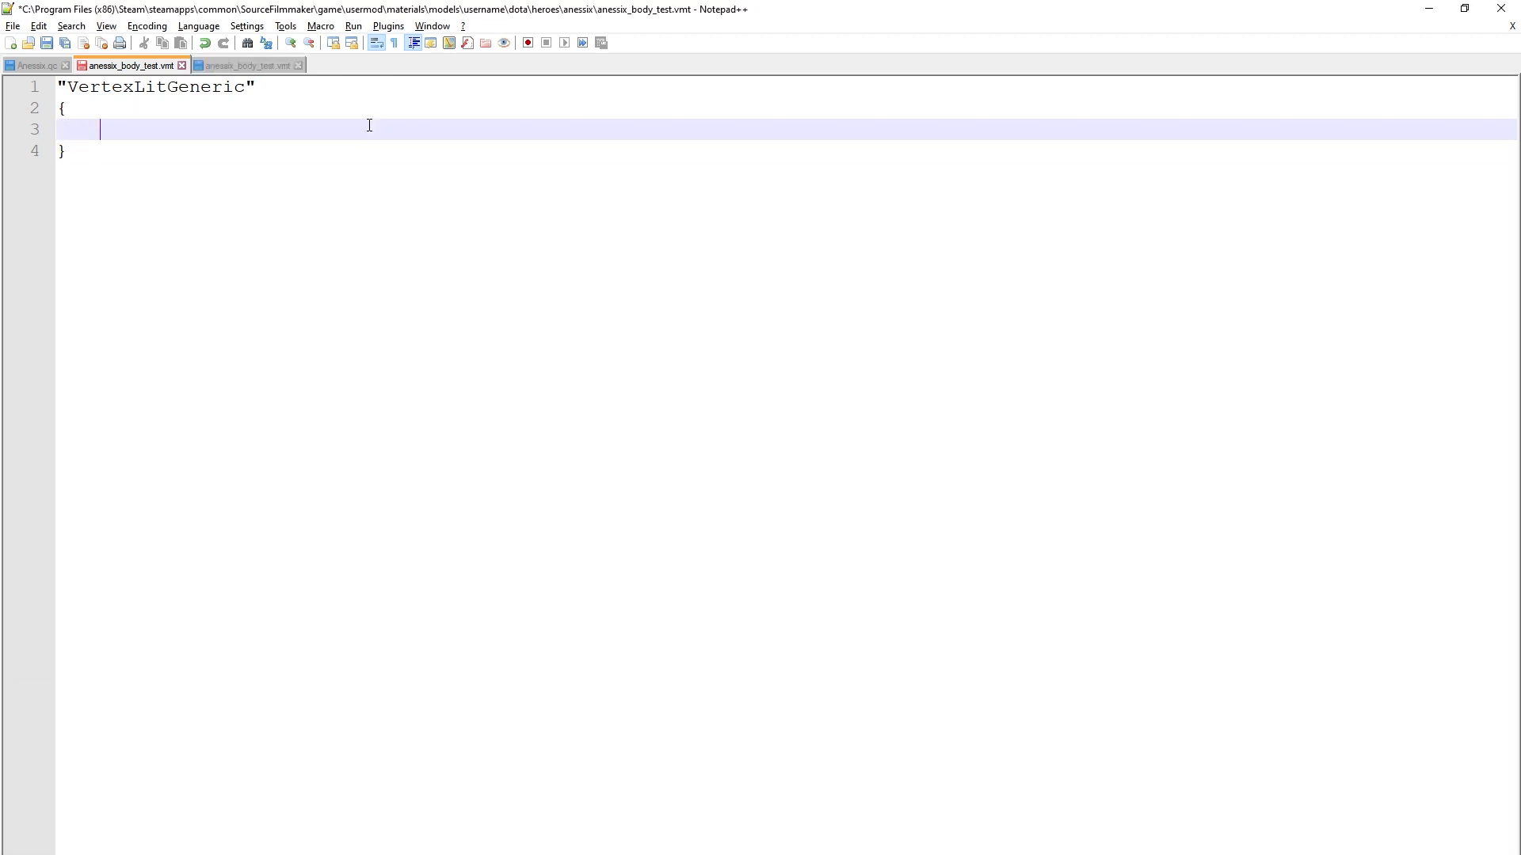
Add the parameter line "$color2" "[0.5 0.5 0.5]" inside the braces
text("")
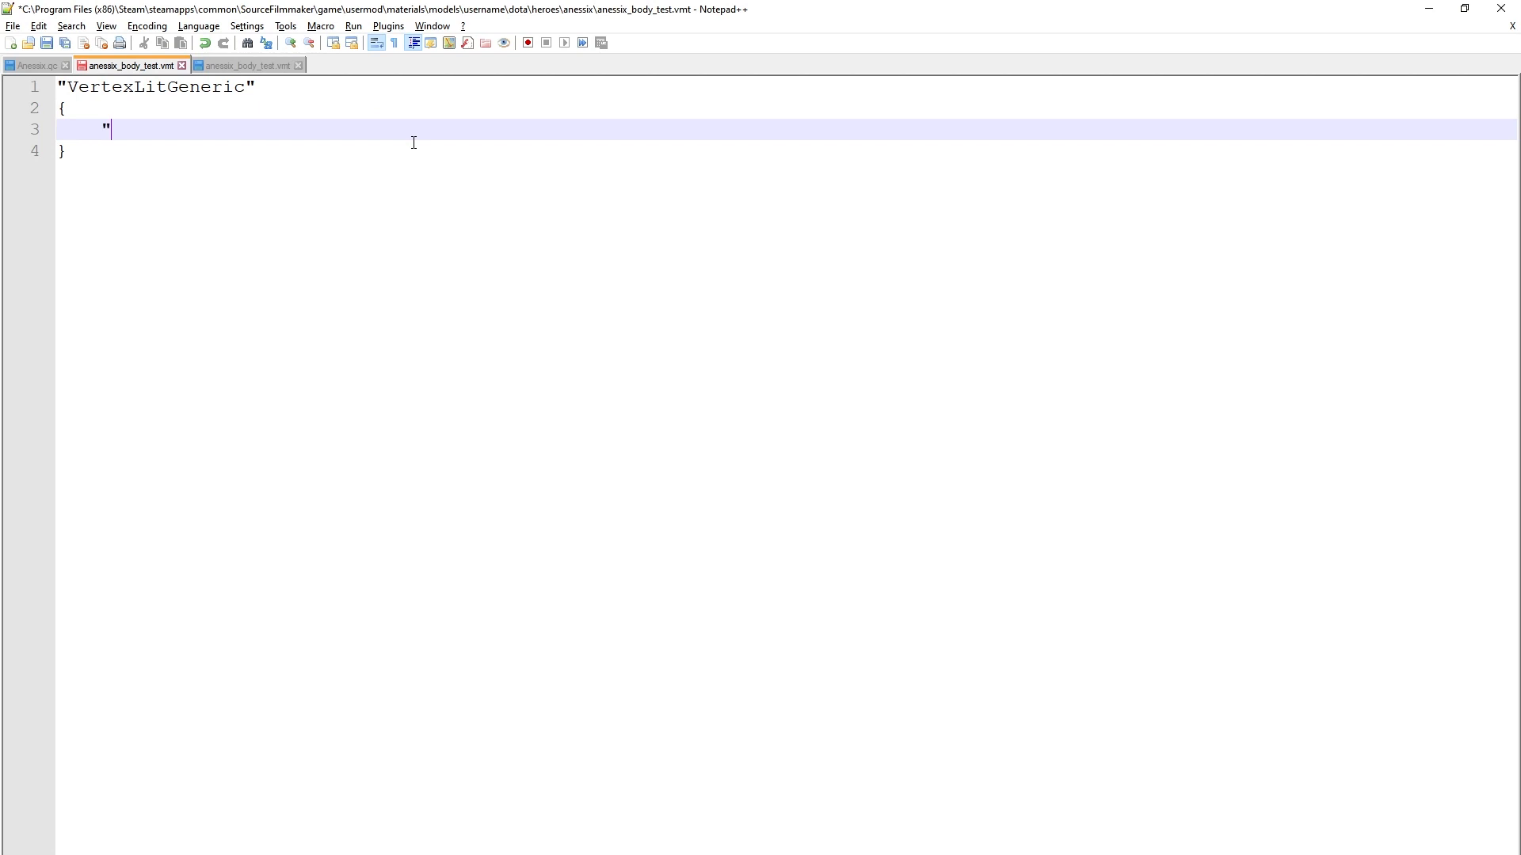
text($color)
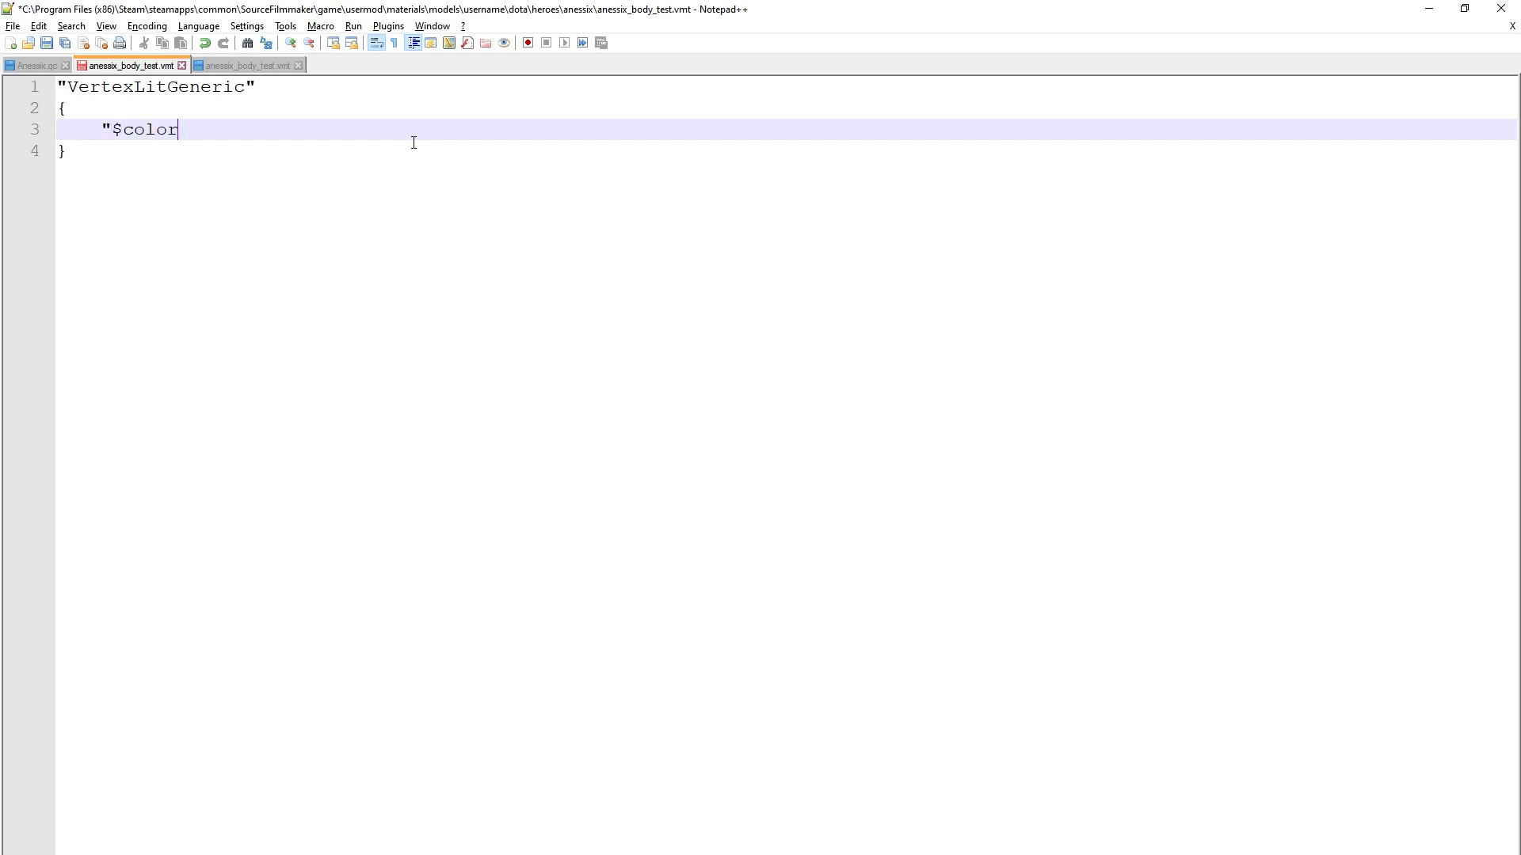
text(2")
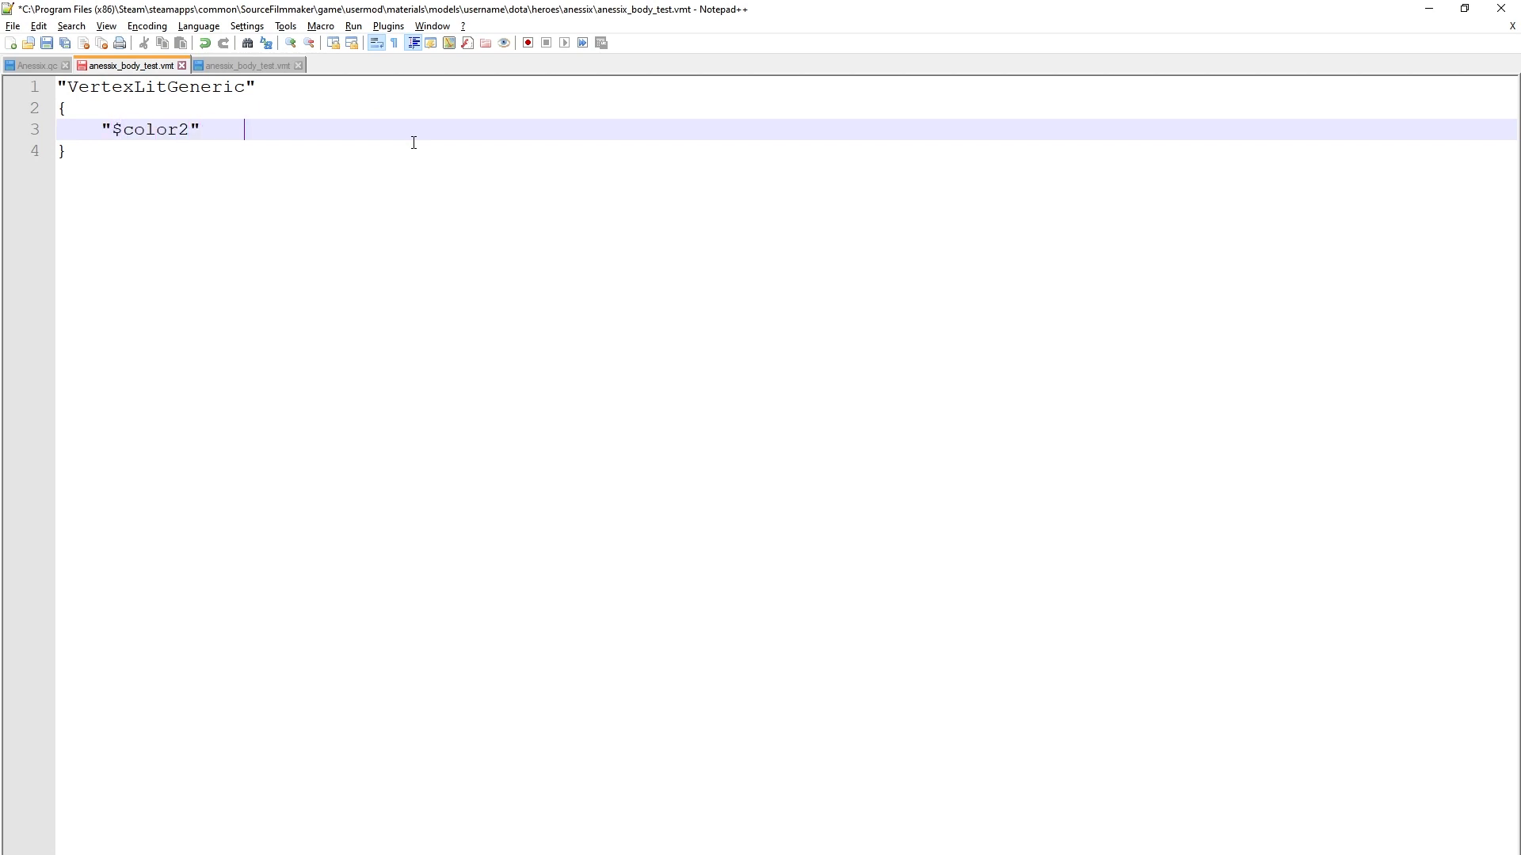
text("[)
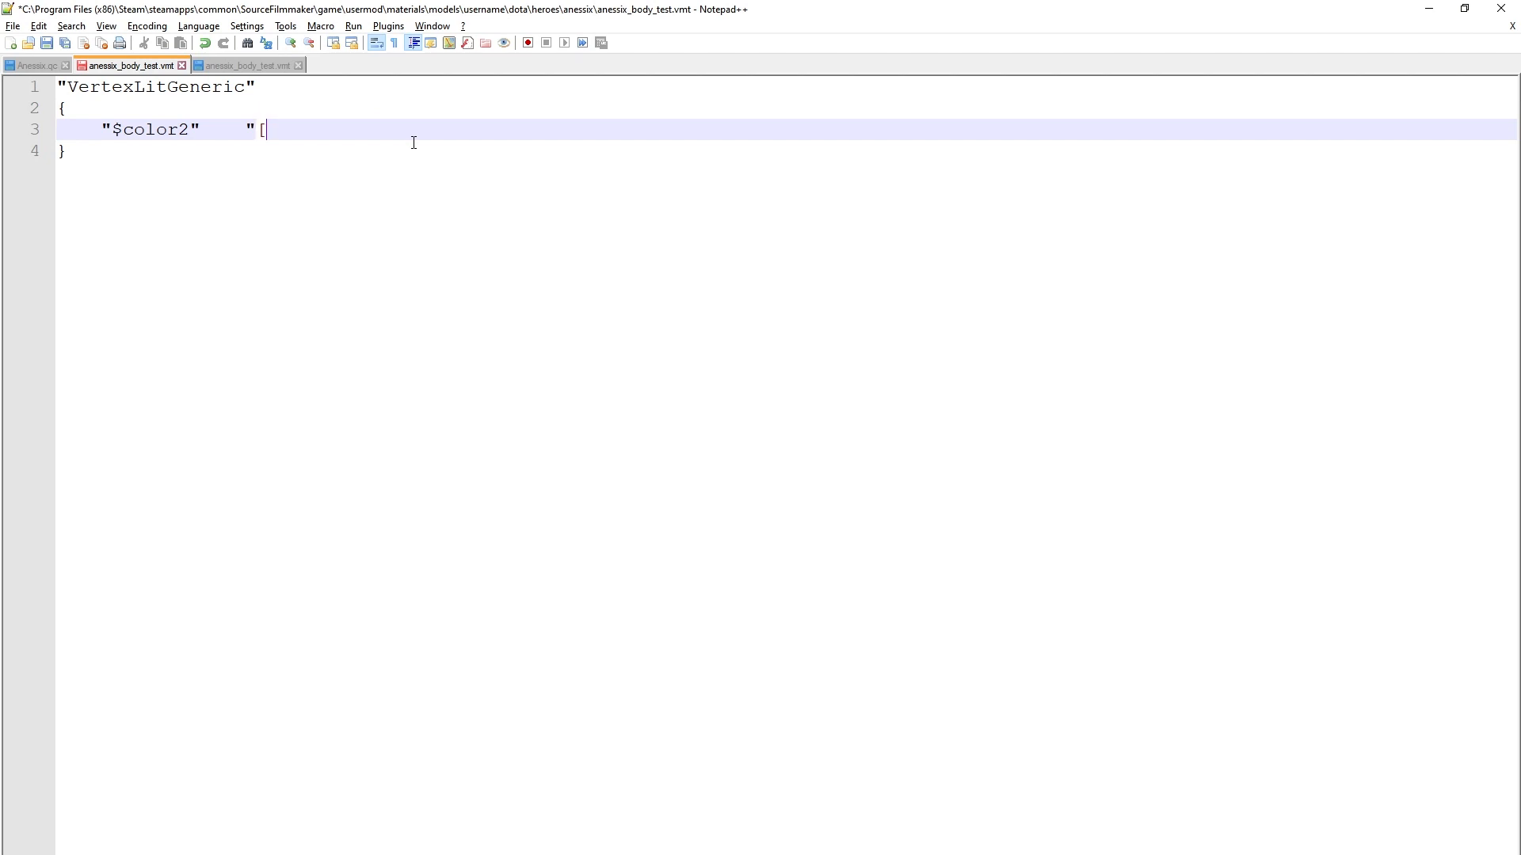
text(0.5)
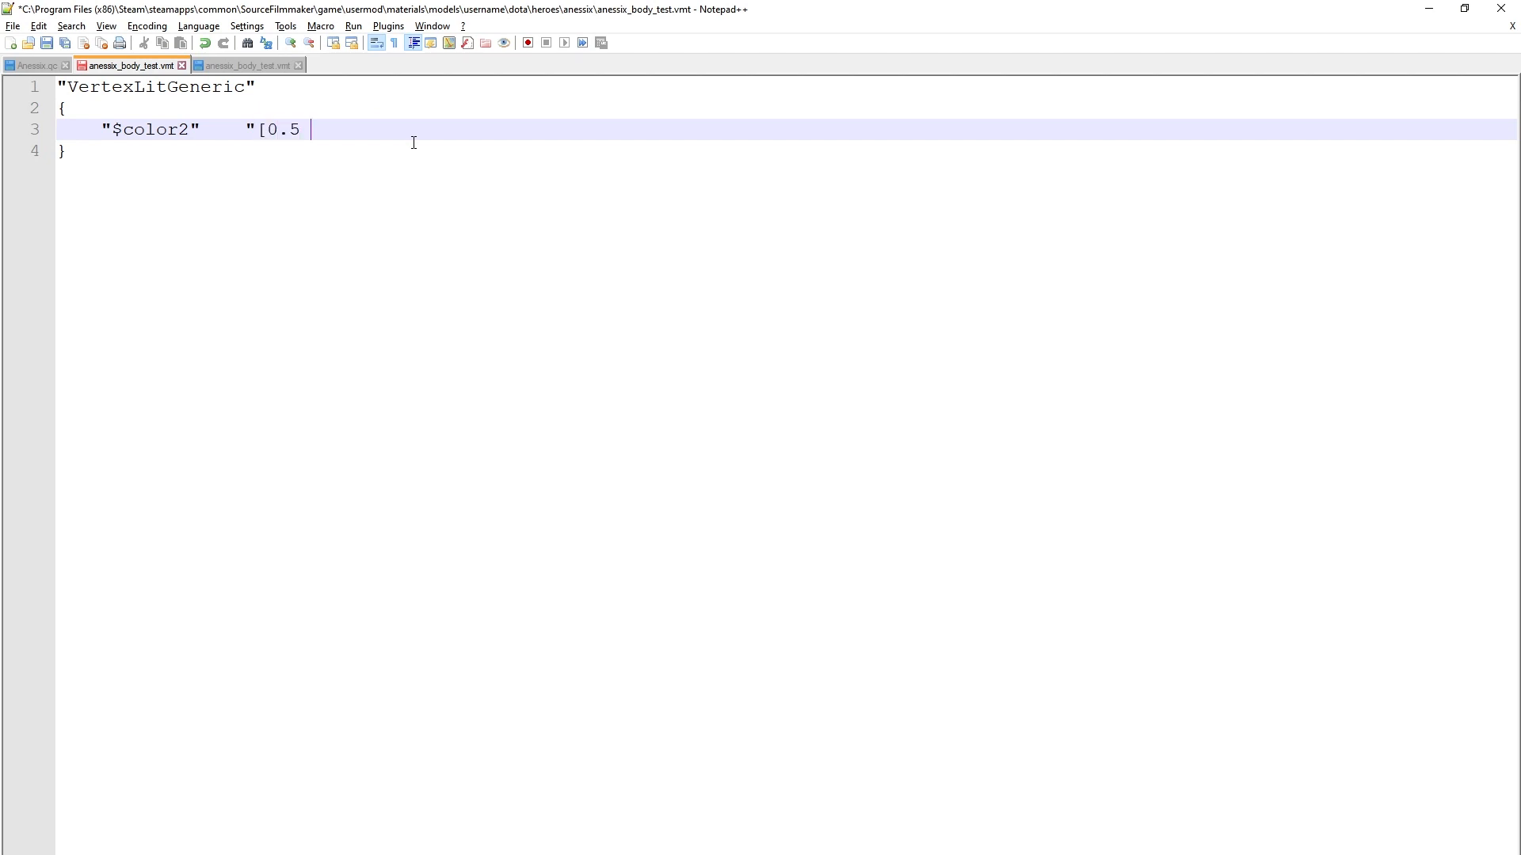
text(0.5 0.5)
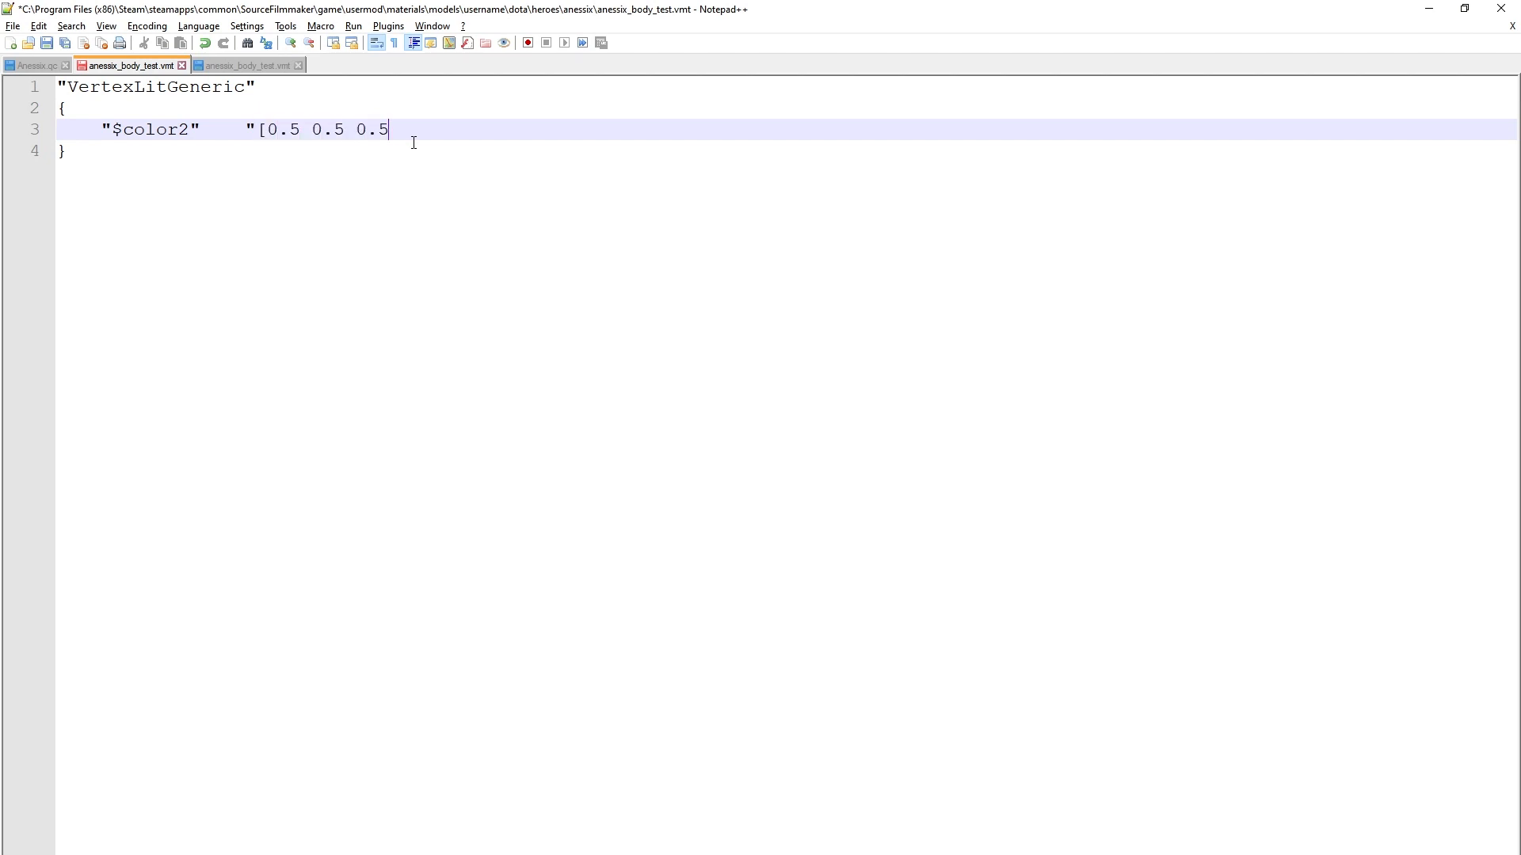
text(]")
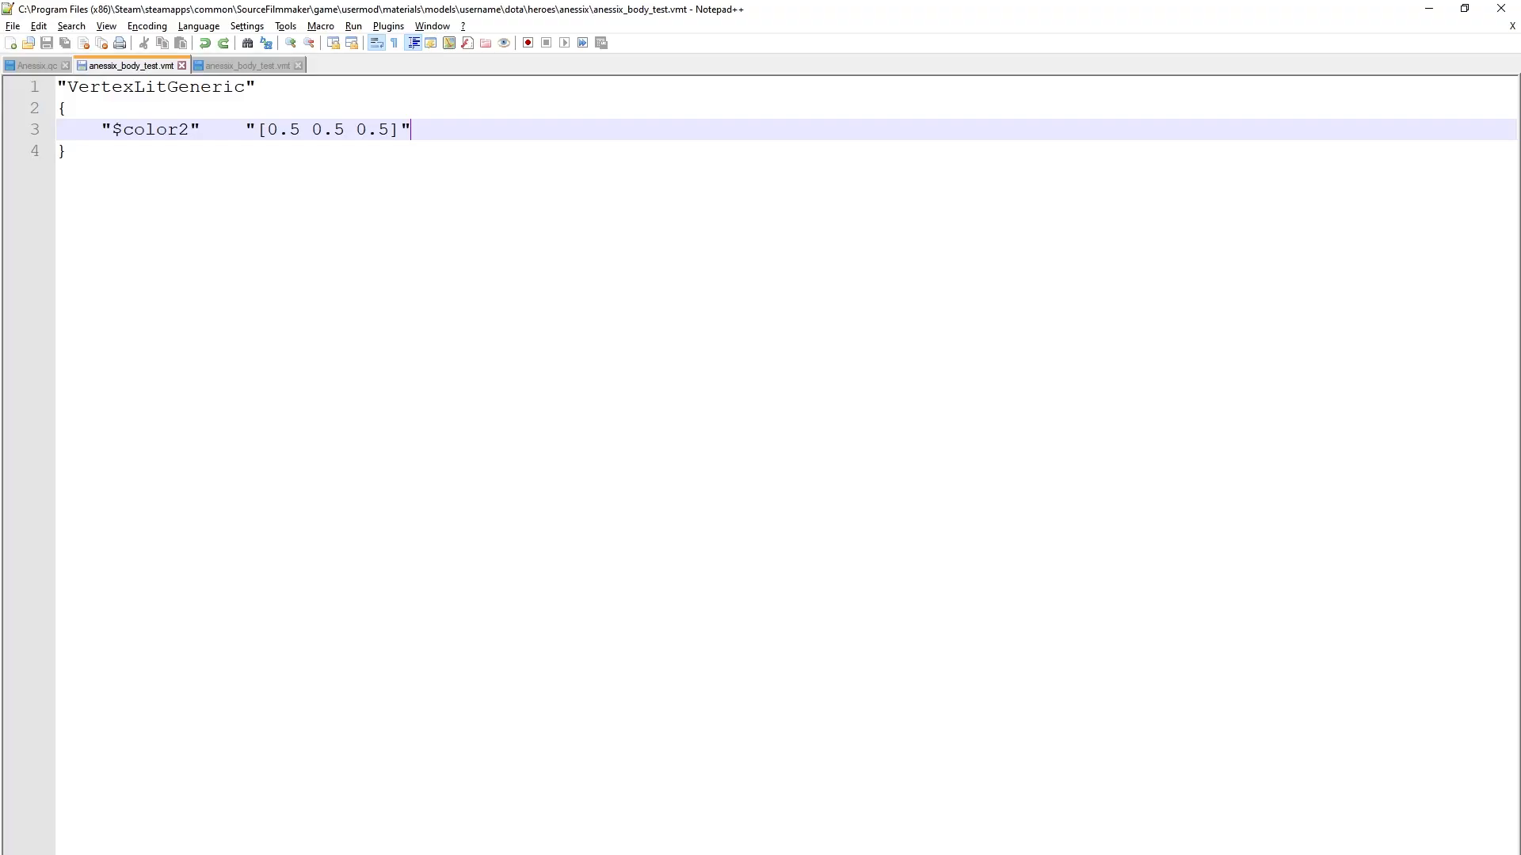
Re-edit the colour values so the line reads [0.5 0.5 0.5] and save the VMT
click(302, 129)
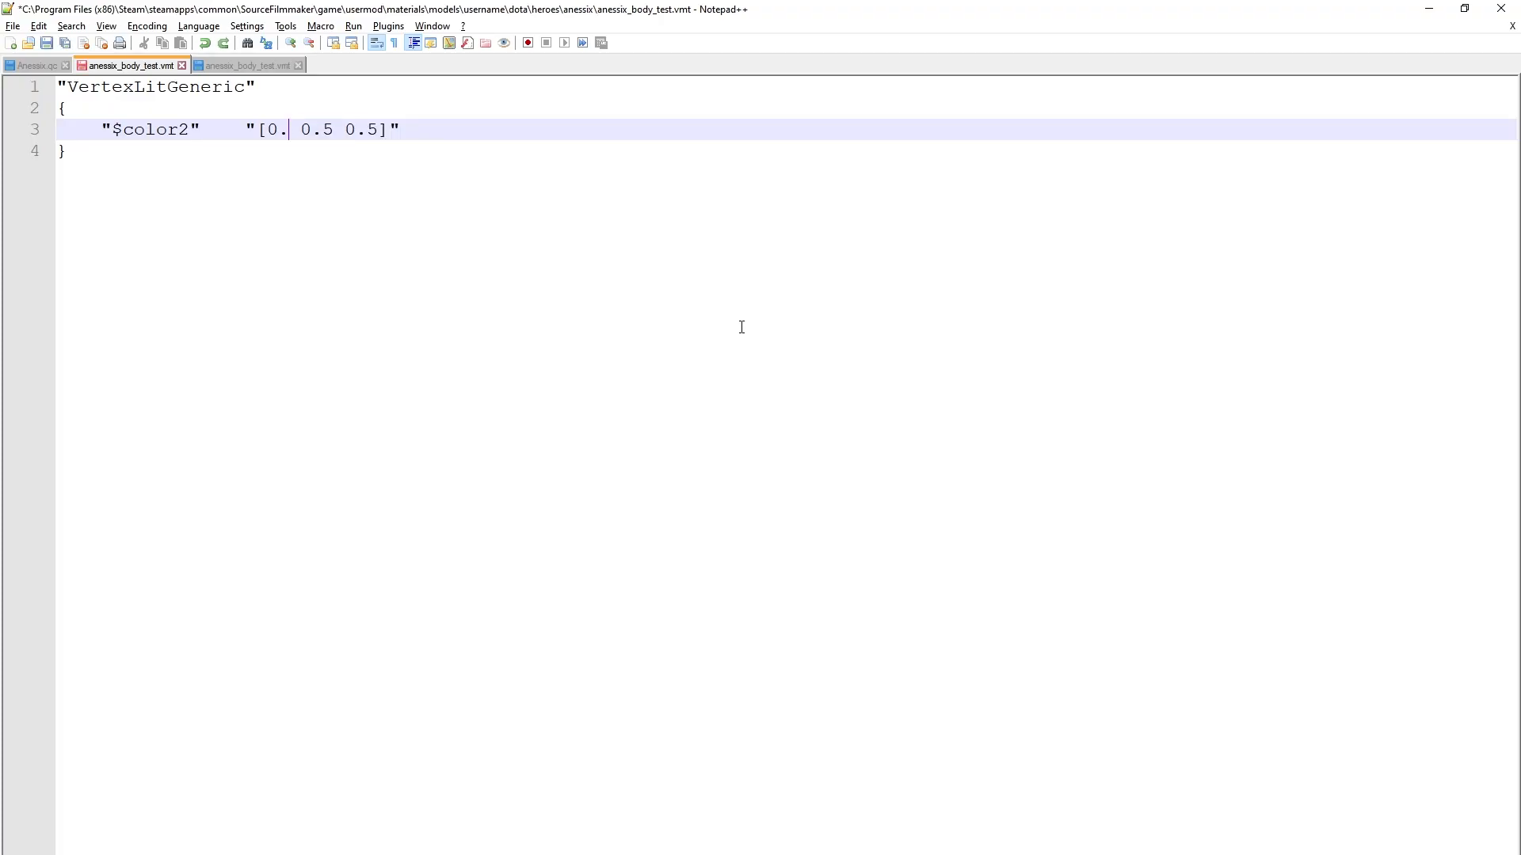
text(5)
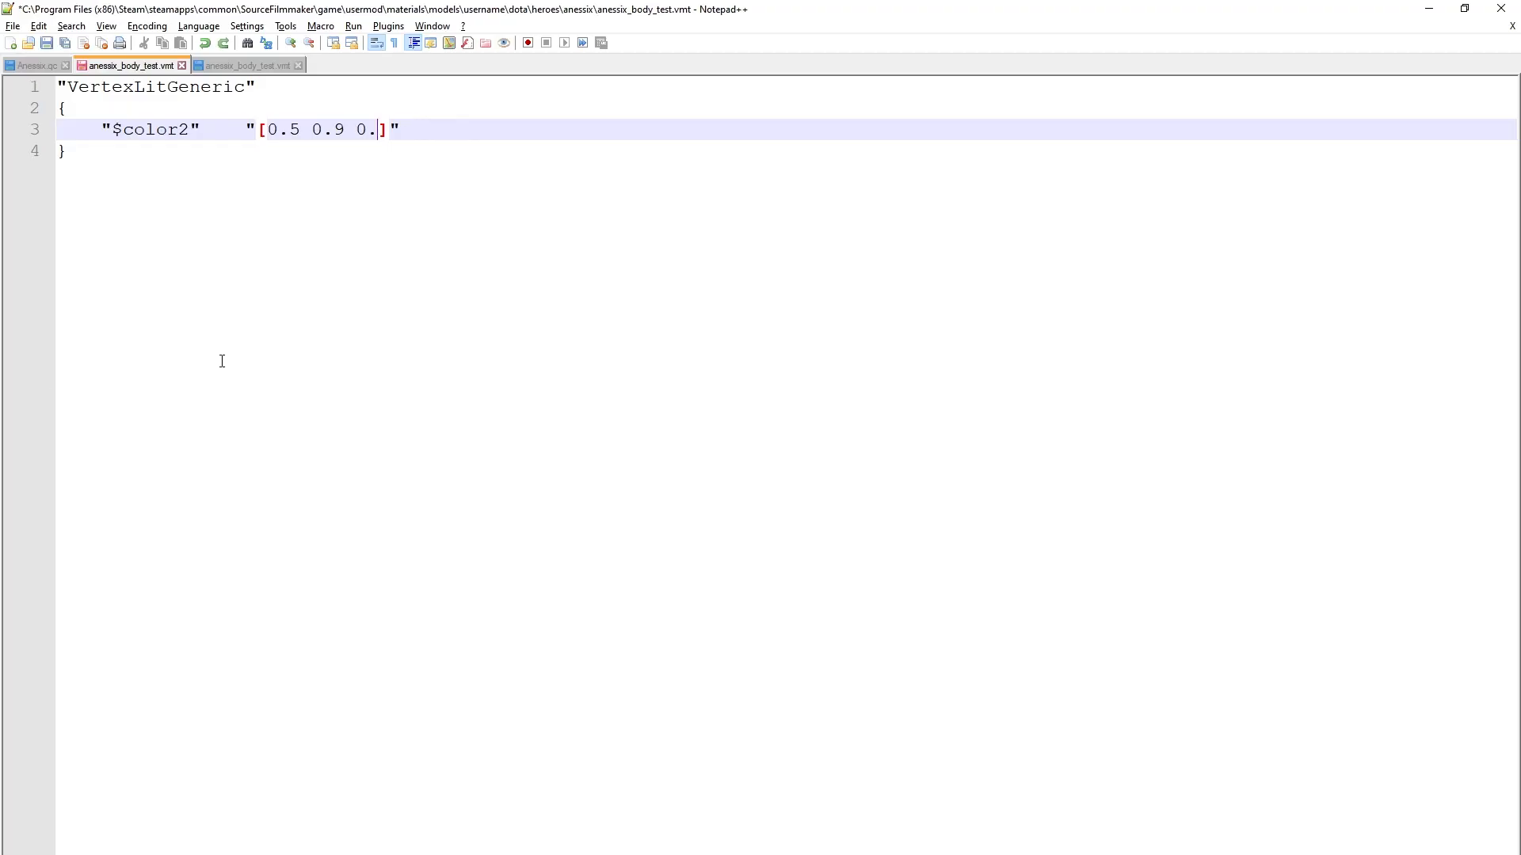
text(0.5 0.5 0.5])
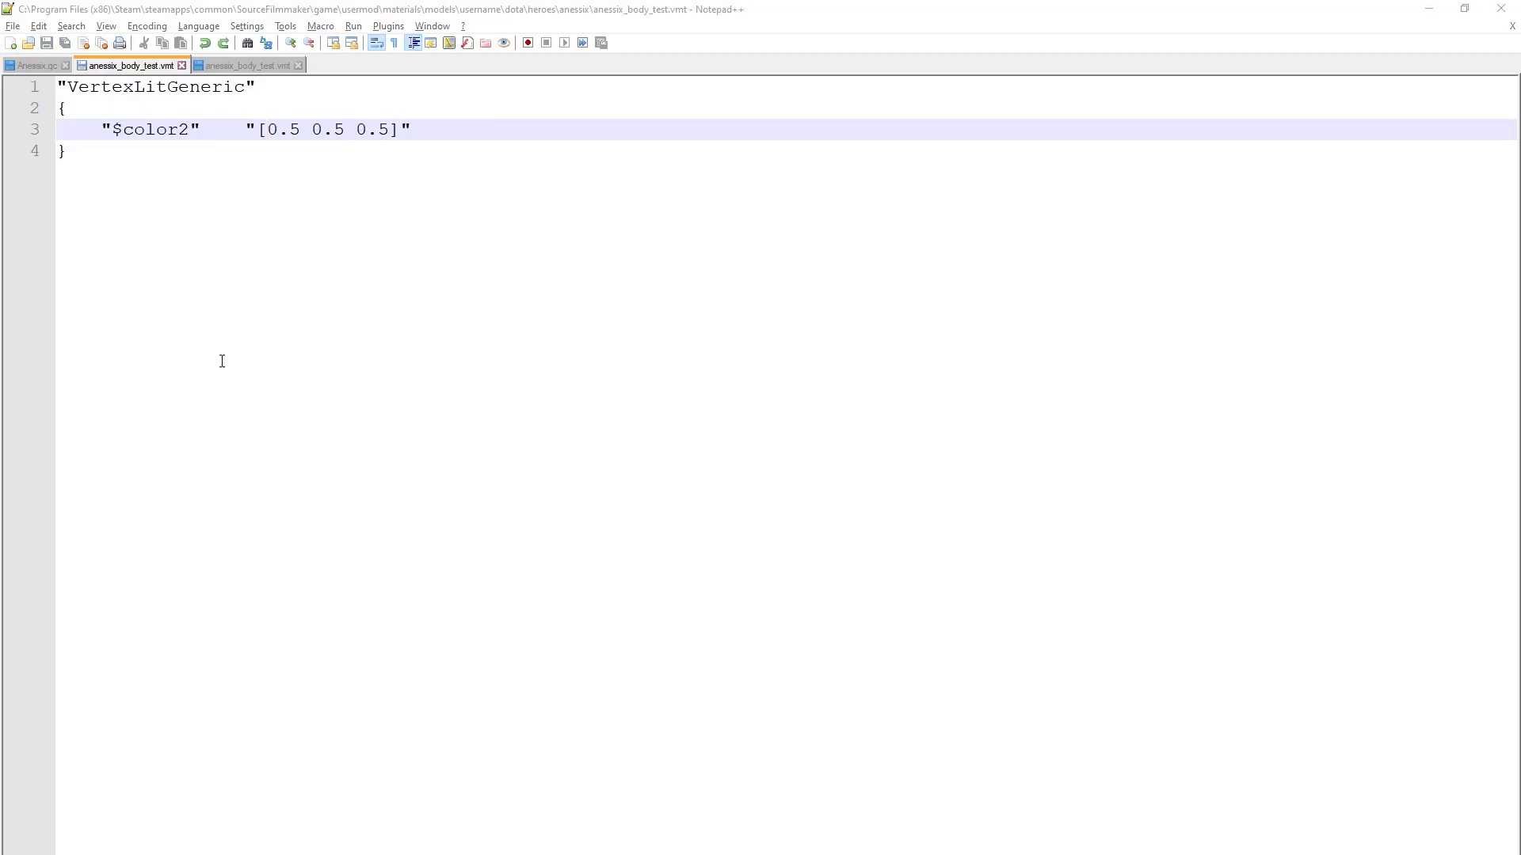